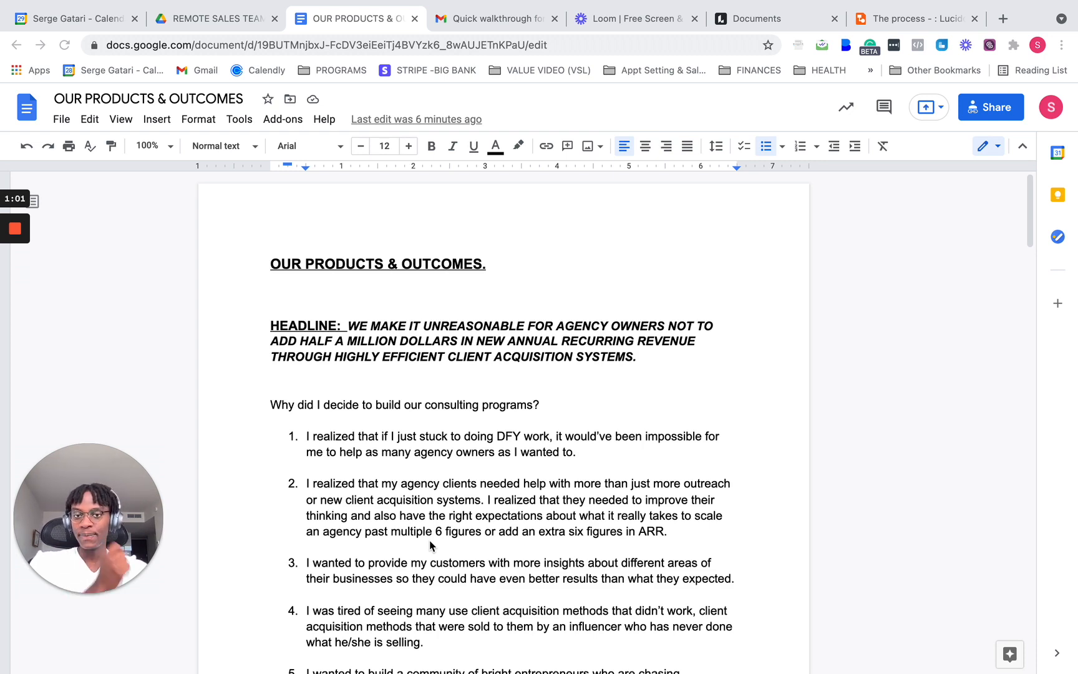
- Scroll down through the document past item 6, then switch to 'The process' Lucidchart flowchart
scroll(down, 3)
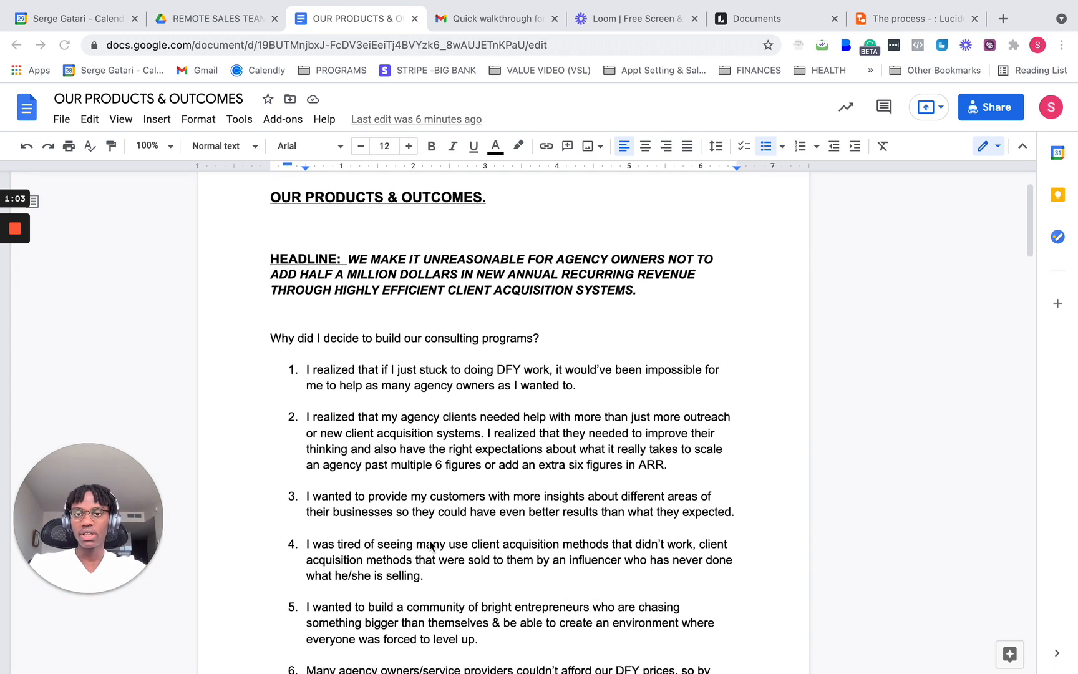
scroll(down, 3)
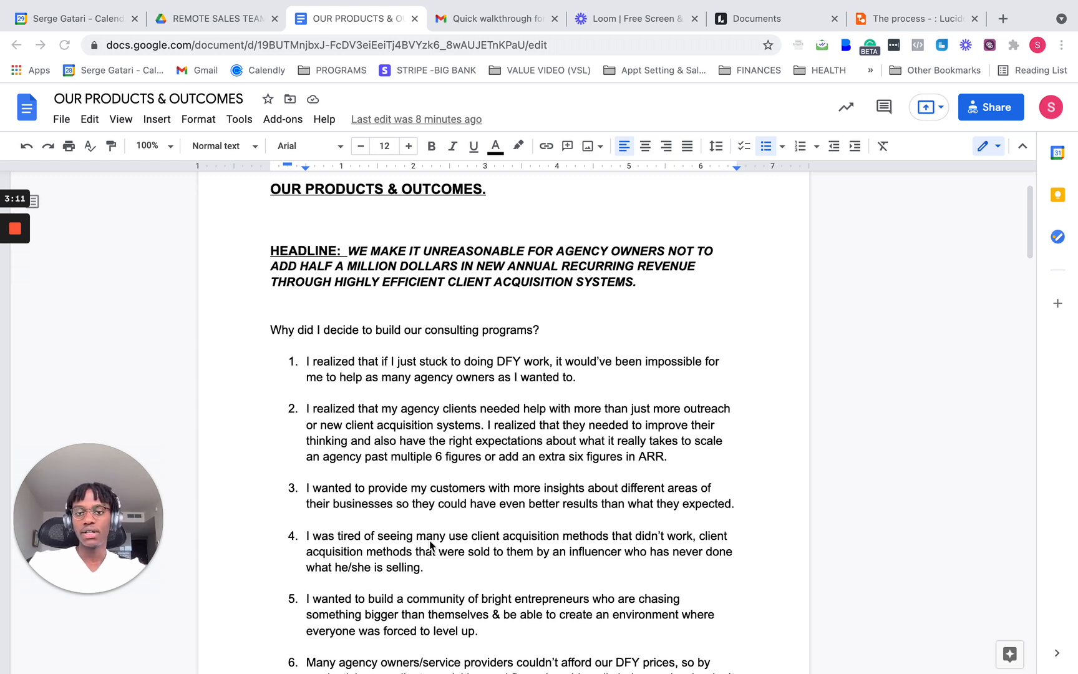
mouse_move(514, 399)
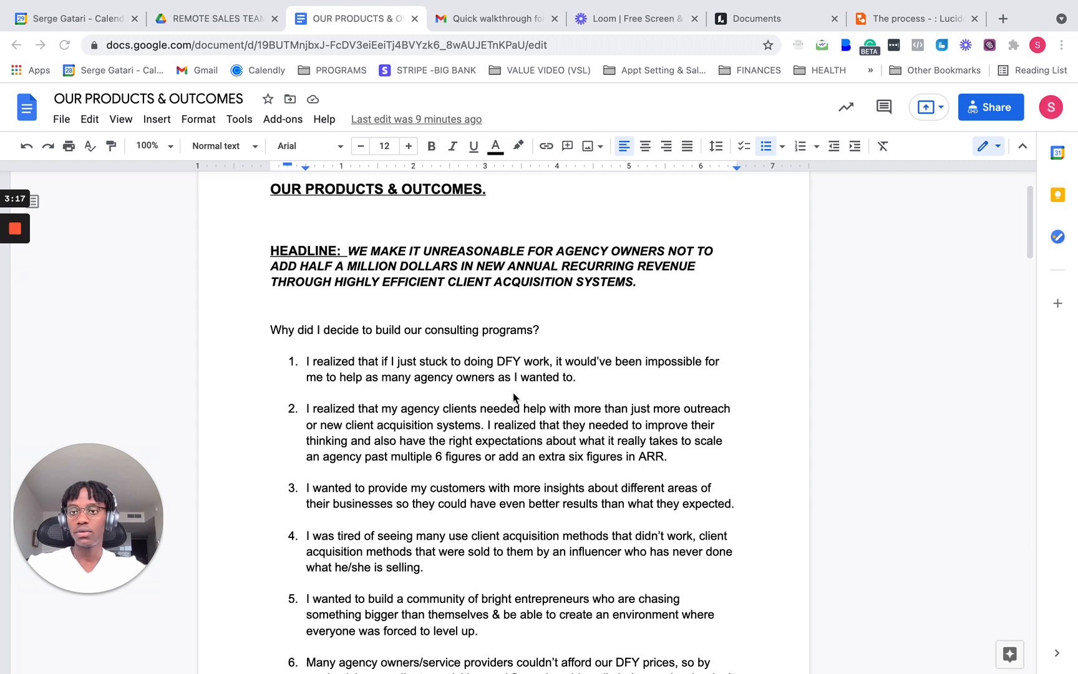
scroll(down, 3)
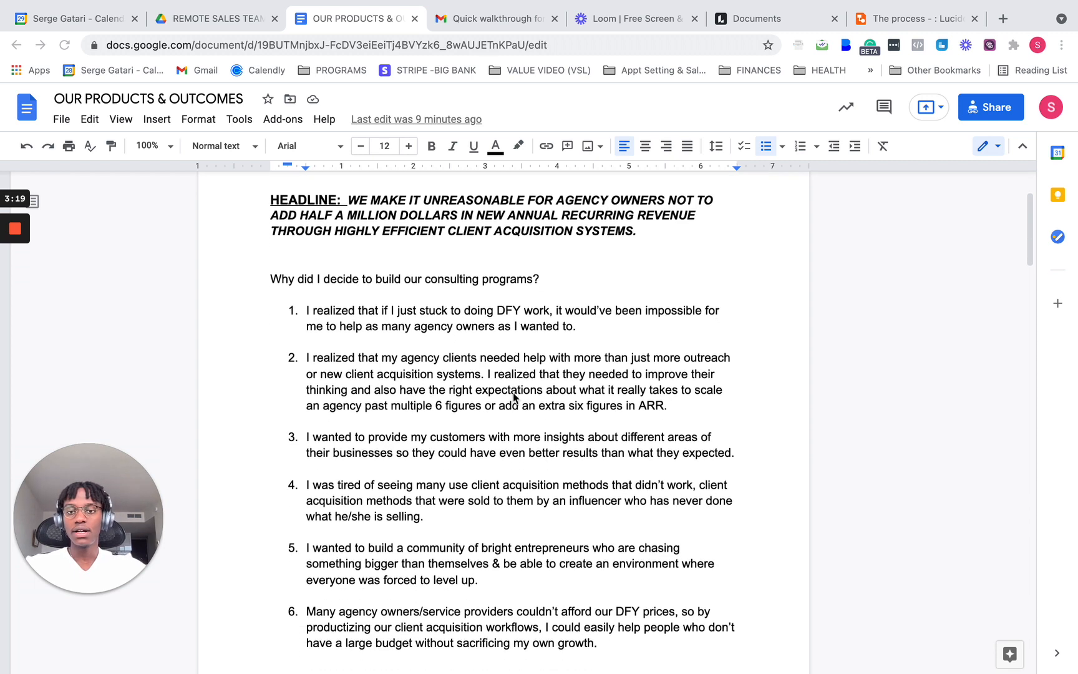
scroll(down, 3)
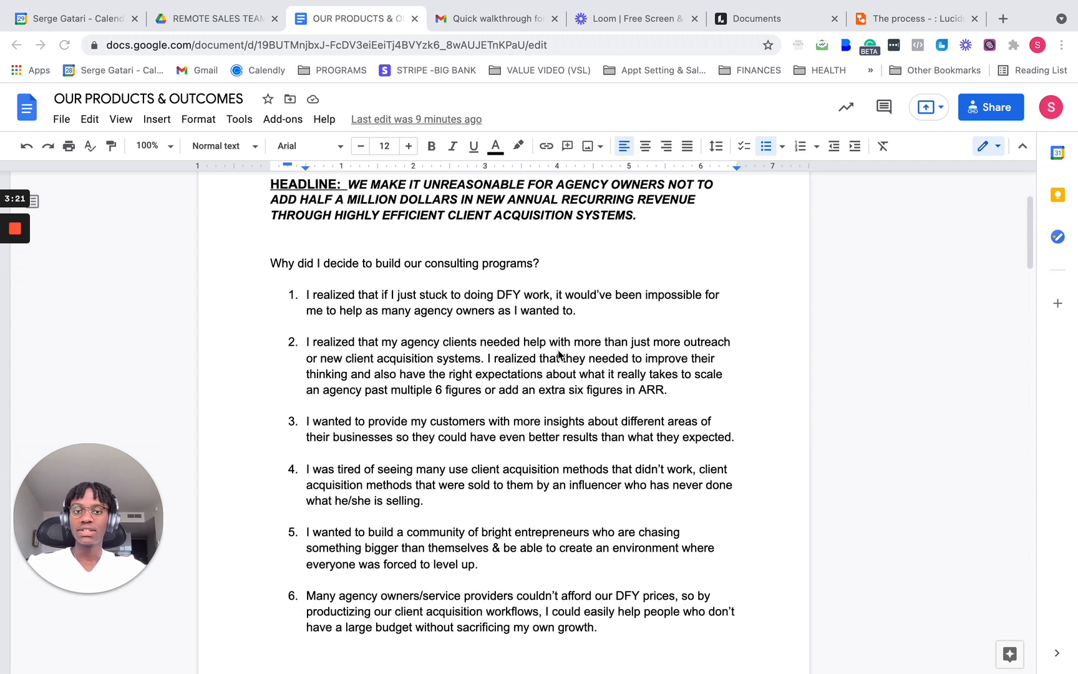
mouse_move(422, 361)
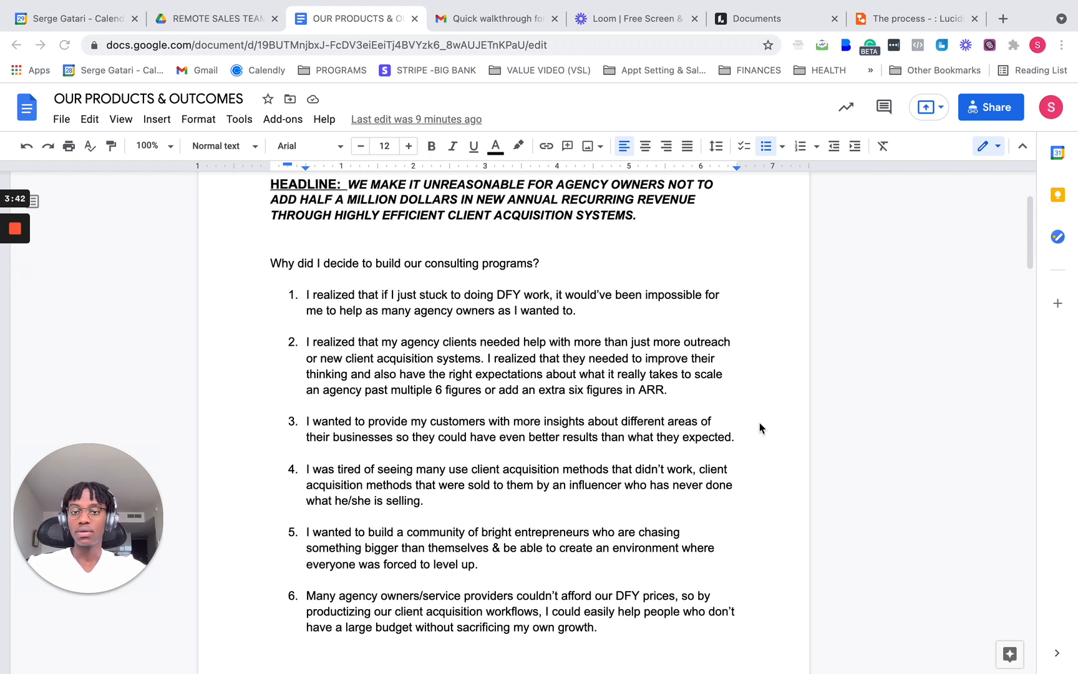
mouse_move(410, 460)
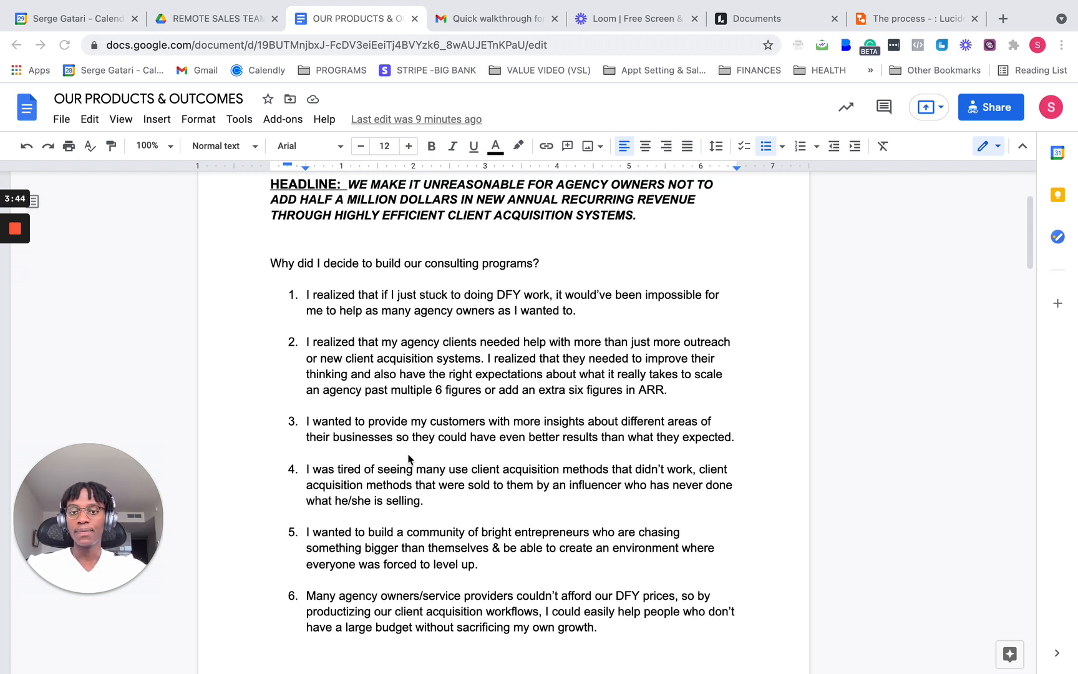
scroll(down, 3)
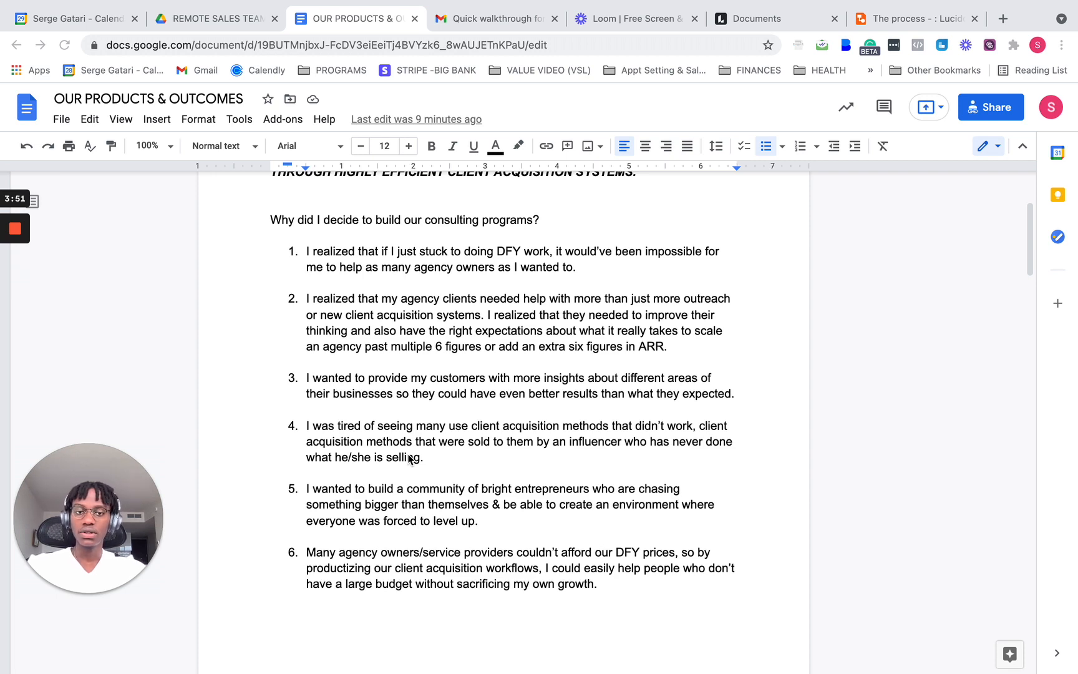
mouse_move(492, 467)
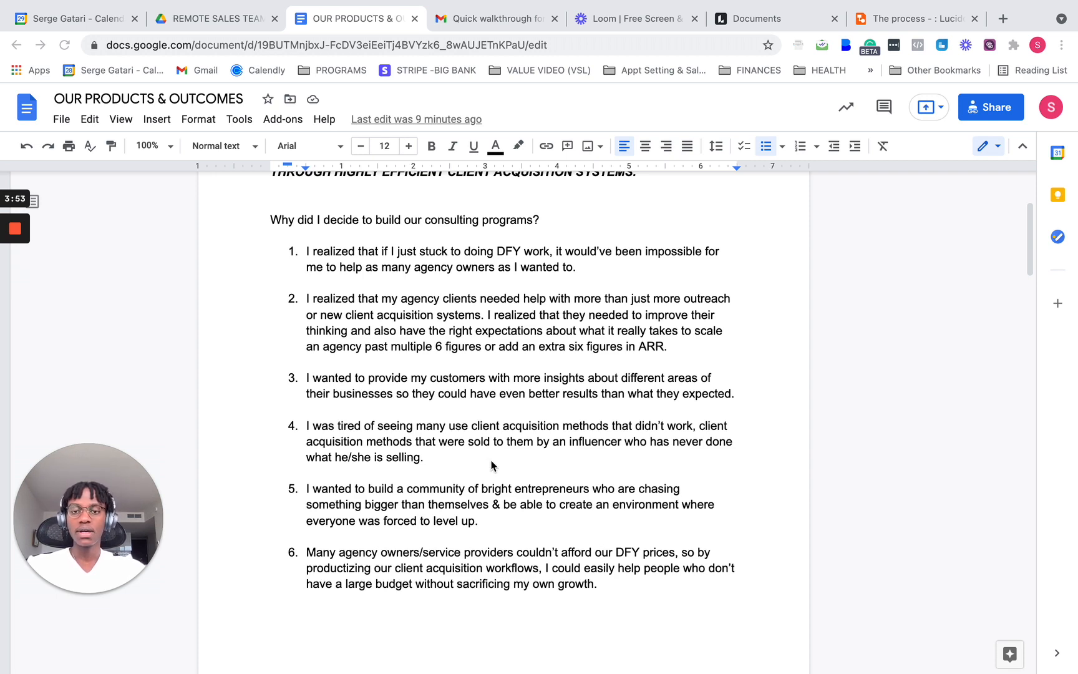
scroll(down, 3)
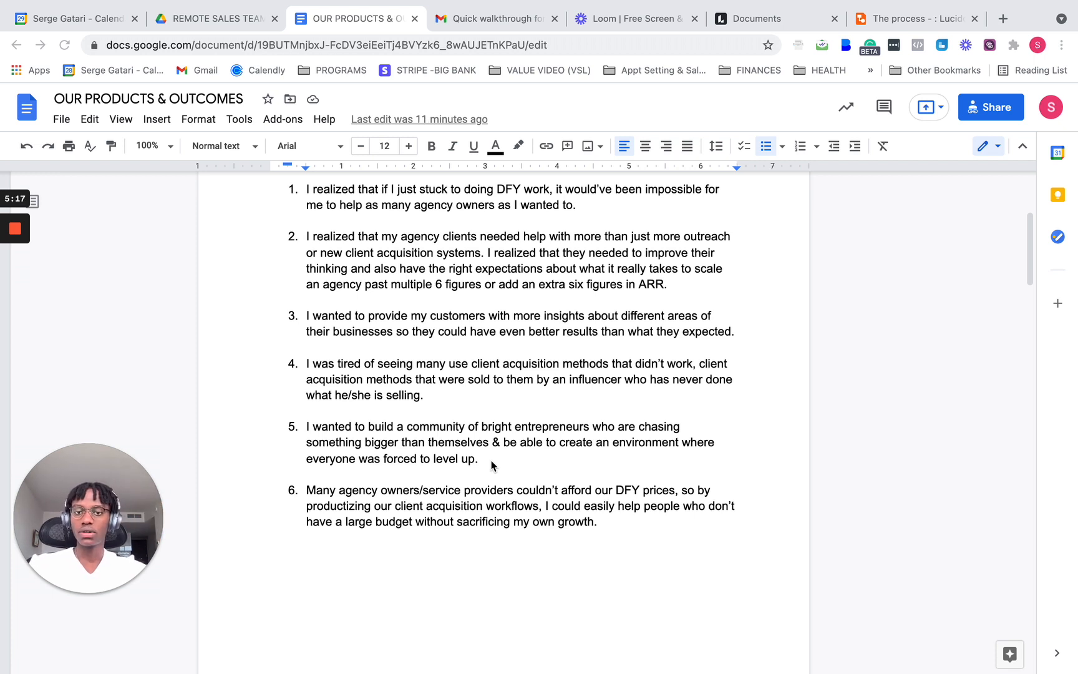
mouse_move(445, 404)
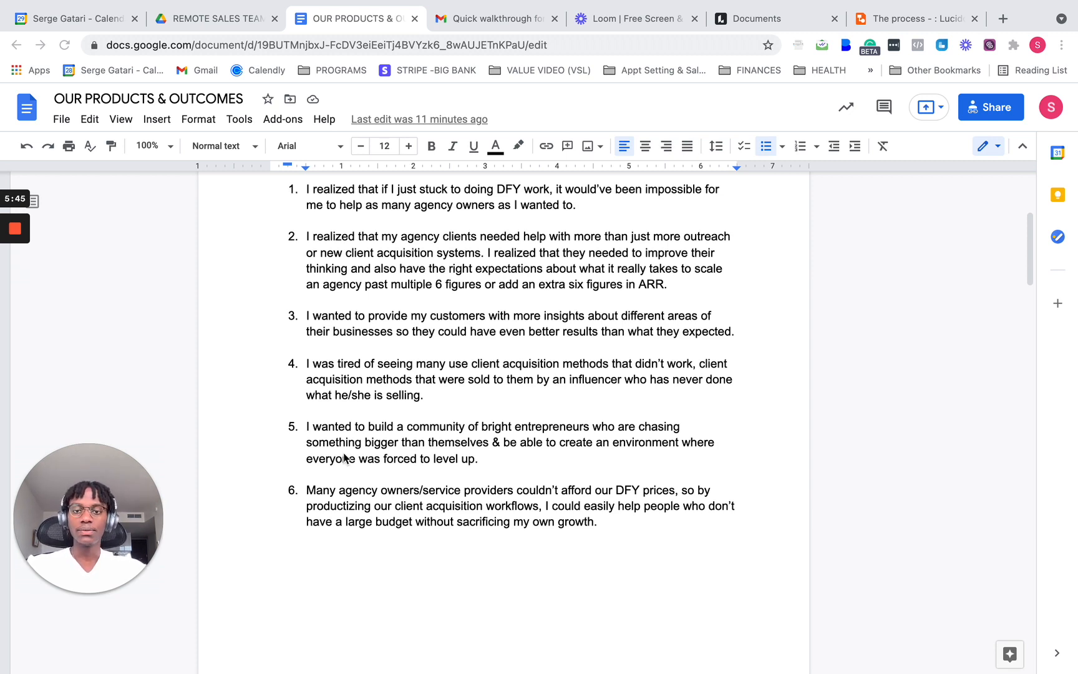
scroll(down, 3)
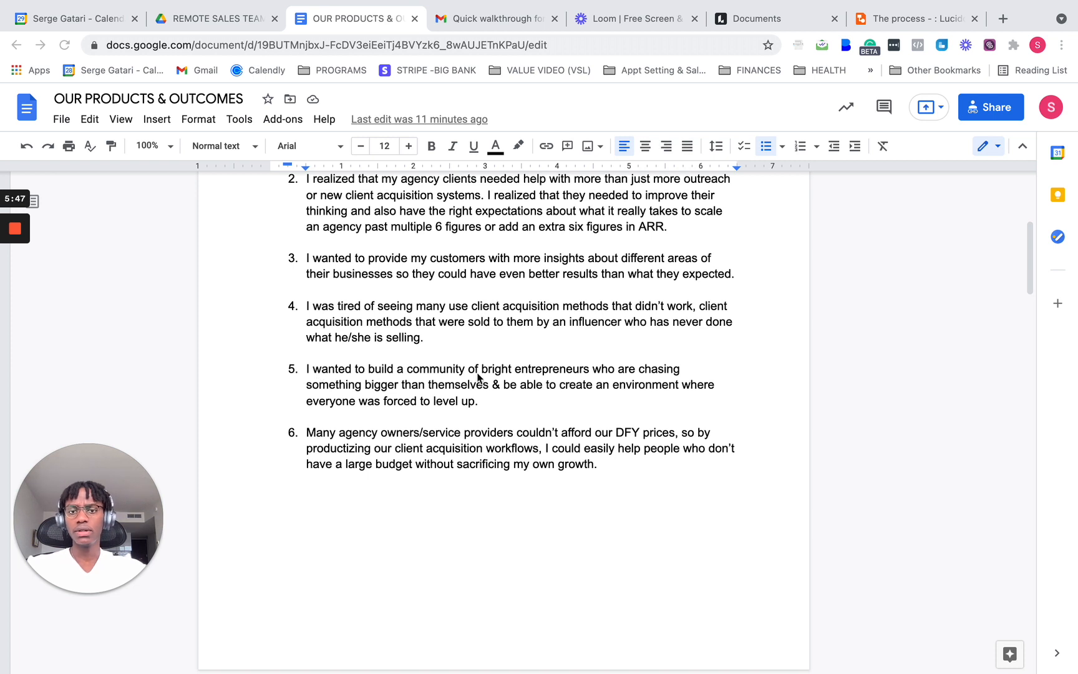
mouse_move(341, 387)
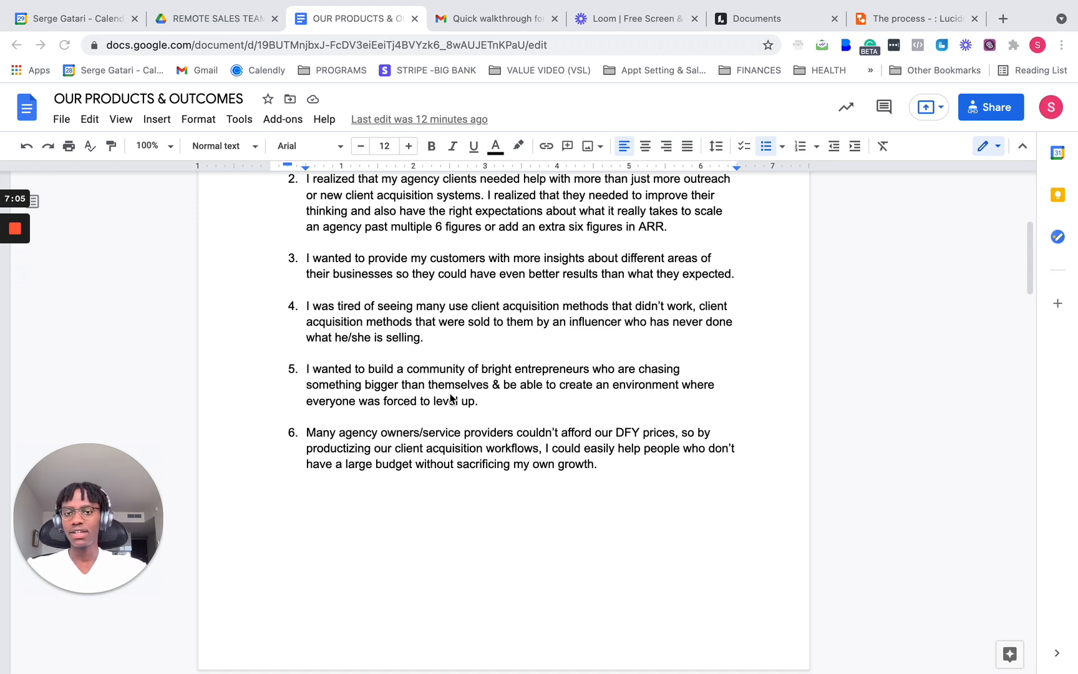
scroll(down, 3)
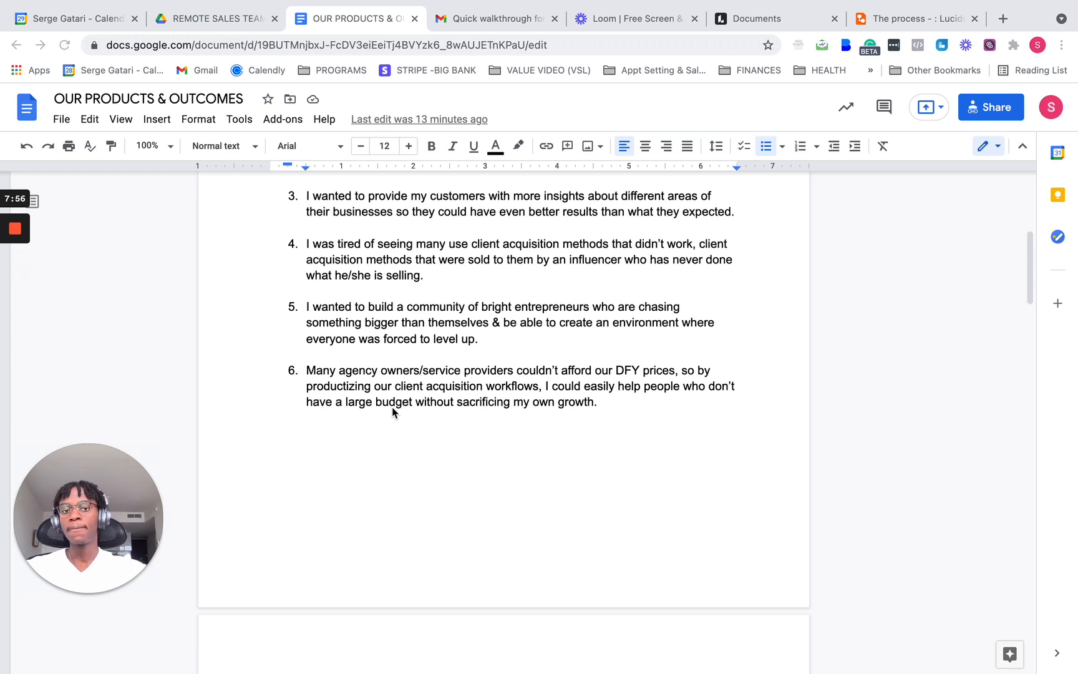
scroll(down, 3)
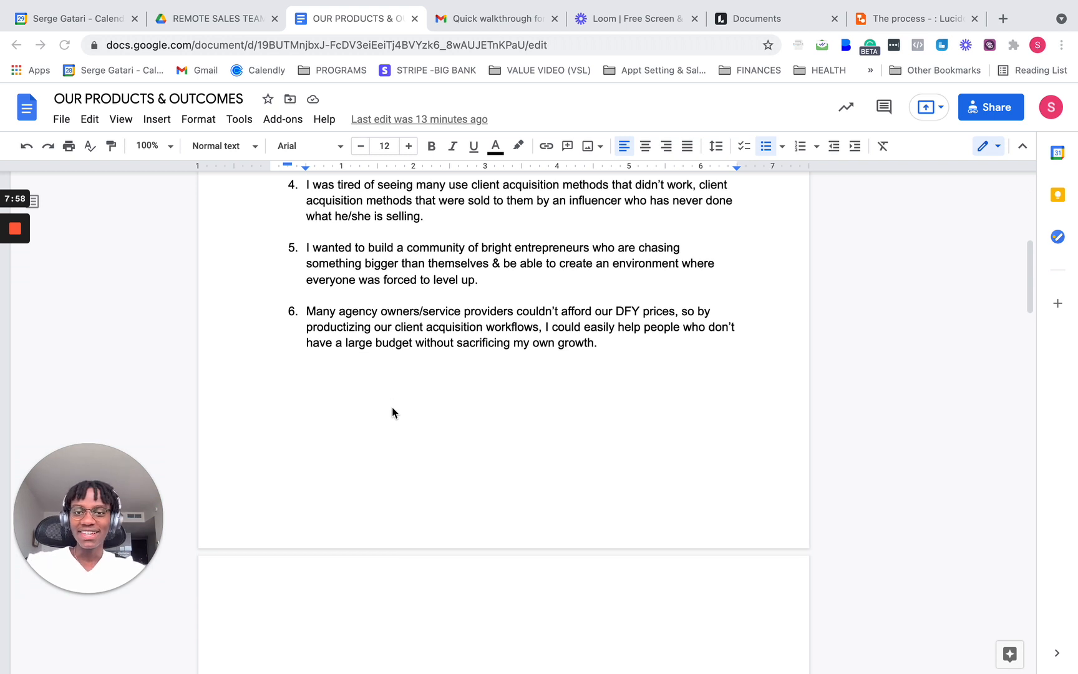
scroll(down, 3)
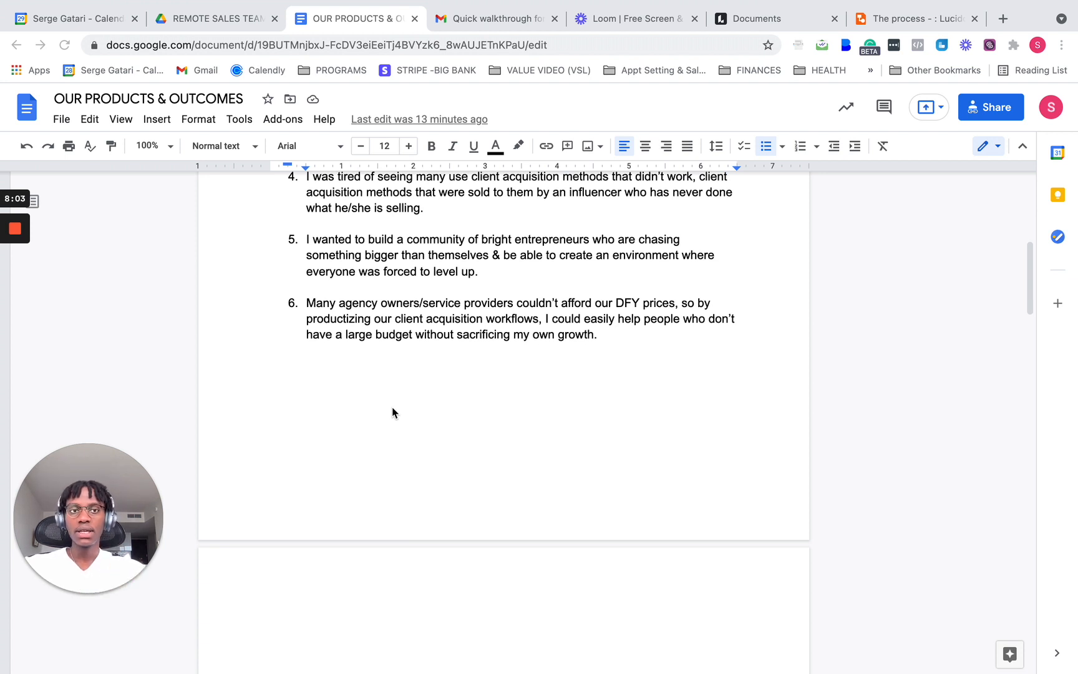
scroll(down, 3)
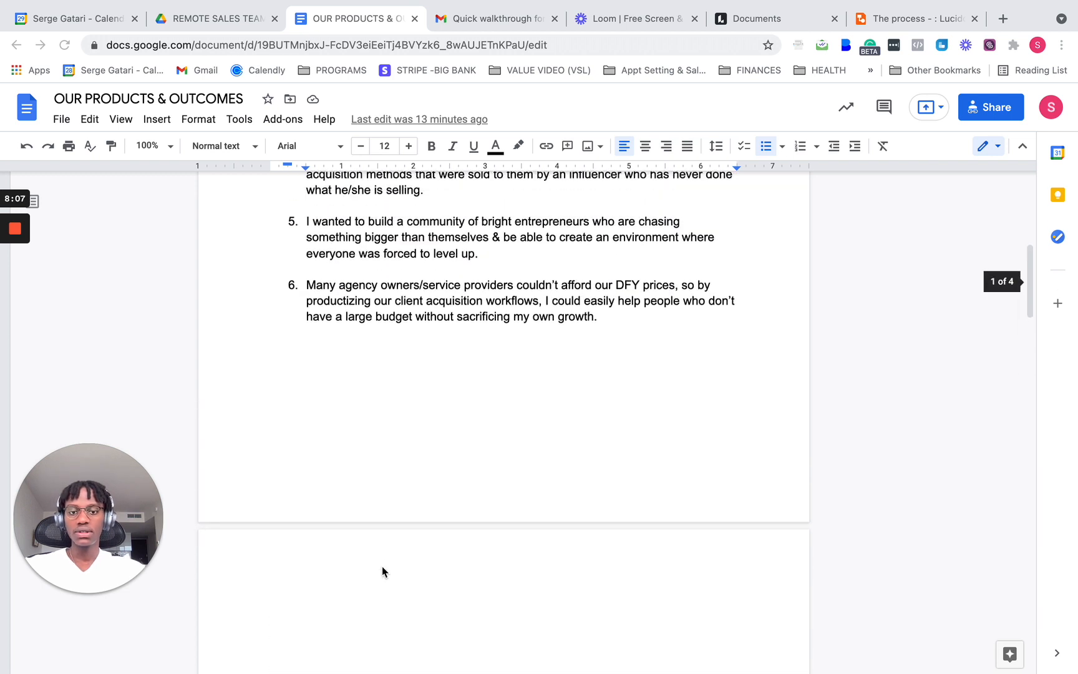
click(915, 18)
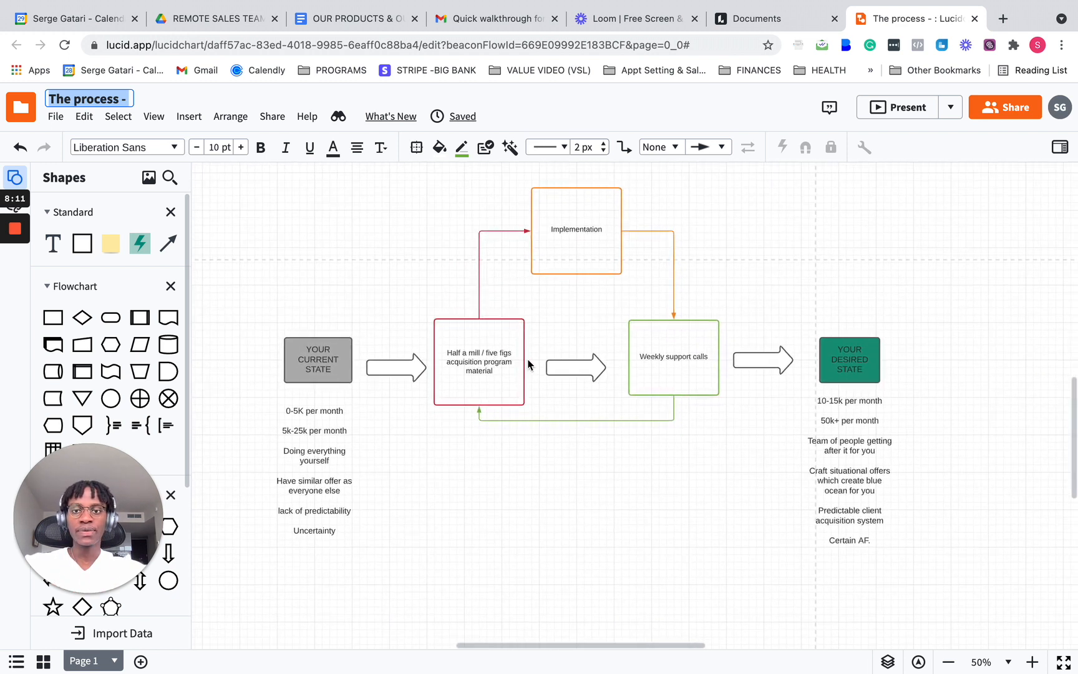
click(318, 359)
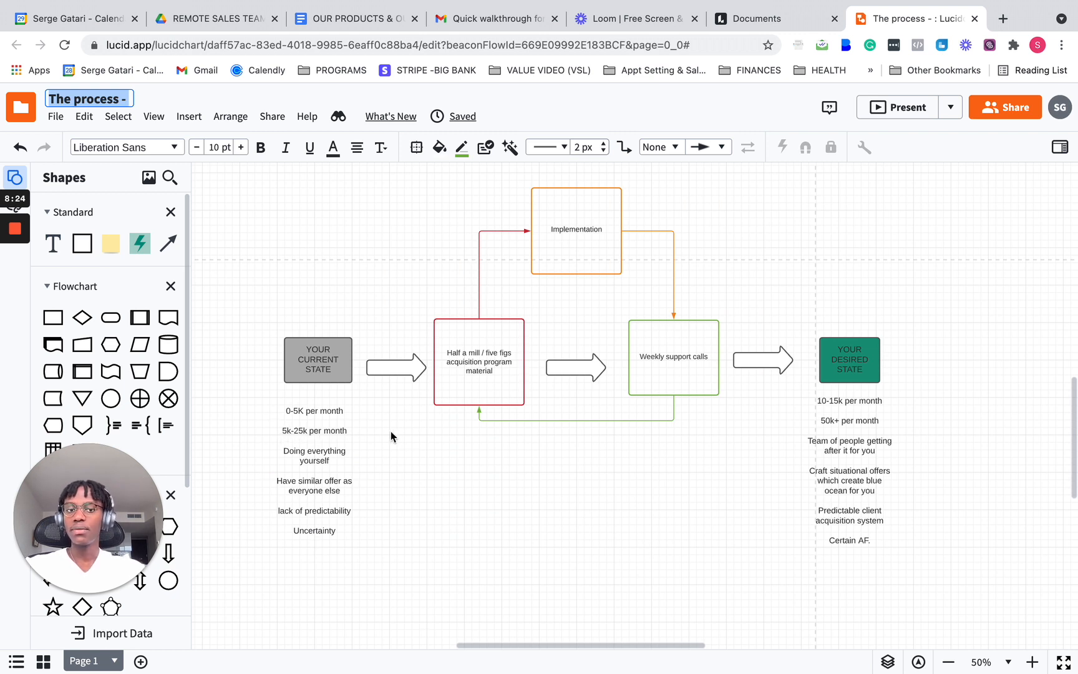
mouse_move(576, 508)
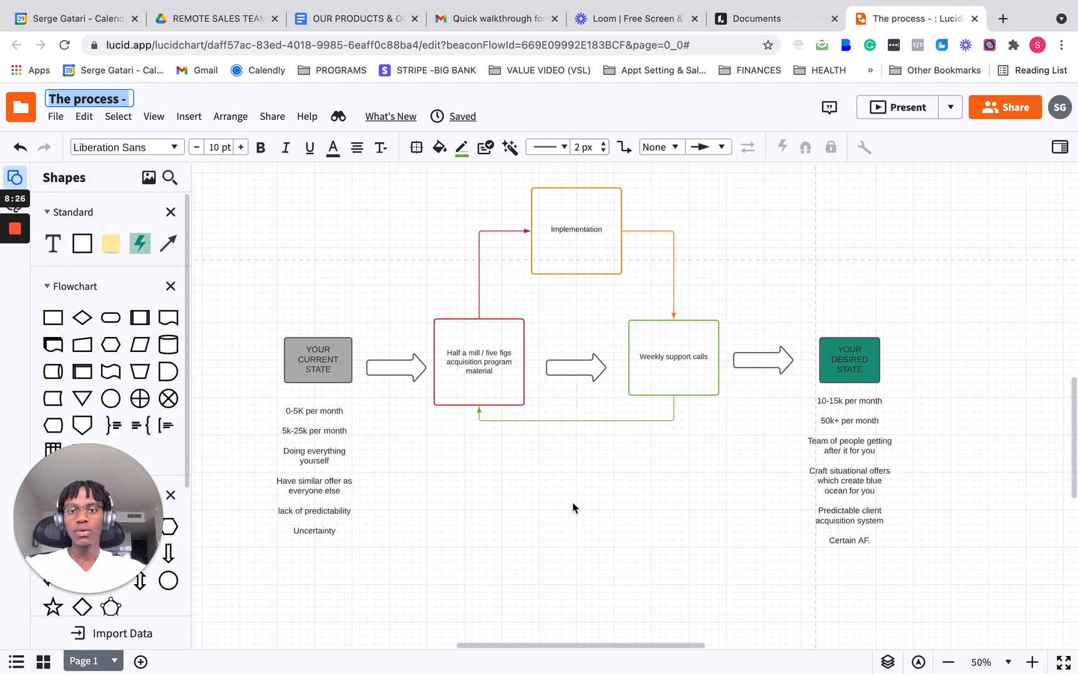
click(479, 362)
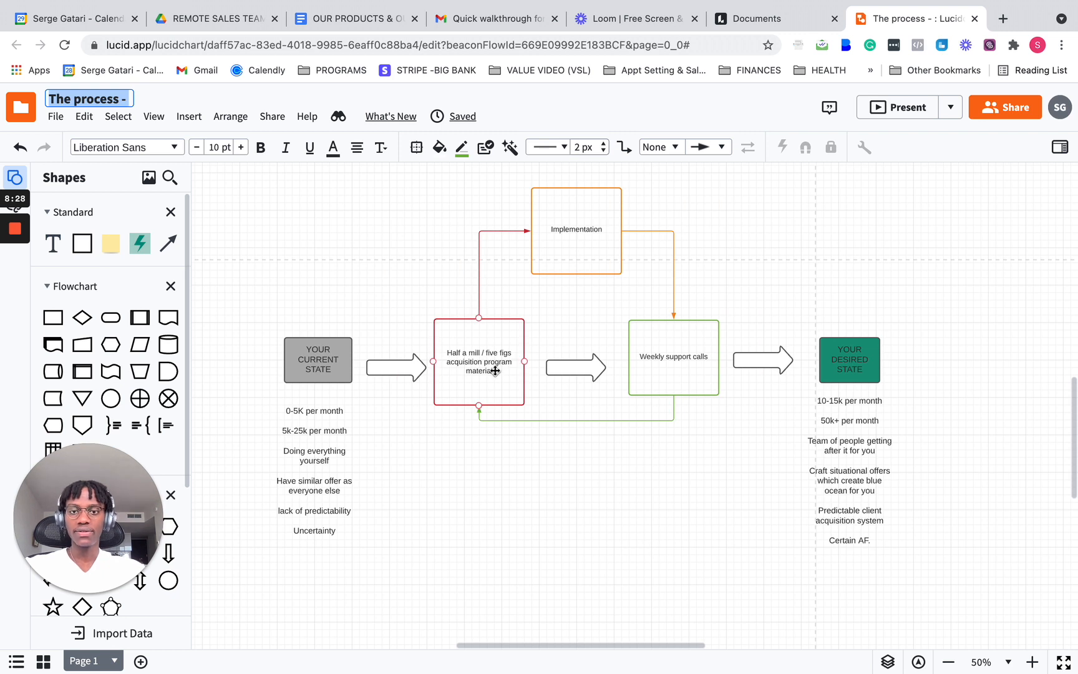
mouse_move(499, 363)
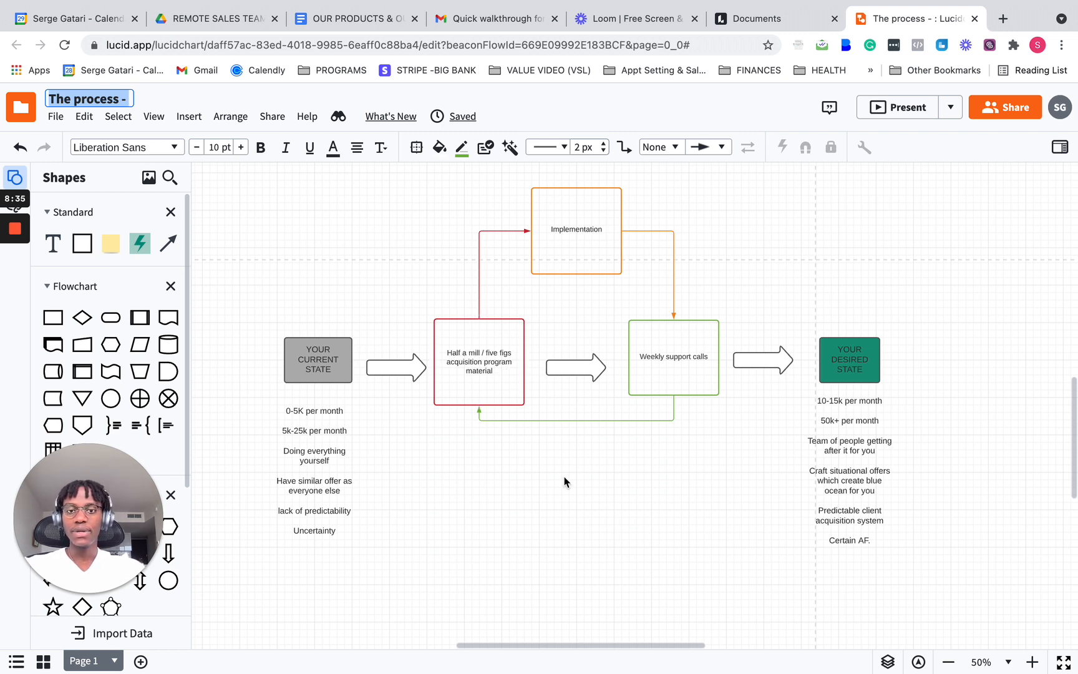
click(478, 361)
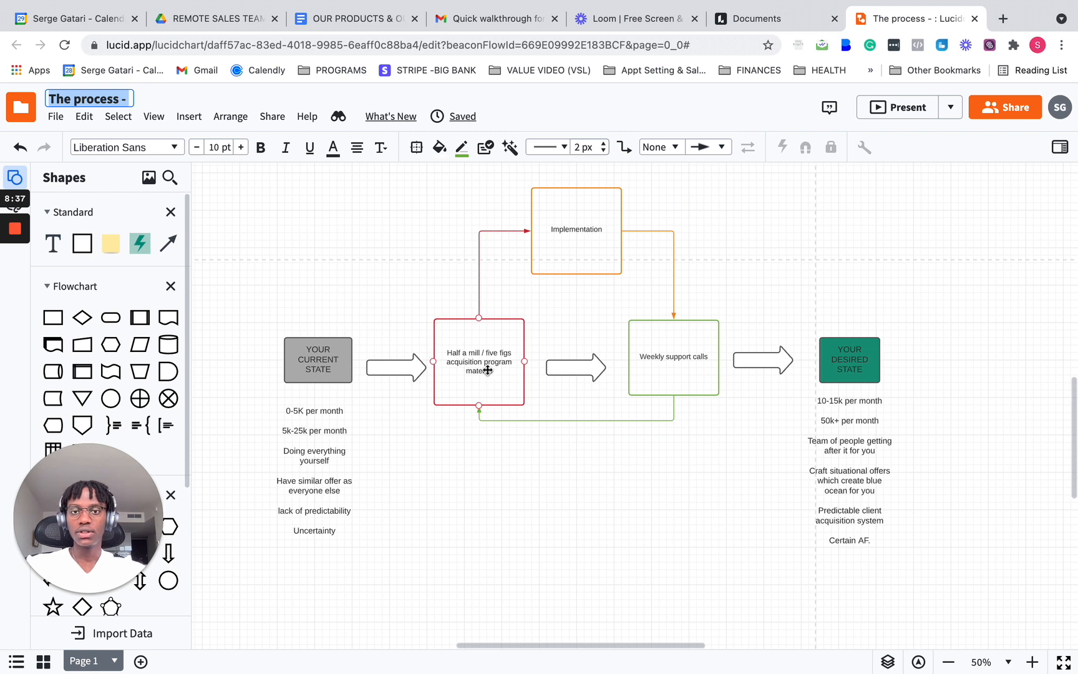
click(577, 230)
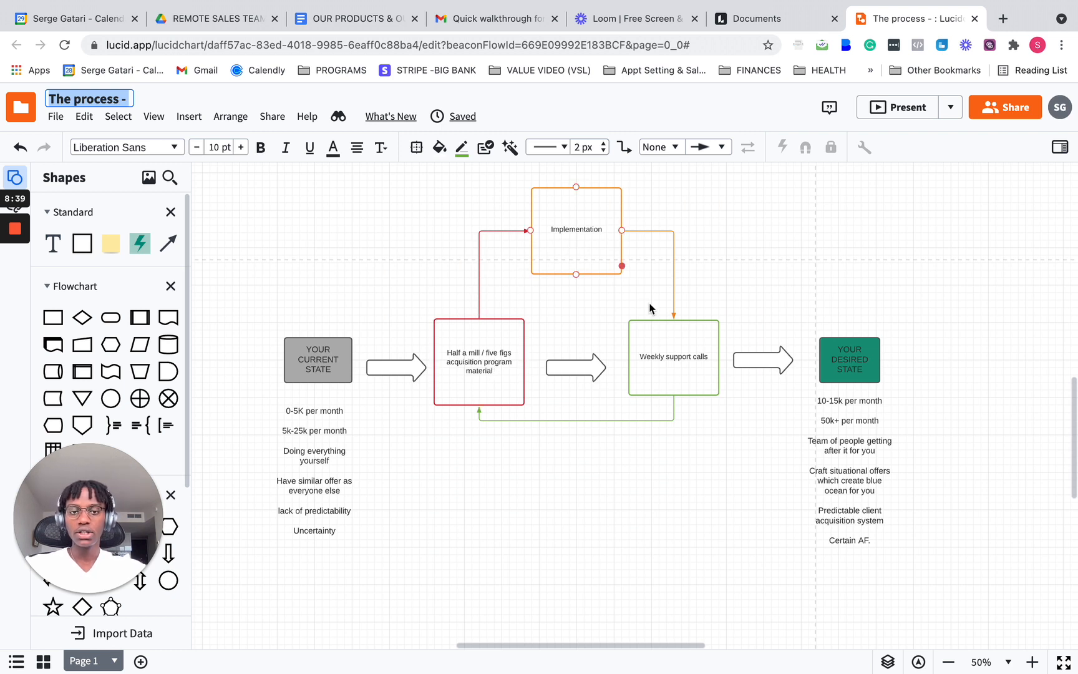
click(673, 357)
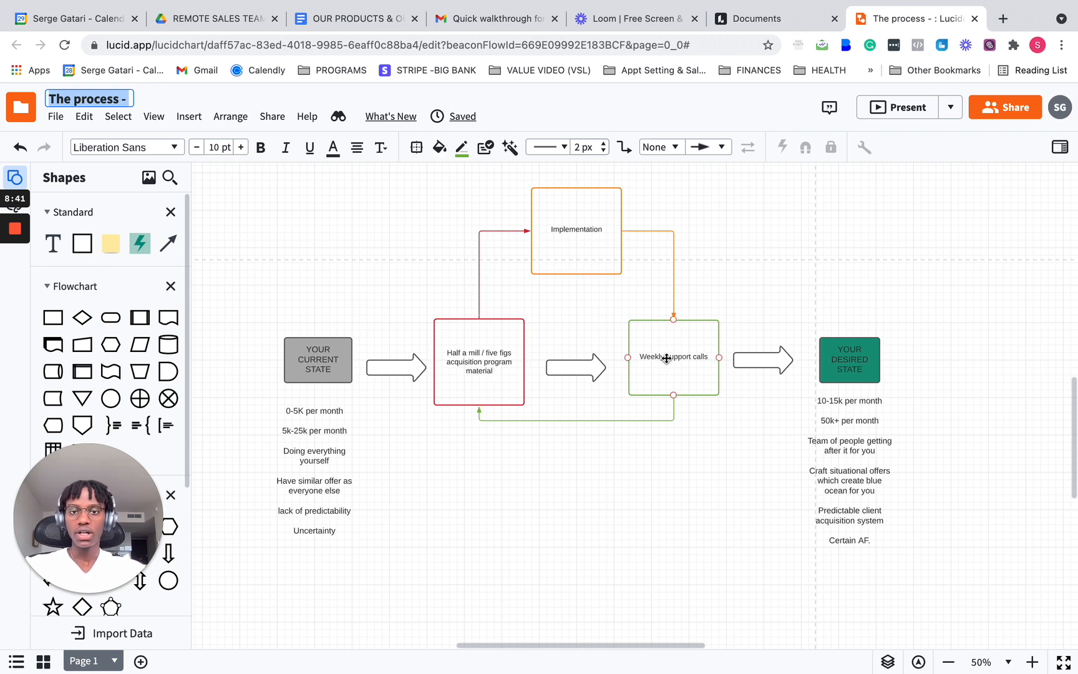
click(479, 362)
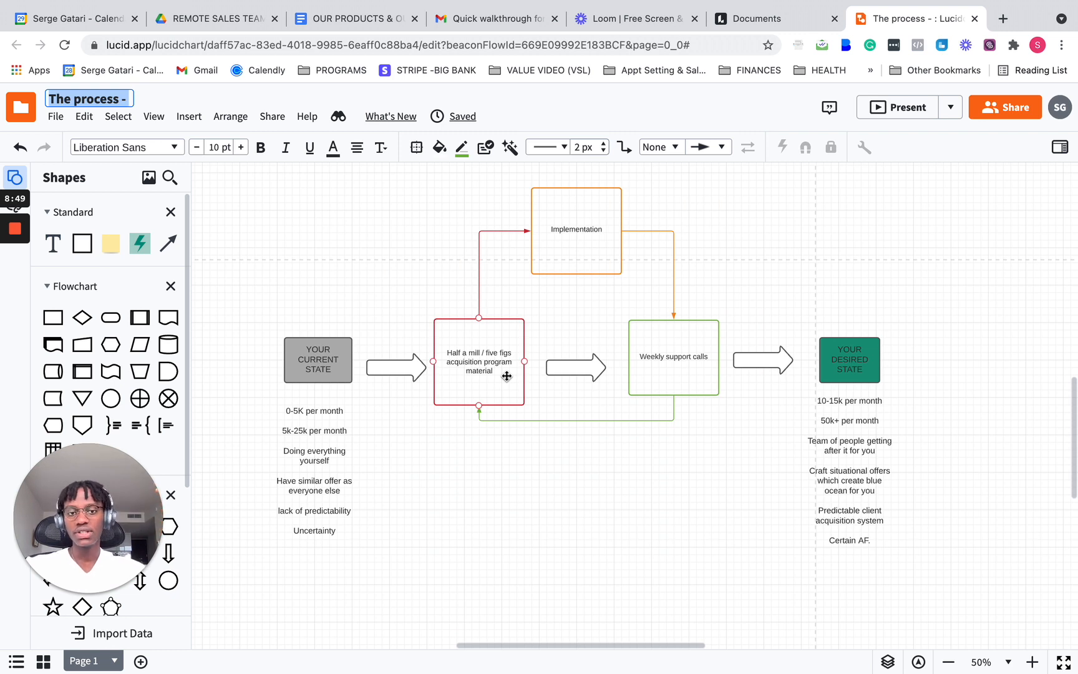
mouse_move(493, 314)
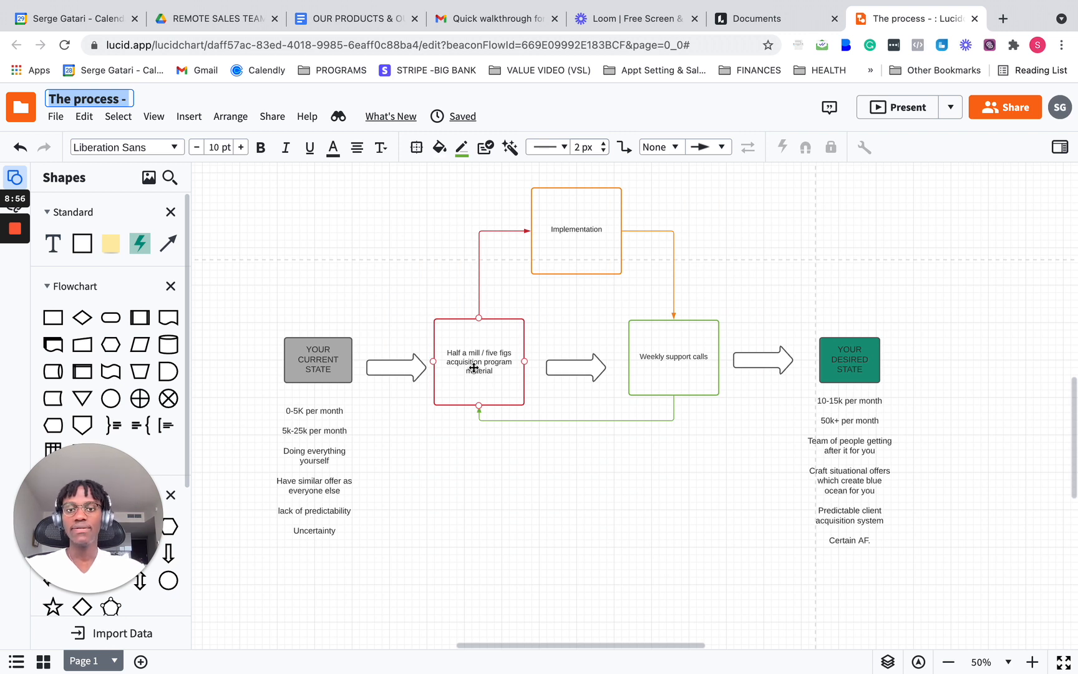
mouse_move(519, 309)
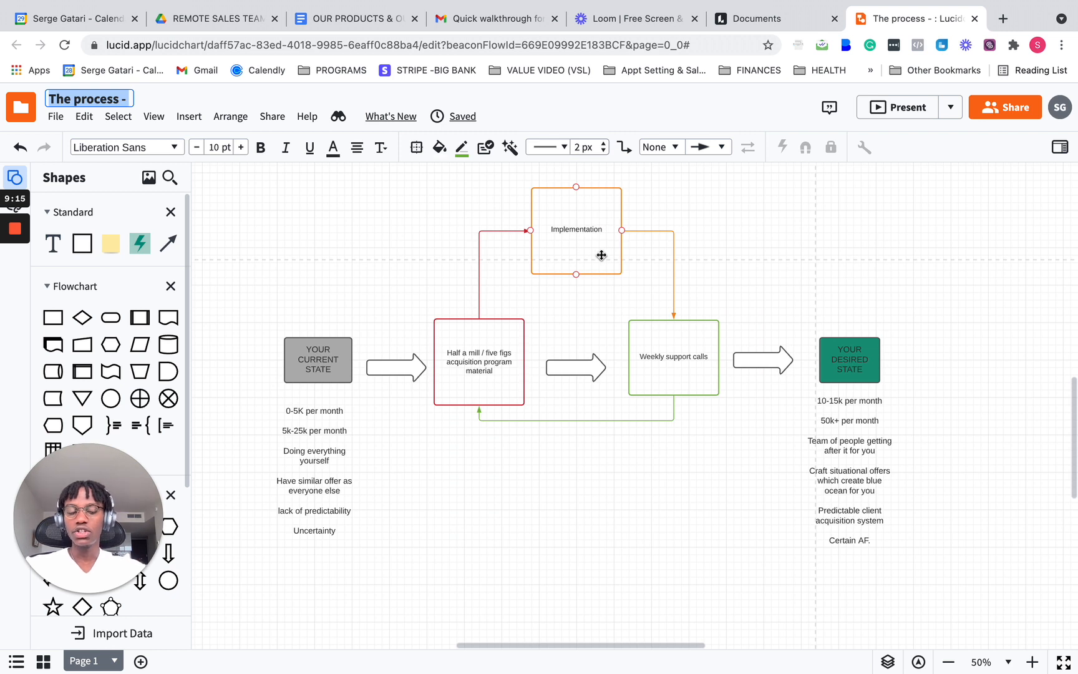
click(628, 290)
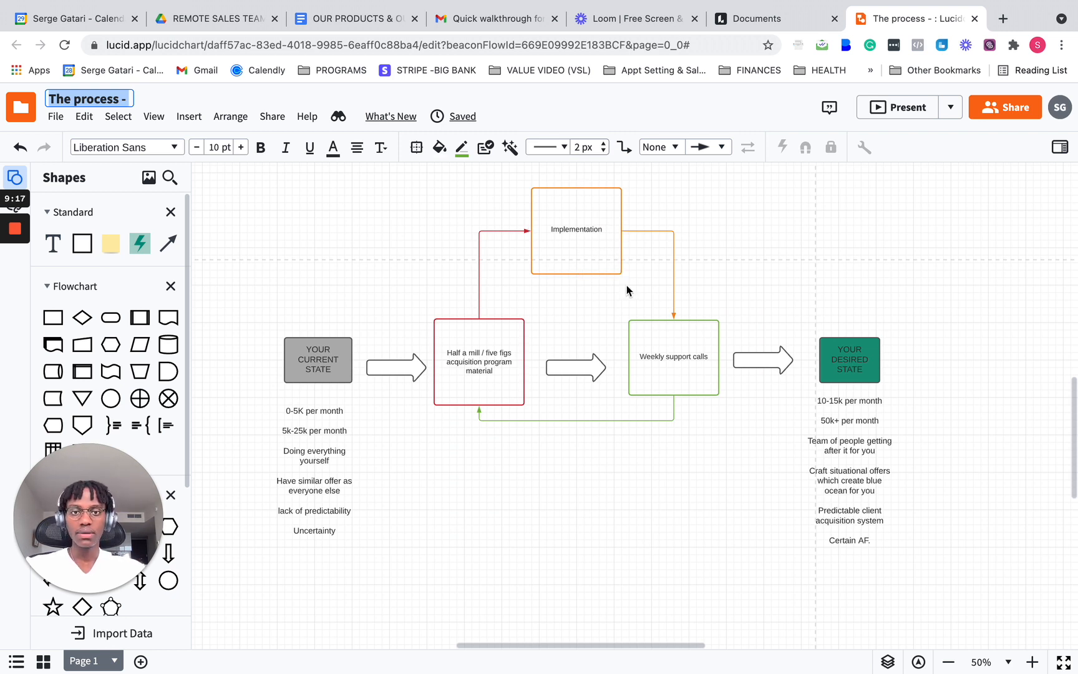
click(576, 229)
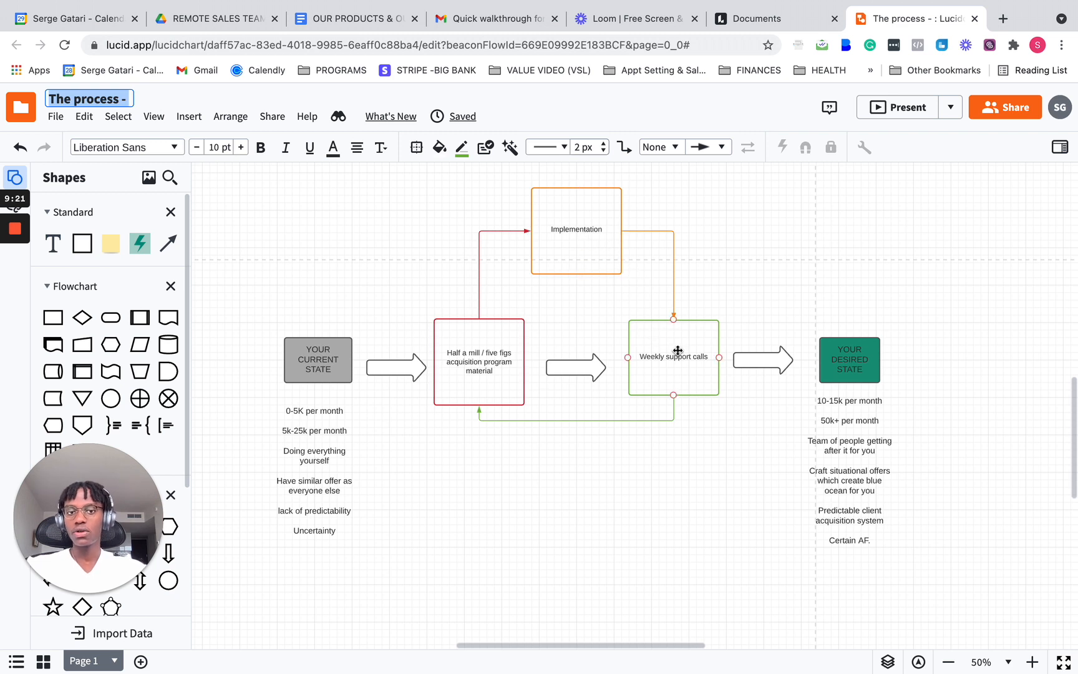
mouse_move(658, 420)
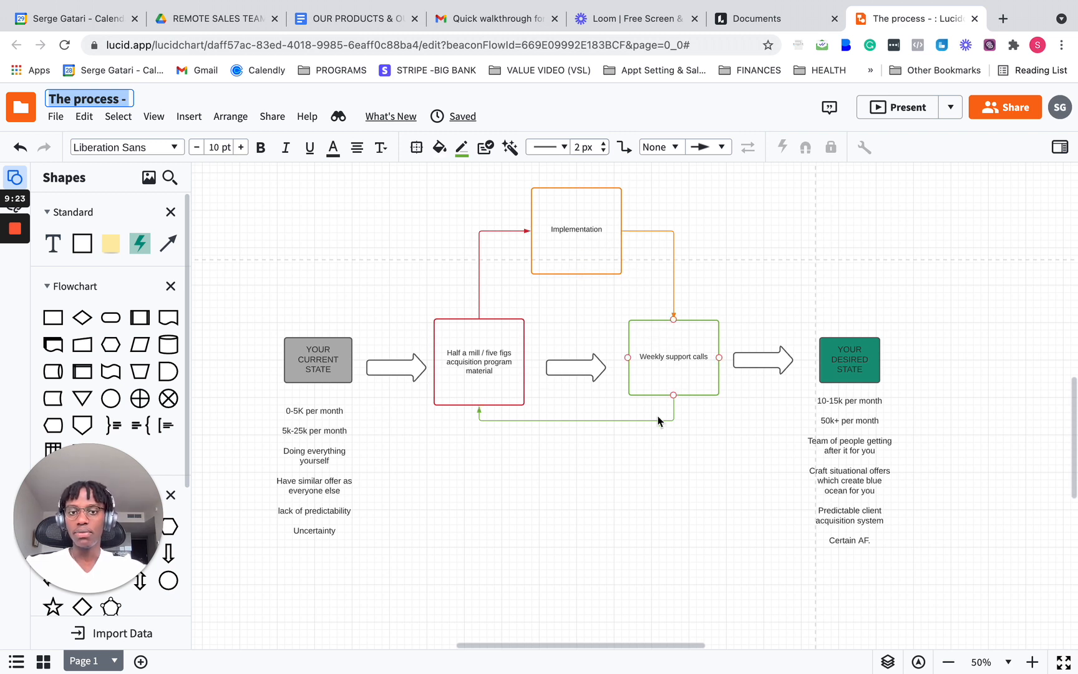
click(639, 422)
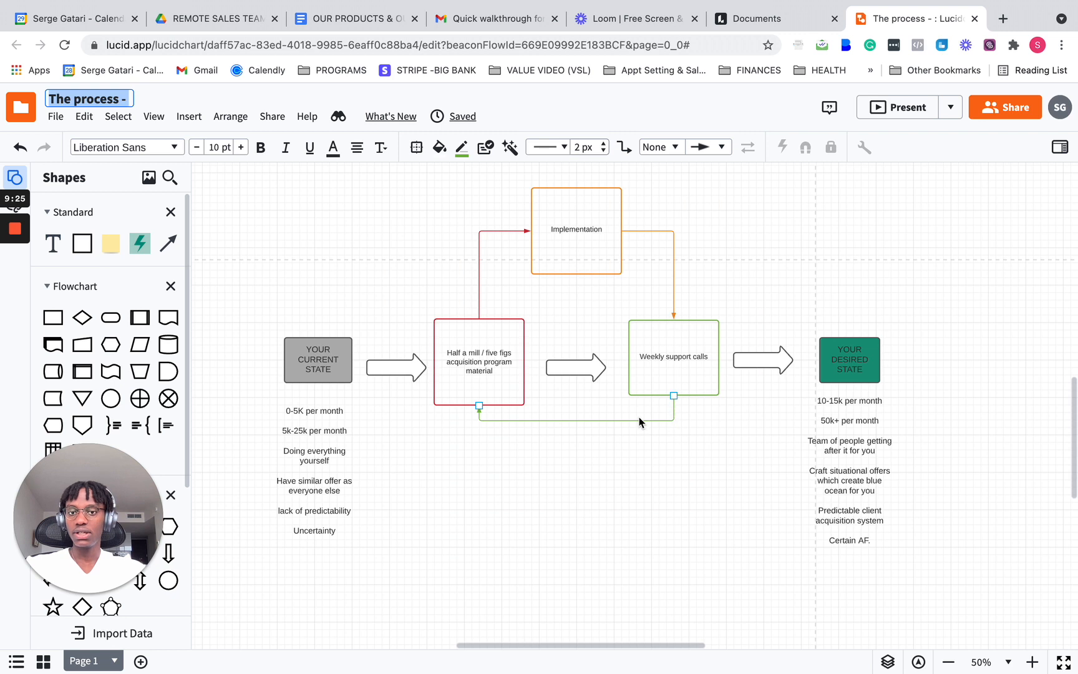
click(674, 357)
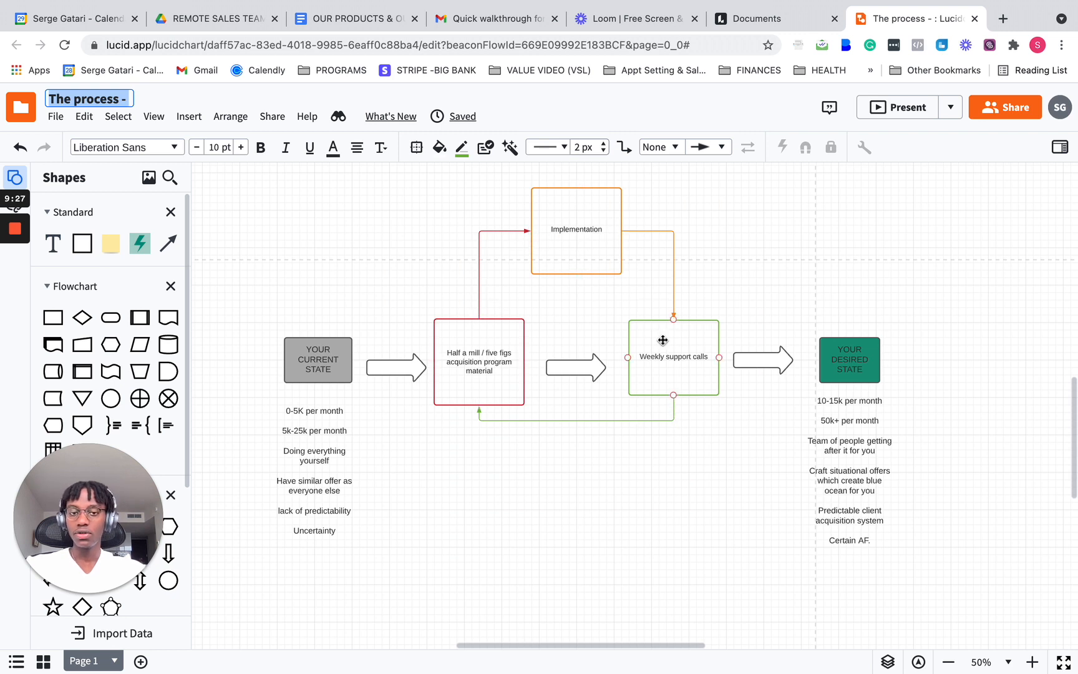
click(576, 230)
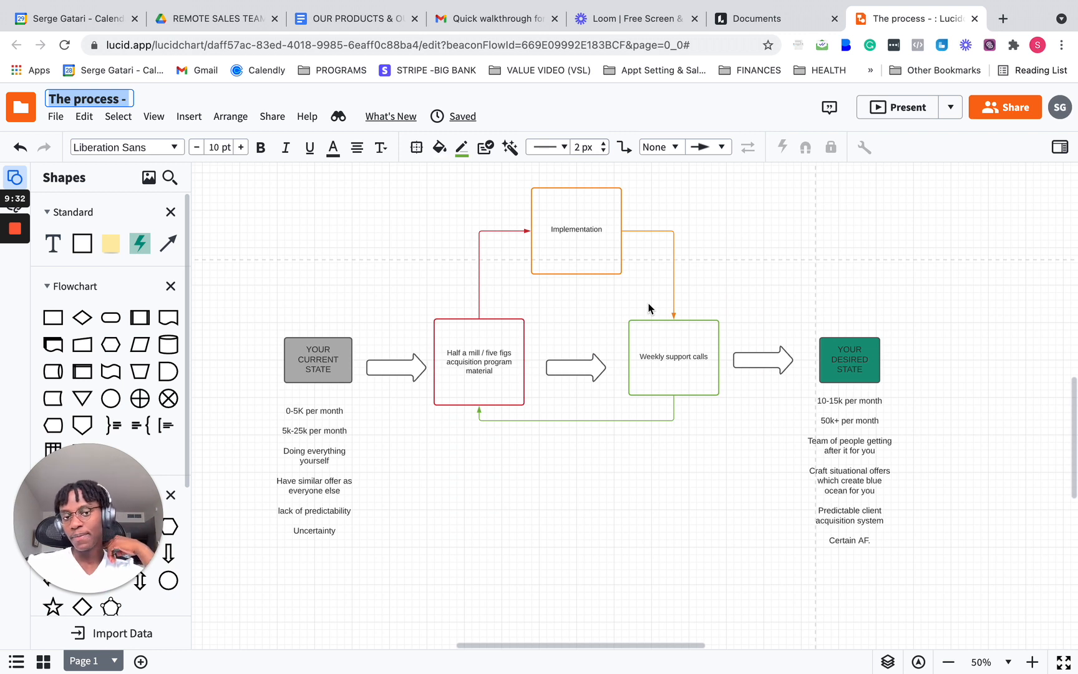
mouse_move(590, 313)
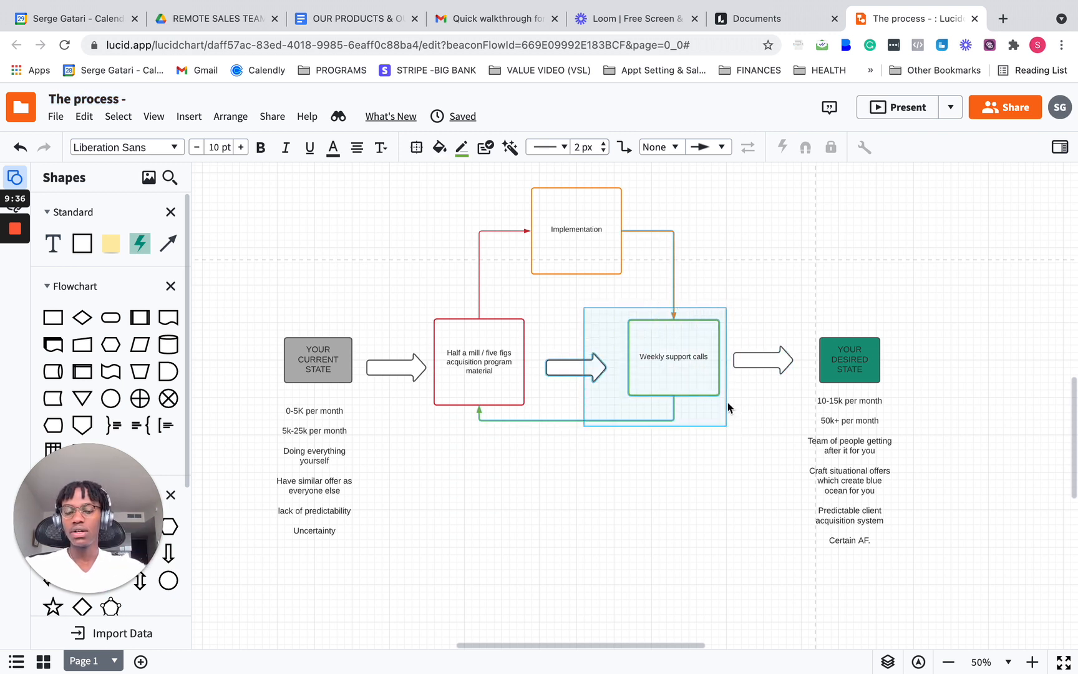
click(376, 414)
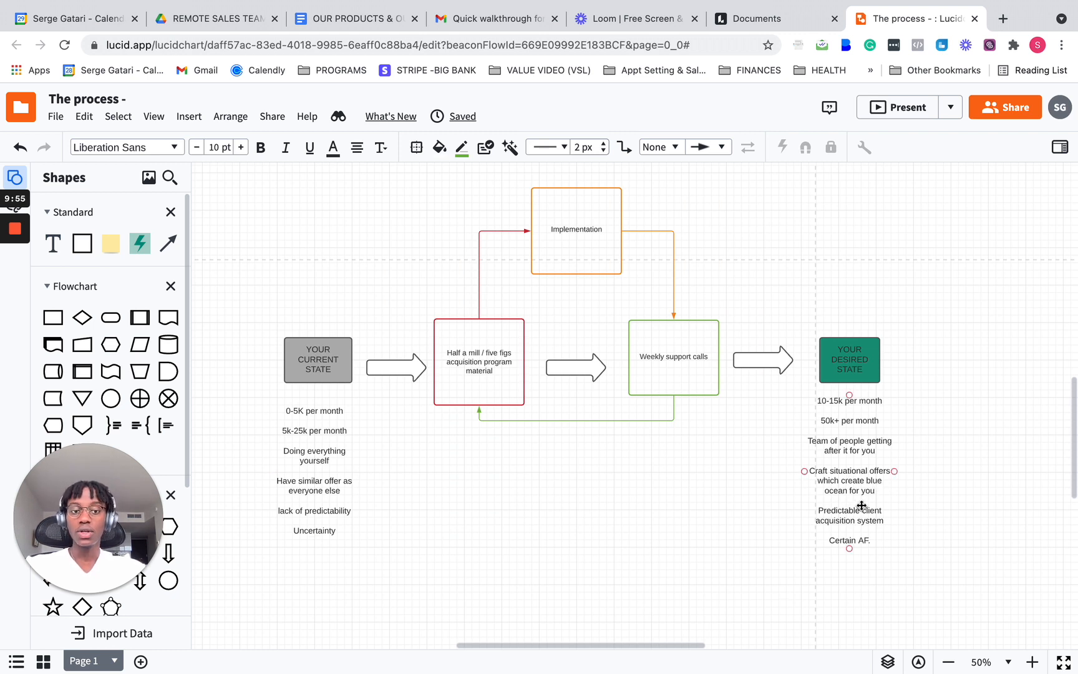
click(309, 517)
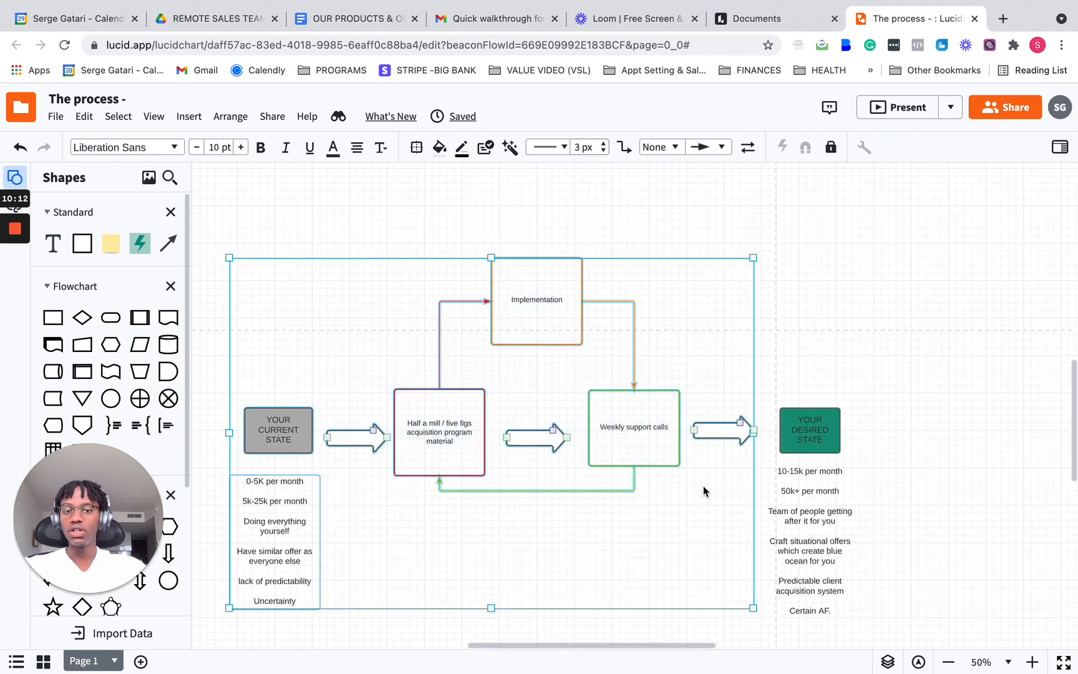
mouse_move(826, 356)
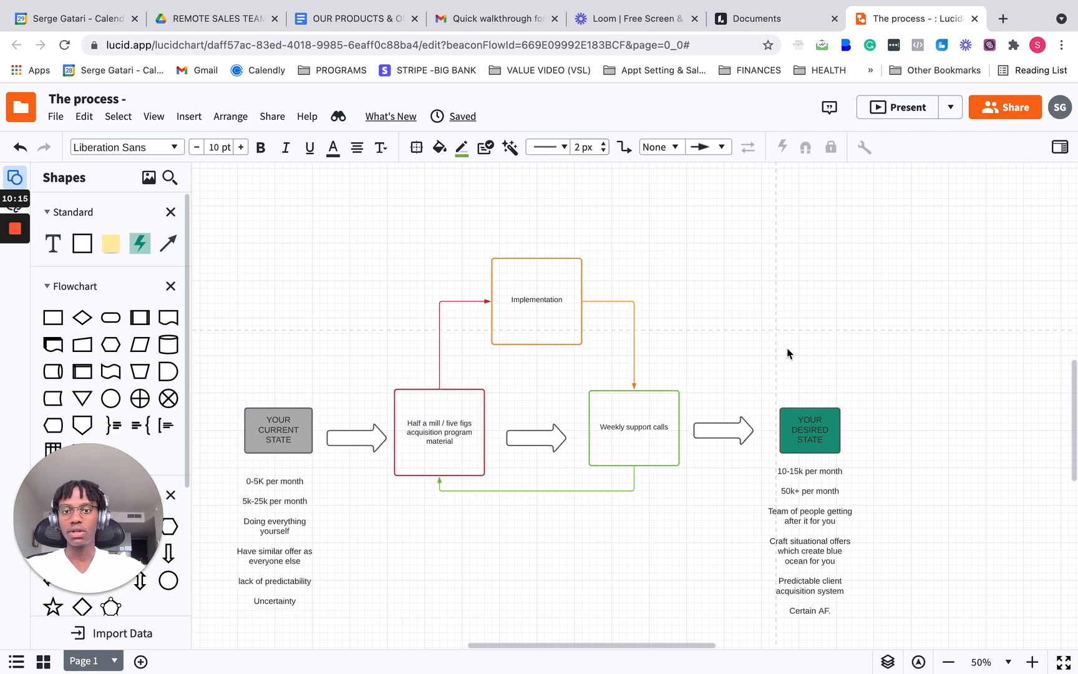
click(439, 433)
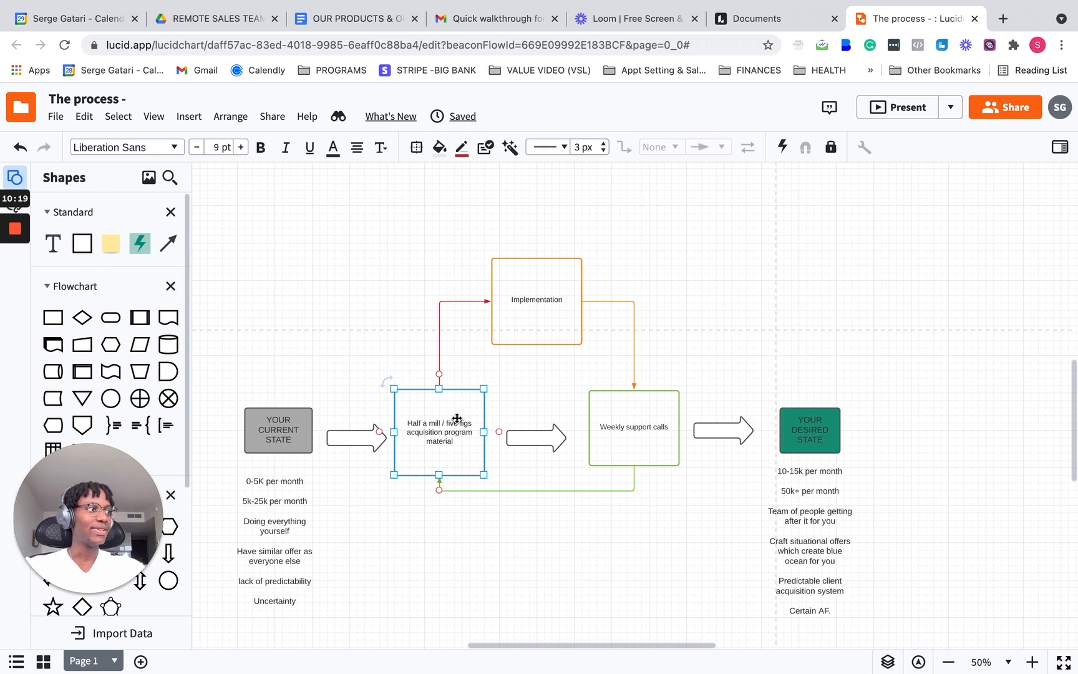
mouse_move(441, 427)
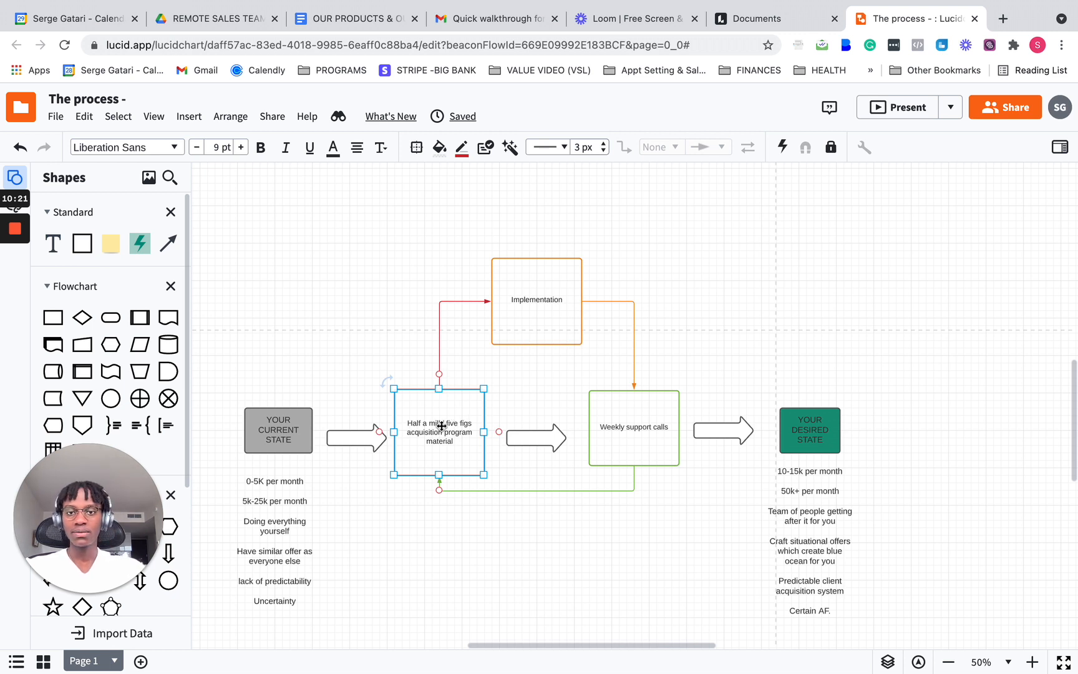
click(536, 300)
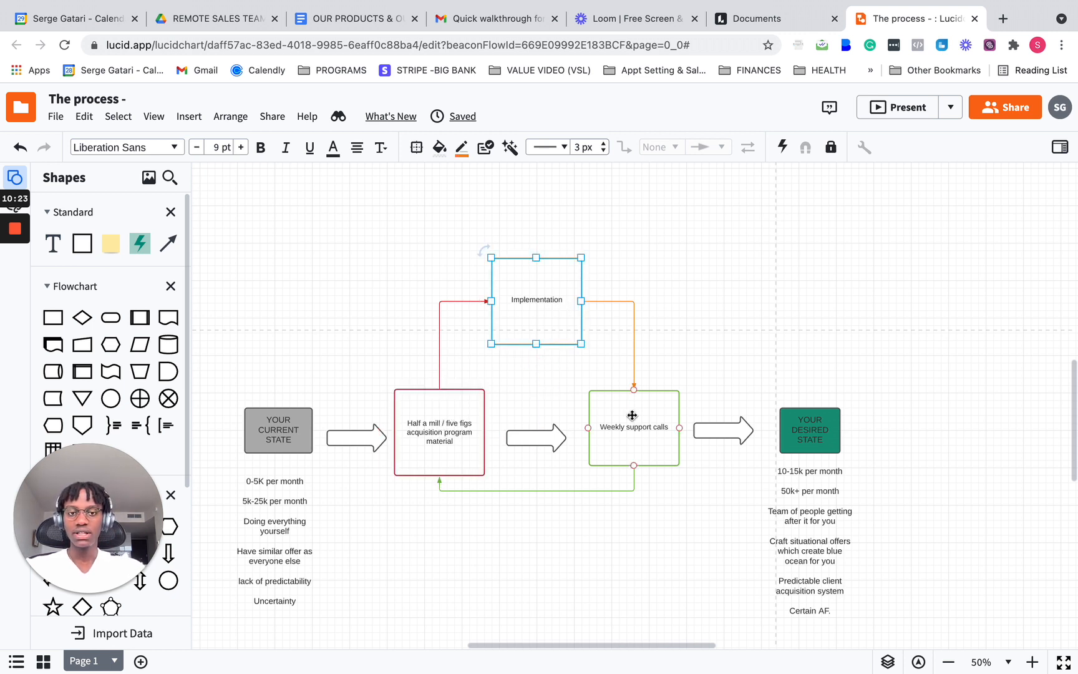
click(633, 427)
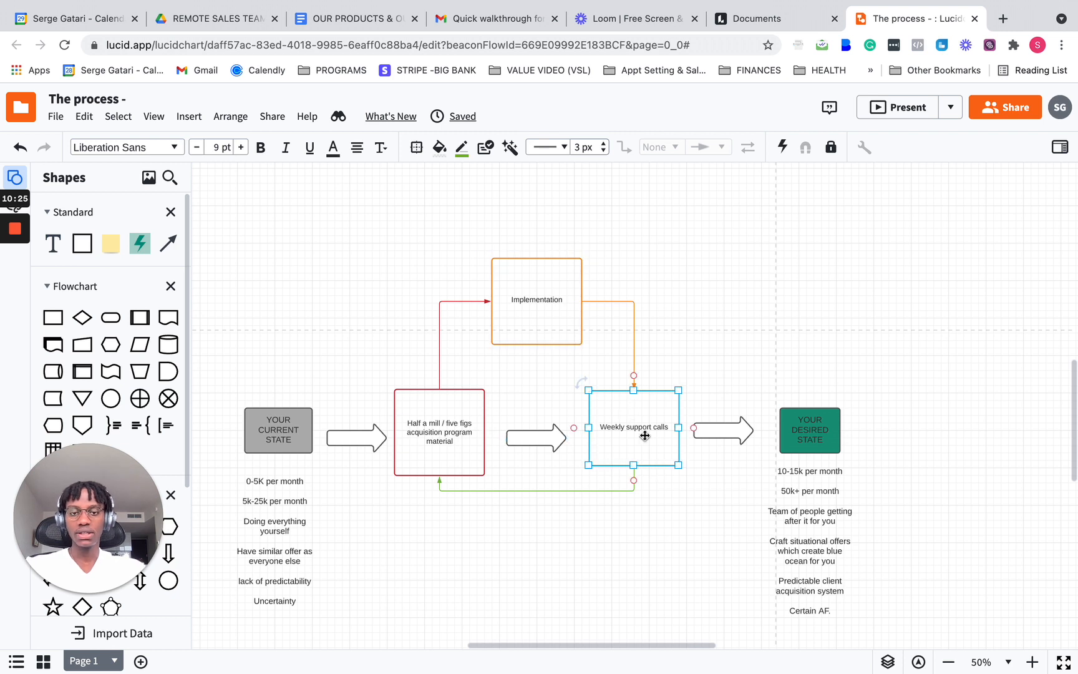
mouse_move(620, 425)
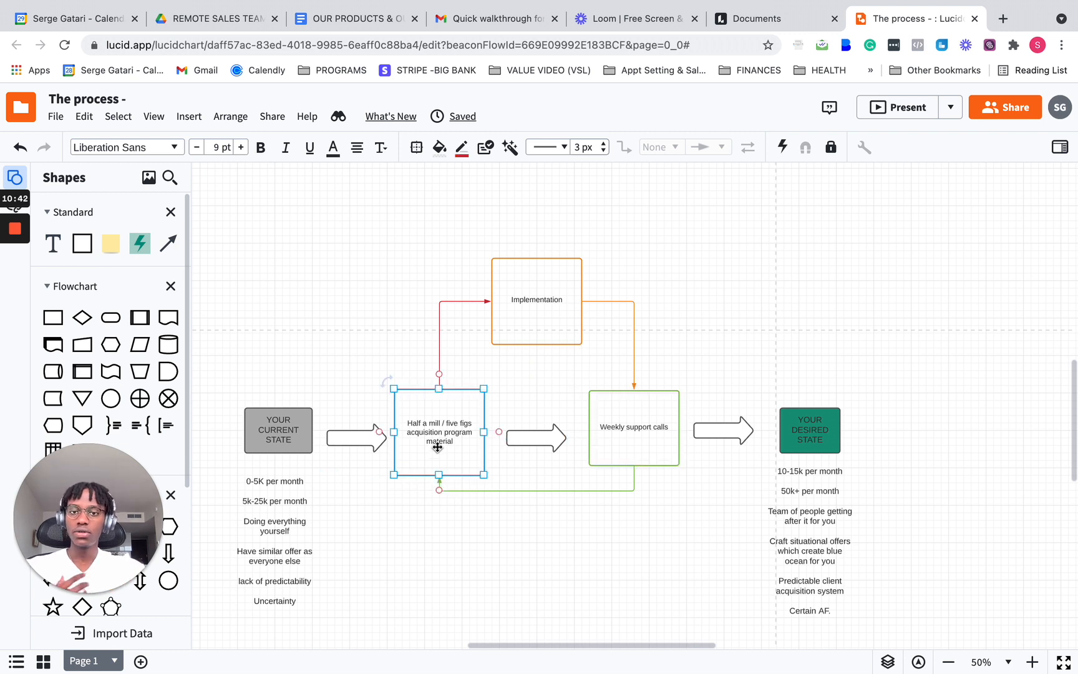
click(537, 300)
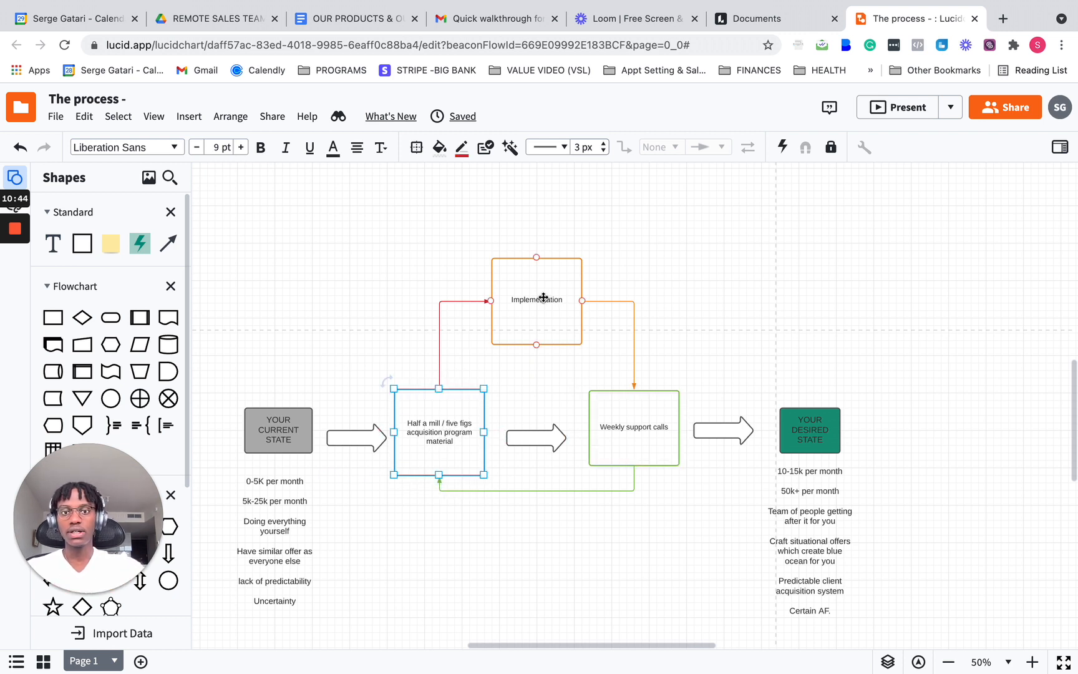
click(634, 444)
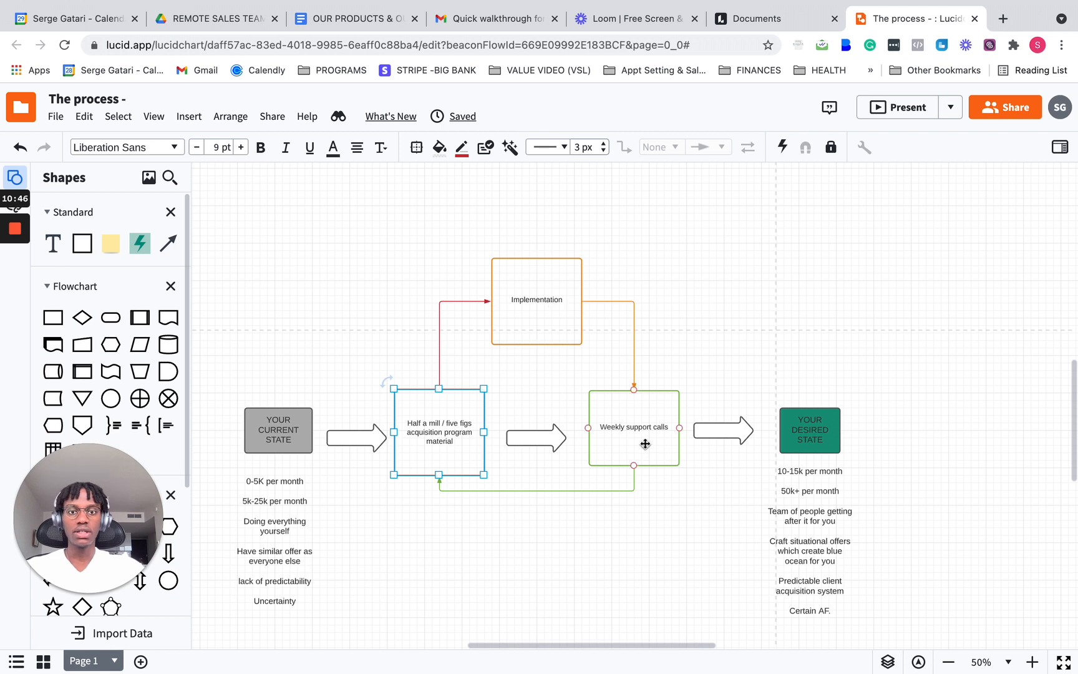
click(634, 444)
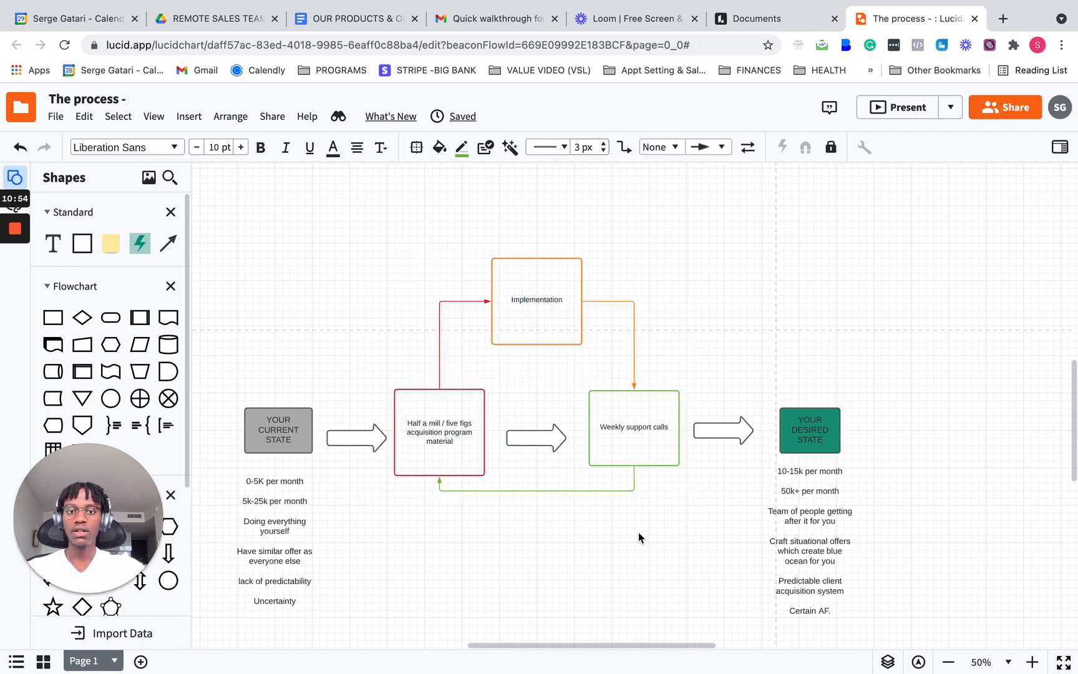
click(536, 299)
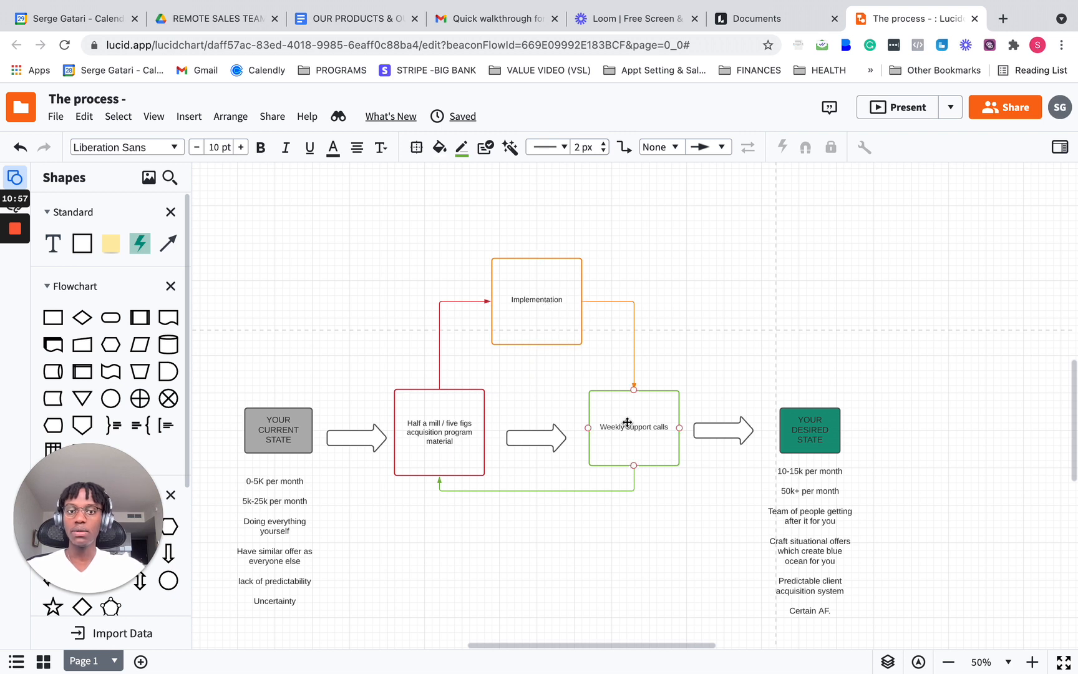
click(439, 437)
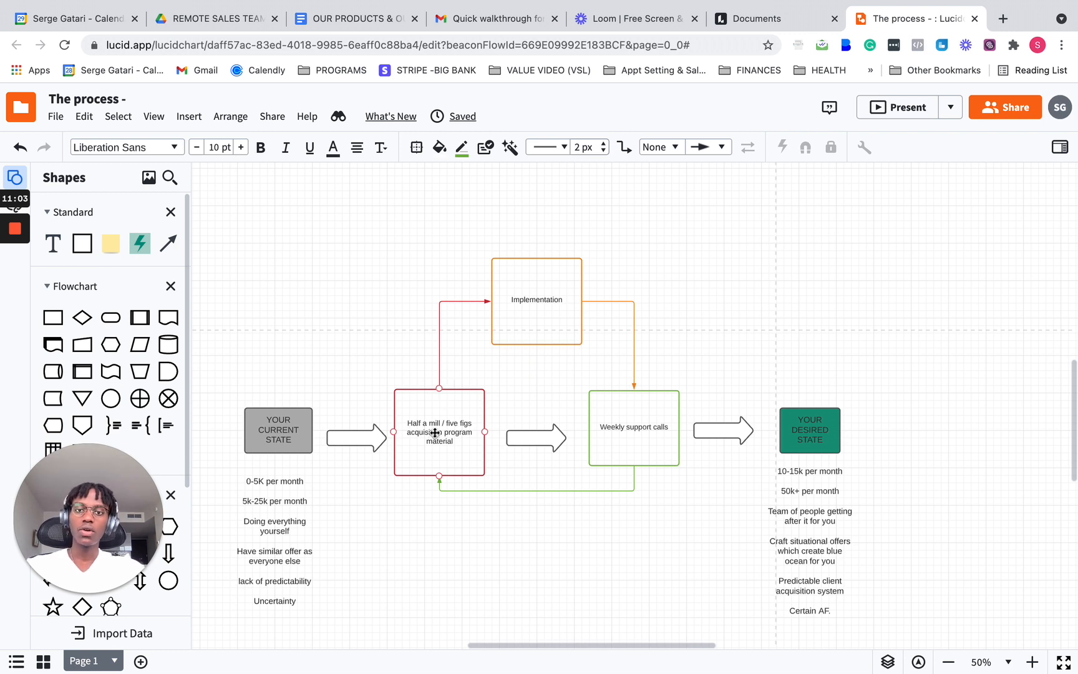
click(369, 318)
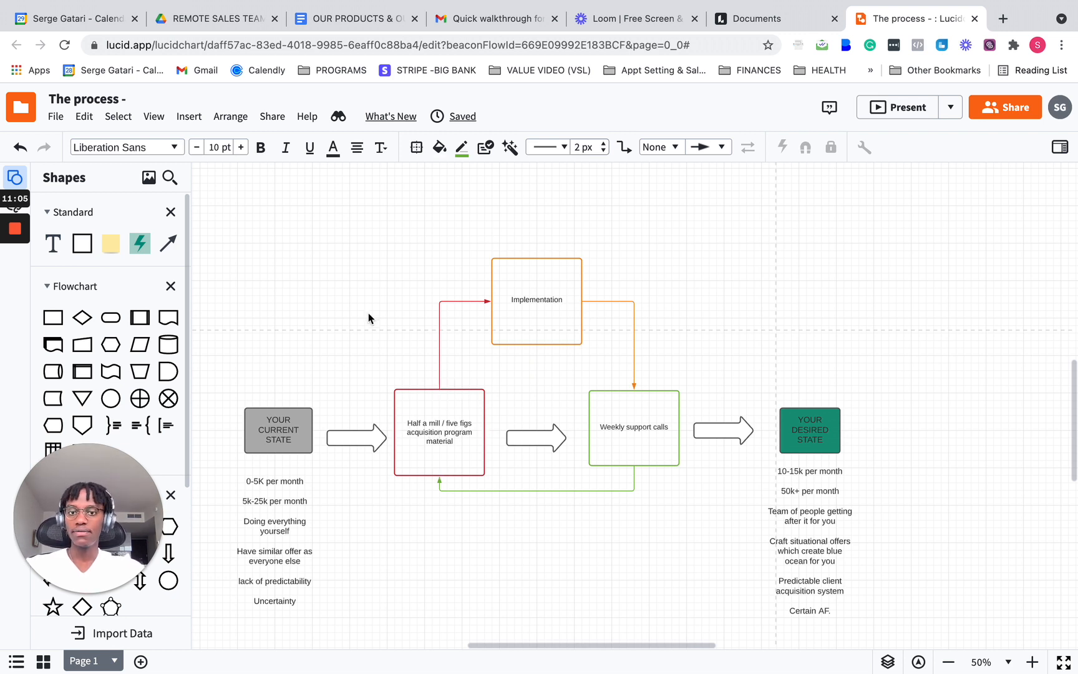
mouse_move(404, 360)
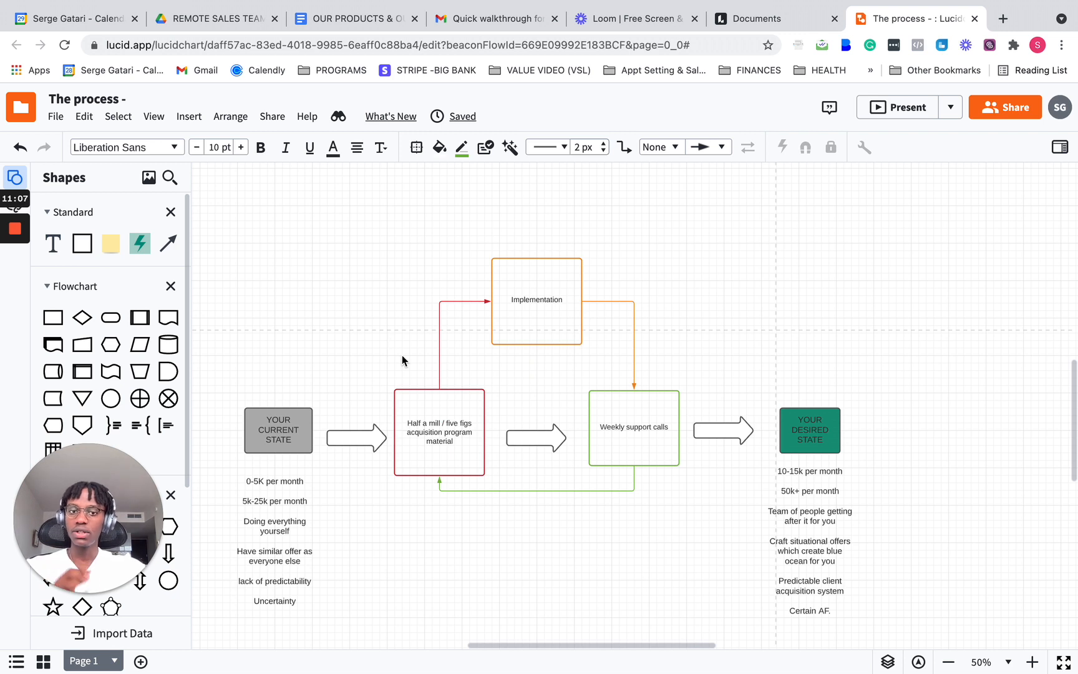
click(439, 431)
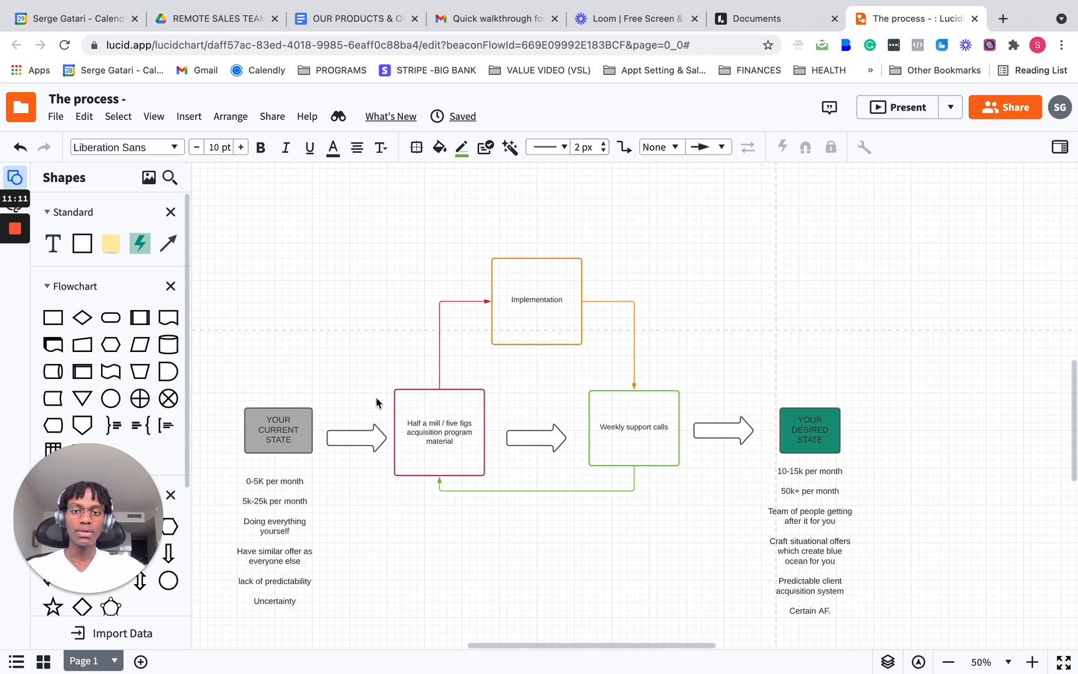
mouse_move(452, 366)
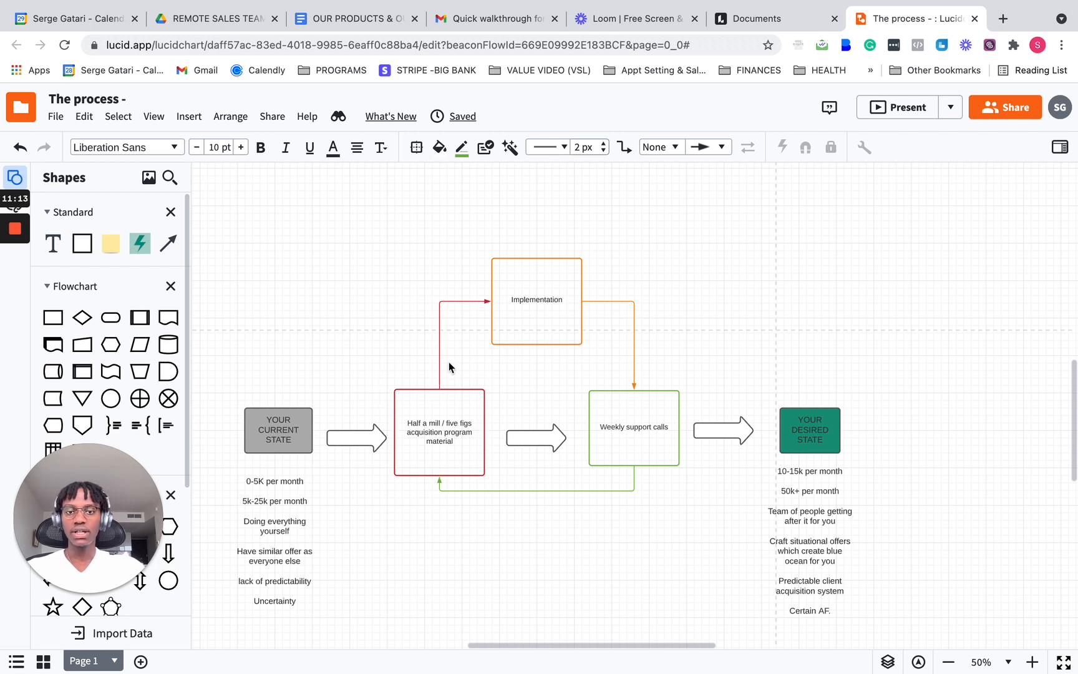
click(633, 427)
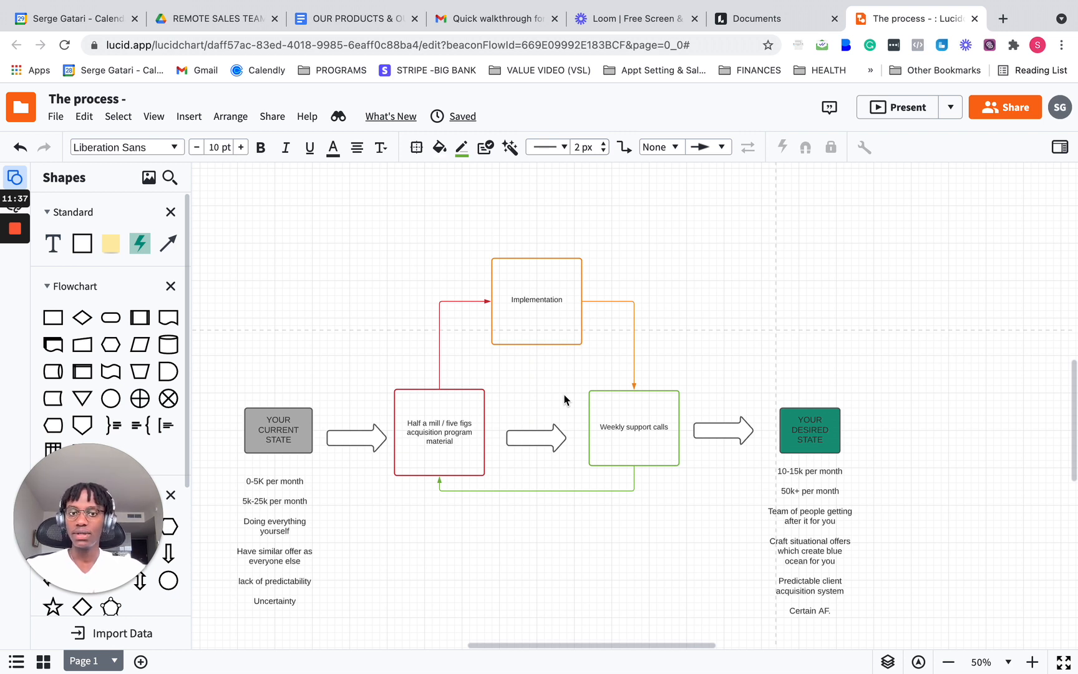
click(439, 431)
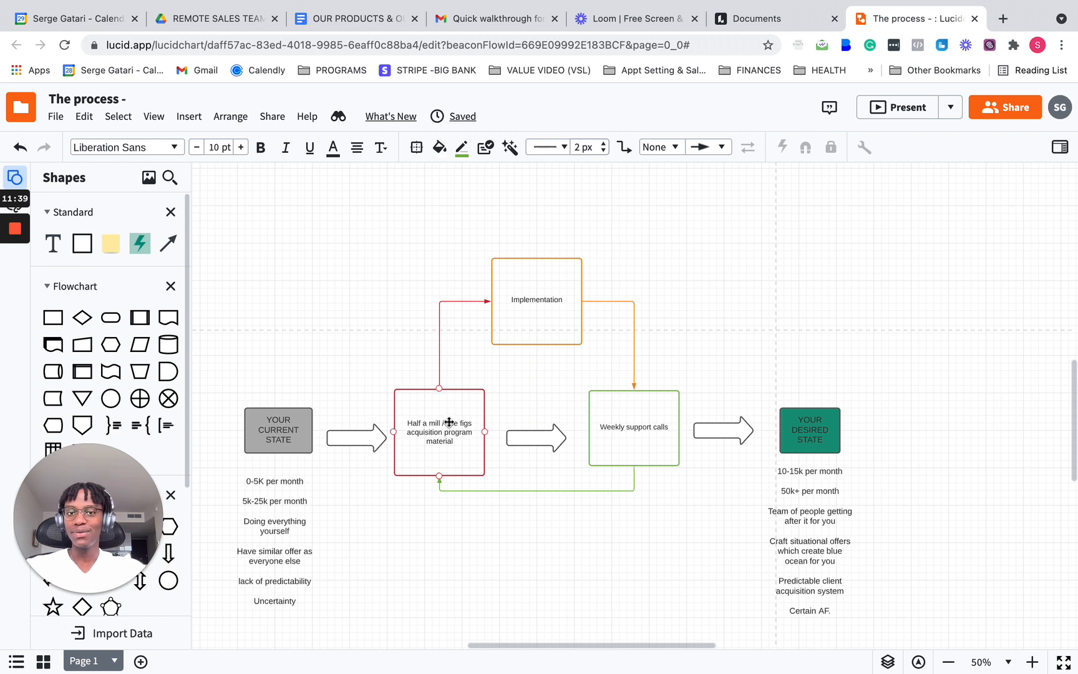
click(537, 299)
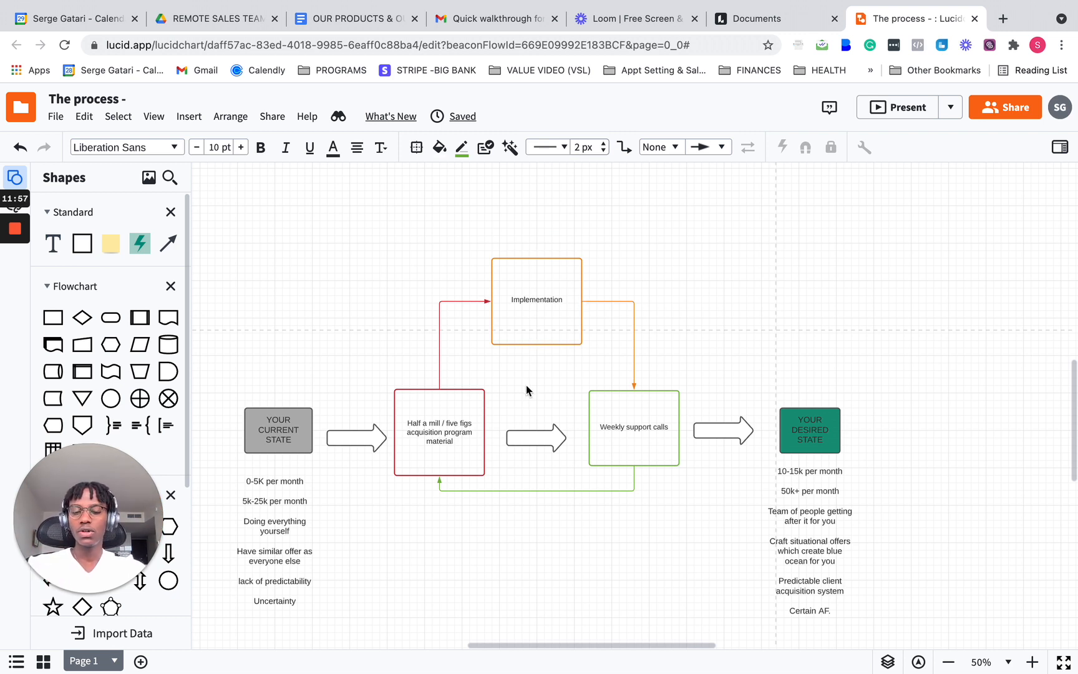
click(535, 437)
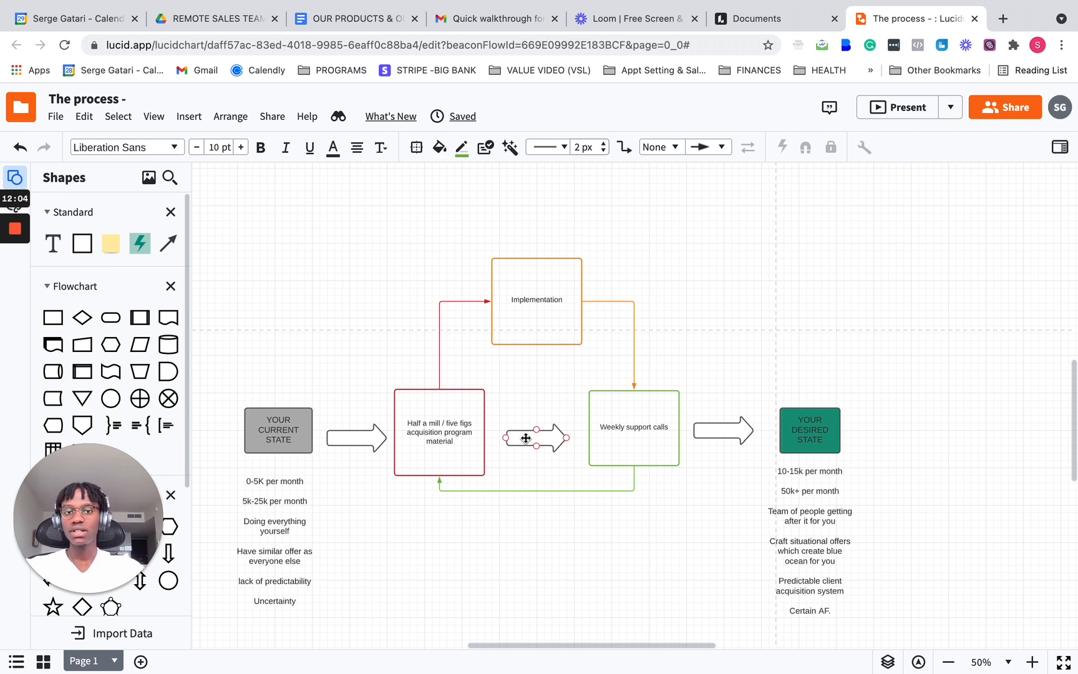
click(512, 405)
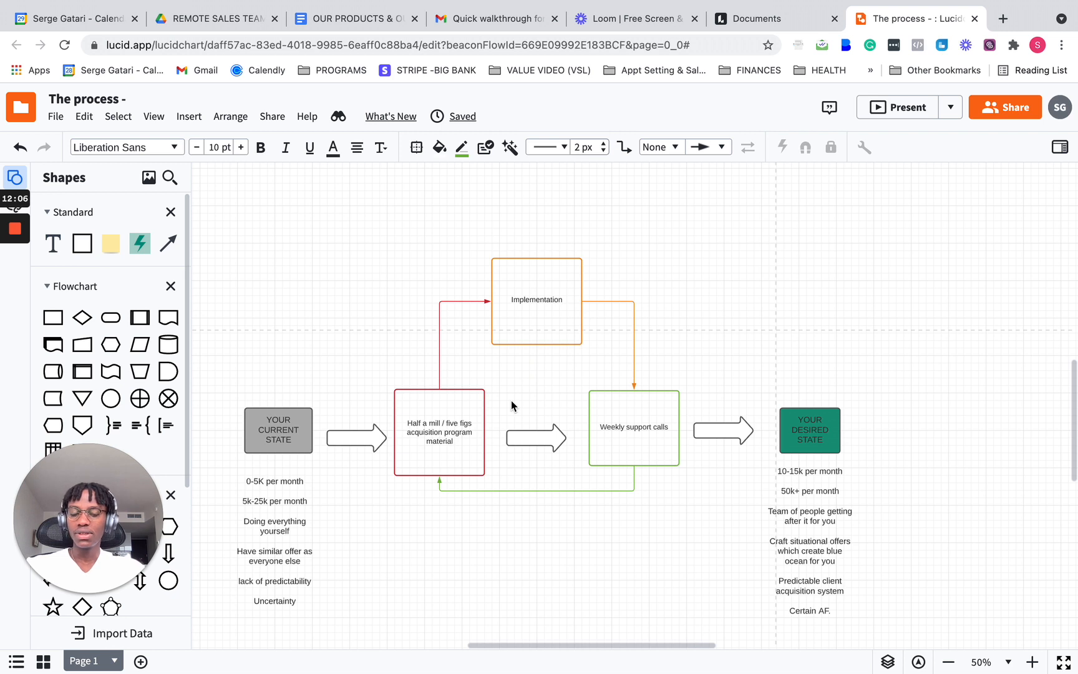
mouse_move(696, 396)
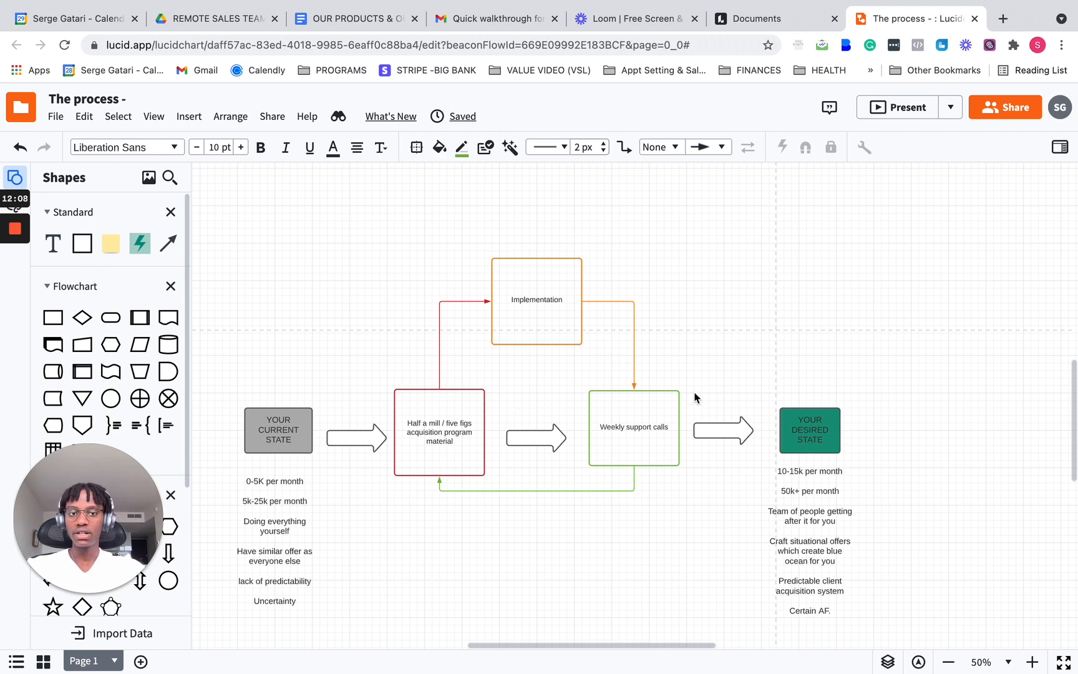
click(278, 430)
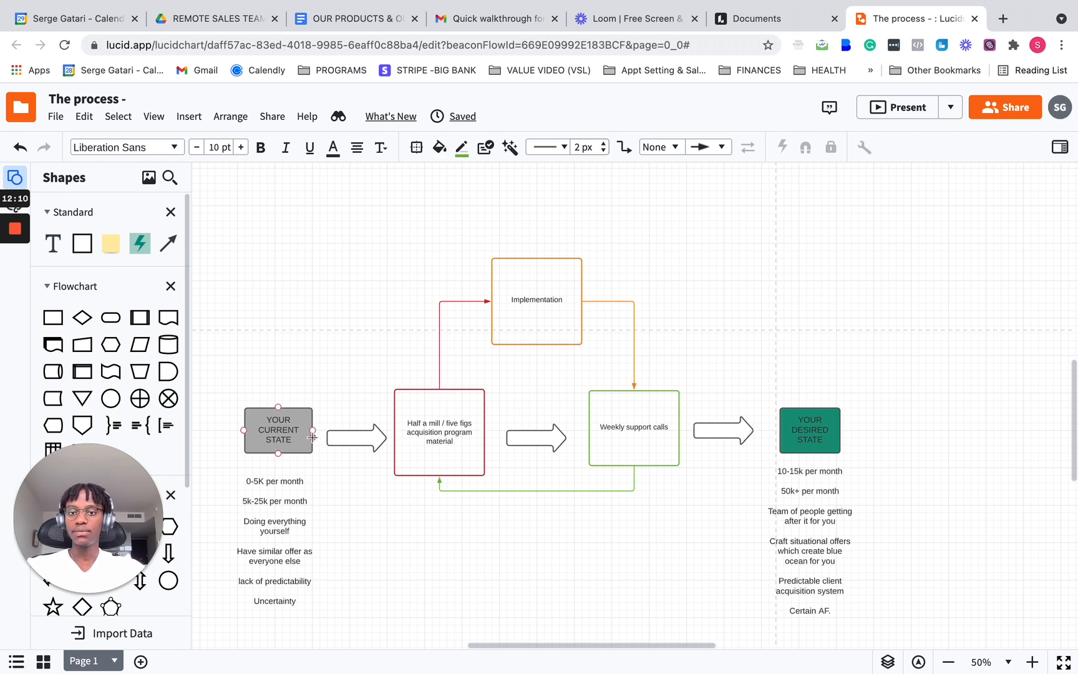
click(634, 427)
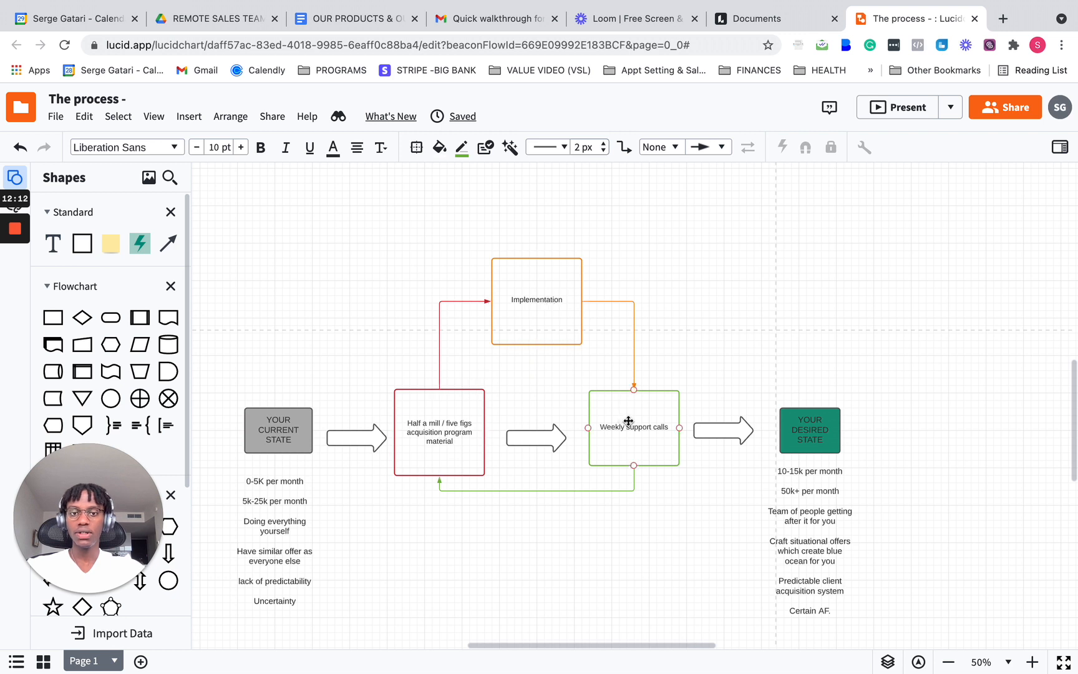
mouse_move(610, 489)
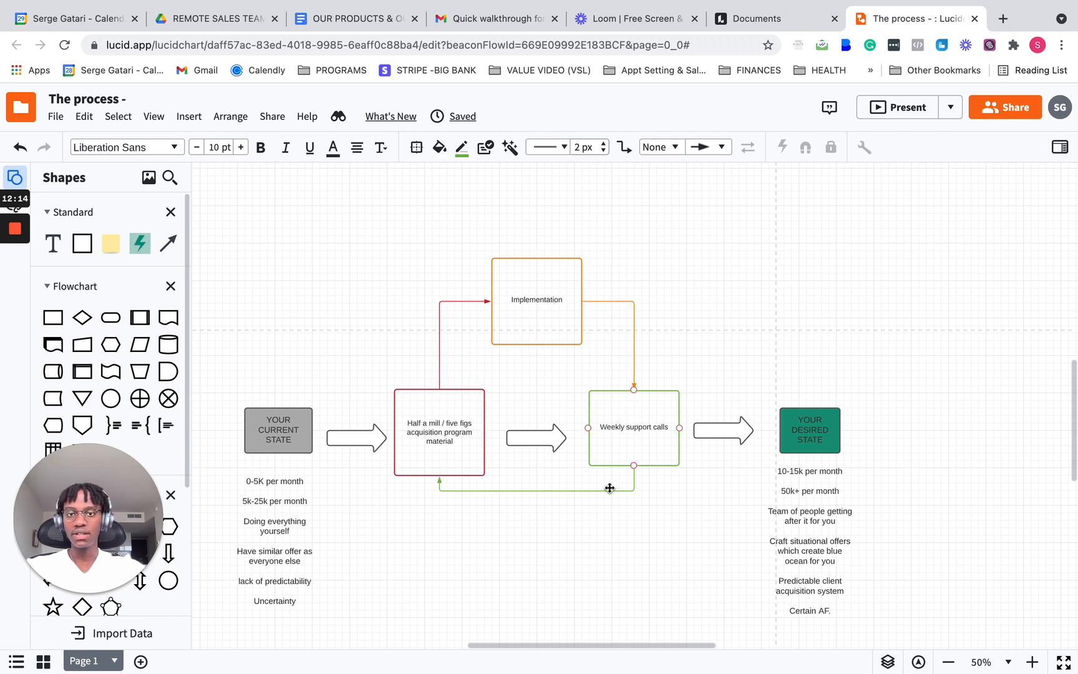
click(724, 438)
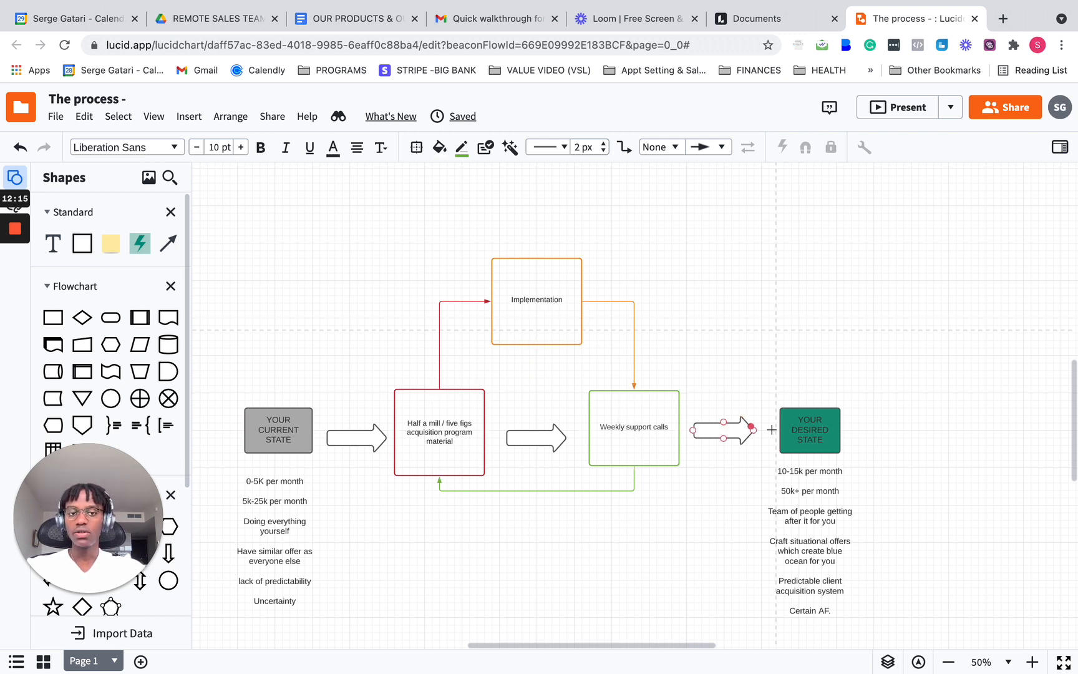
click(810, 430)
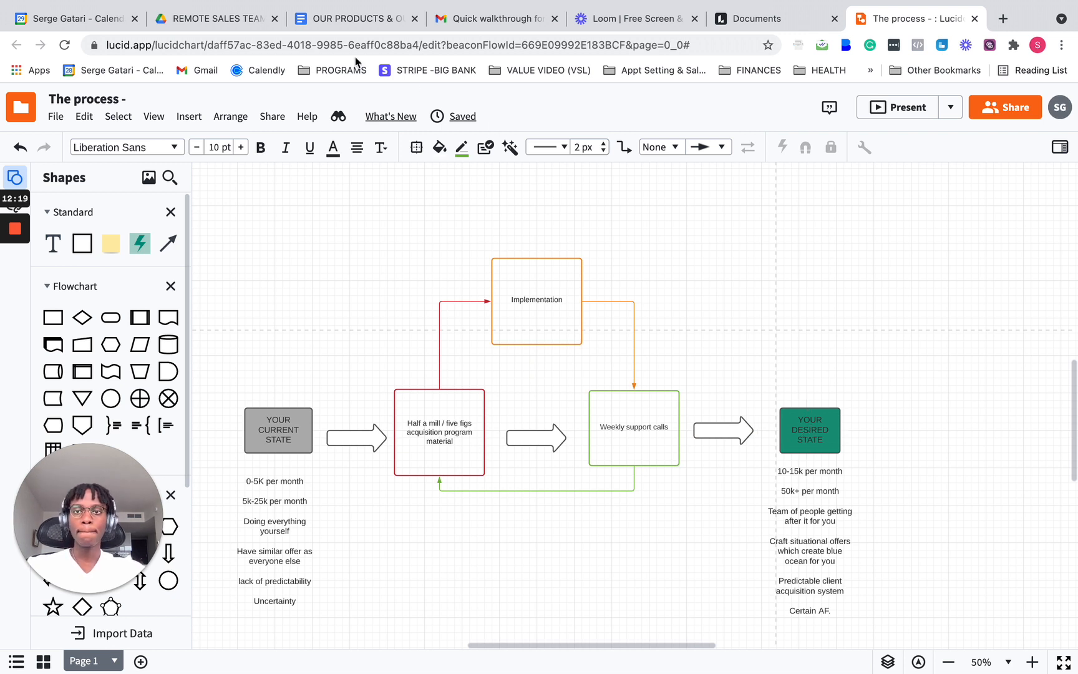
- Switch to the OUR PRODUCTS & OUTCOMES document to read the Product #1 section
click(354, 18)
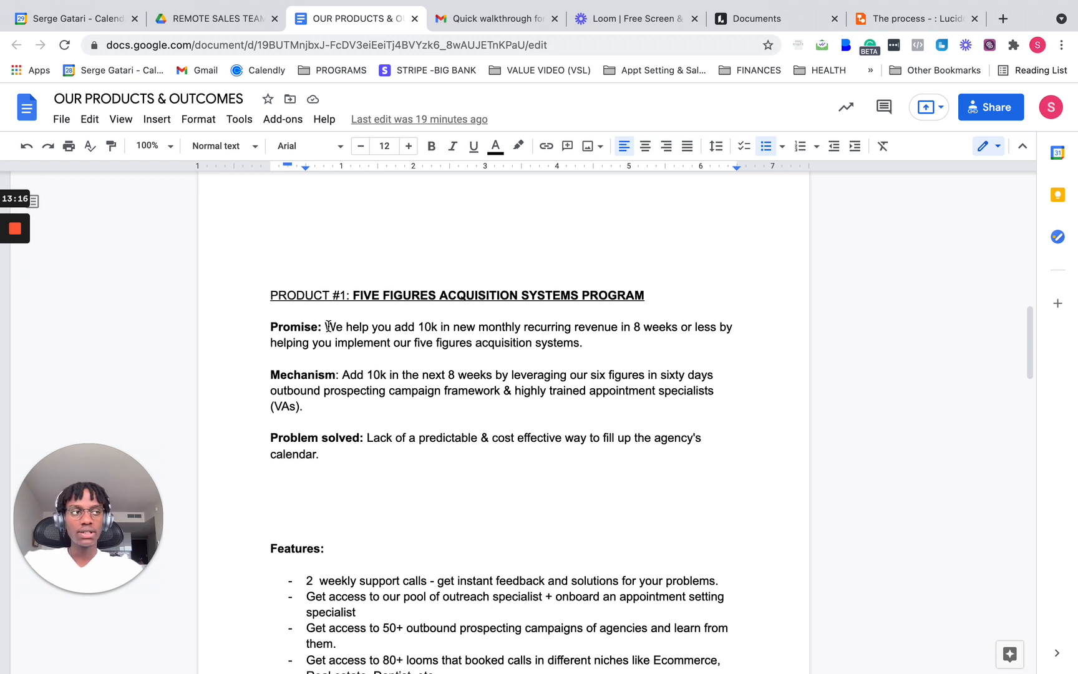
mouse_move(451, 461)
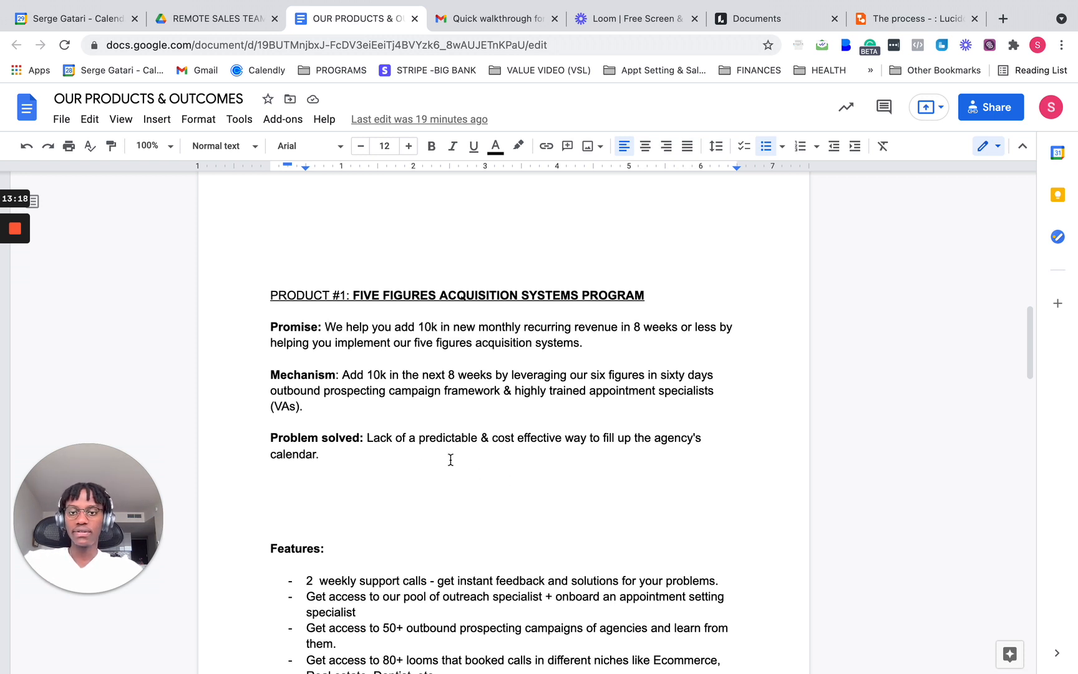
mouse_move(379, 453)
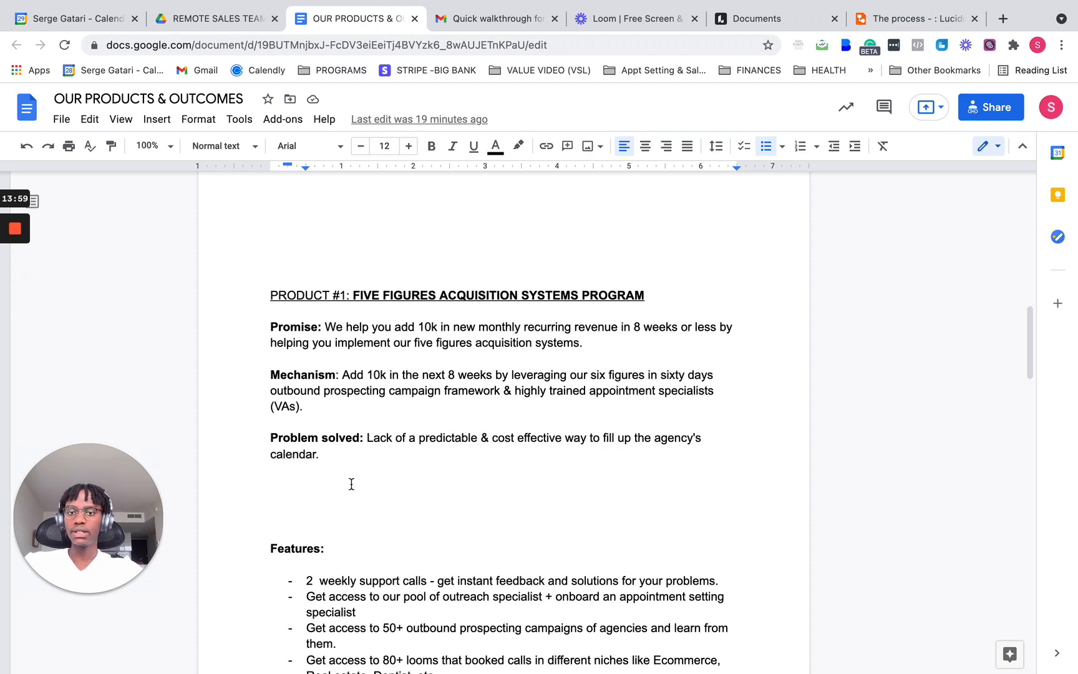
scroll(down, 3)
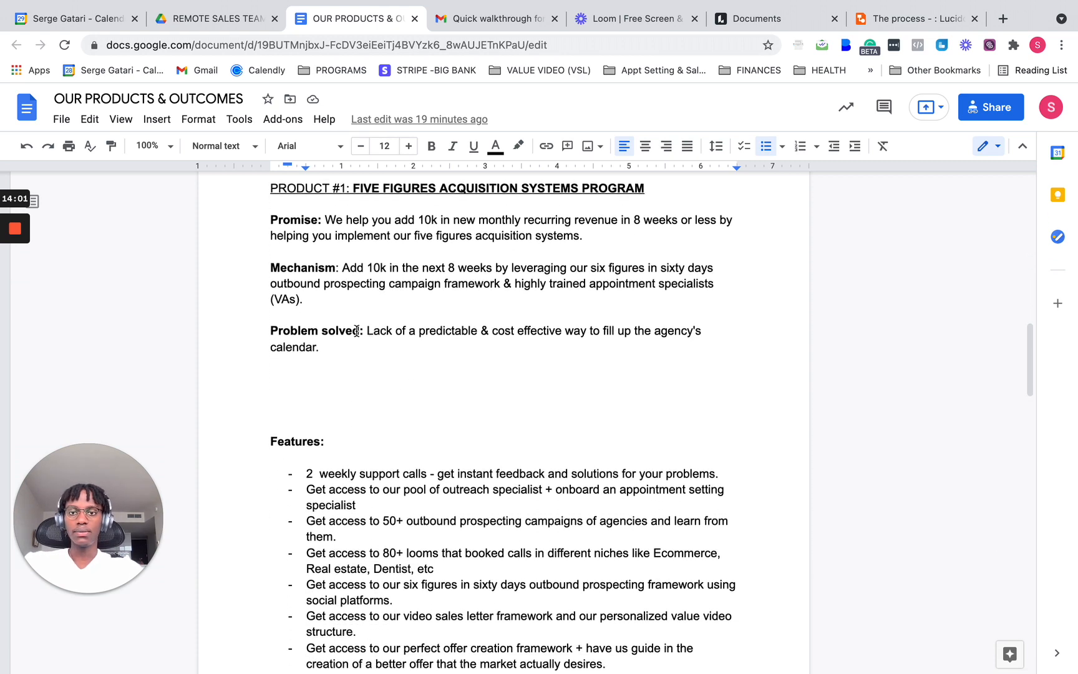
scroll(down, 3)
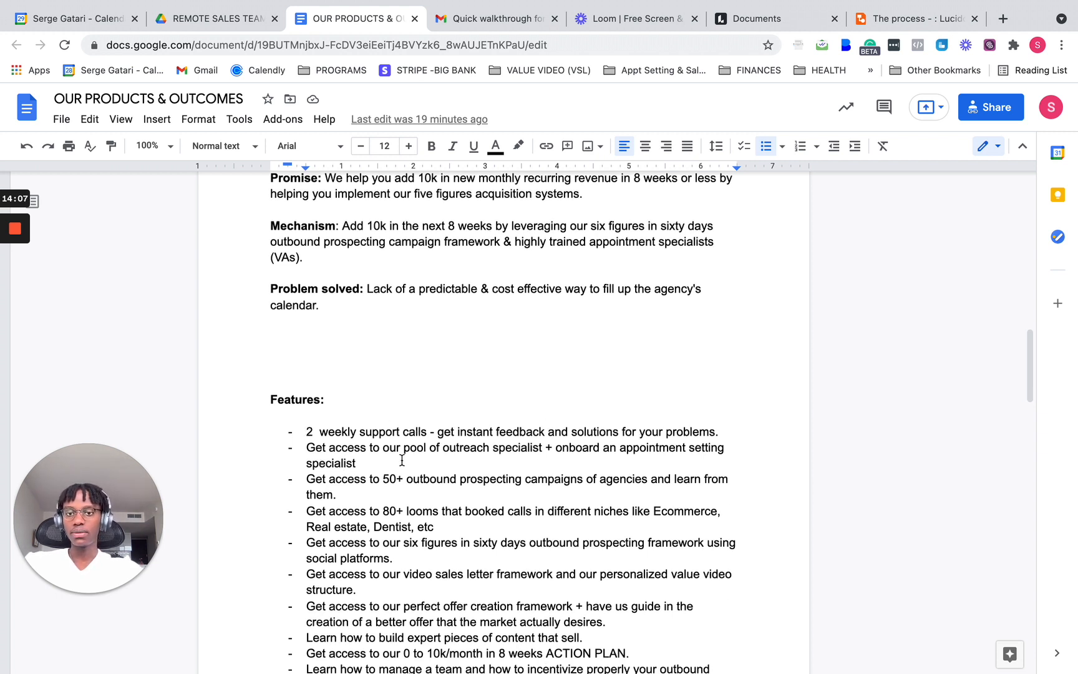
scroll(down, 3)
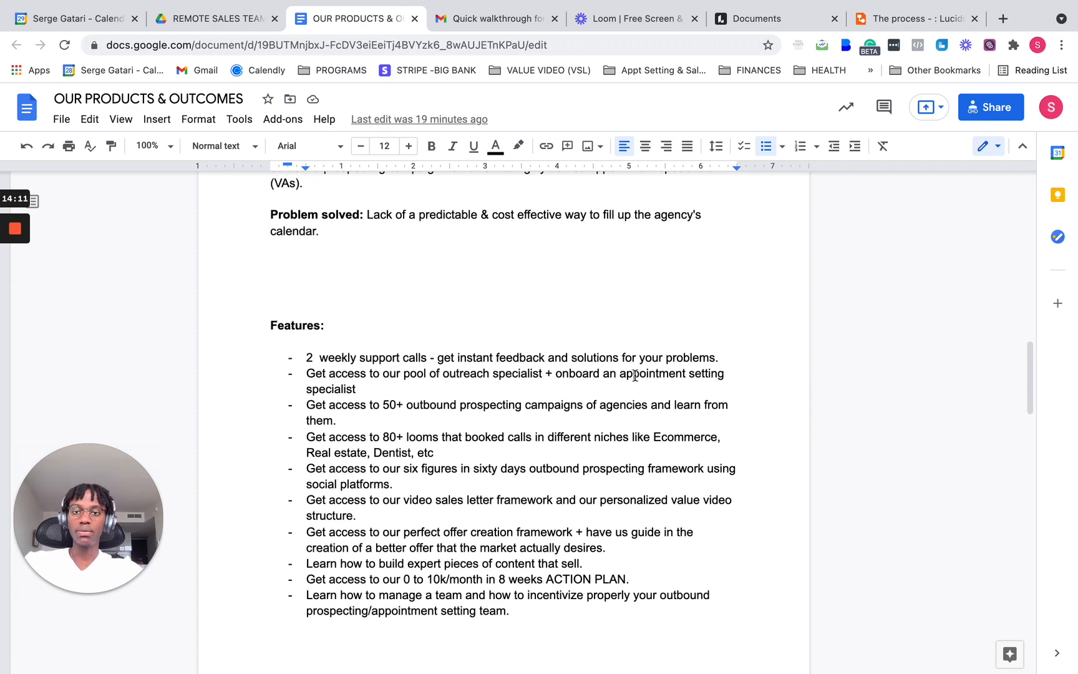
scroll(down, 3)
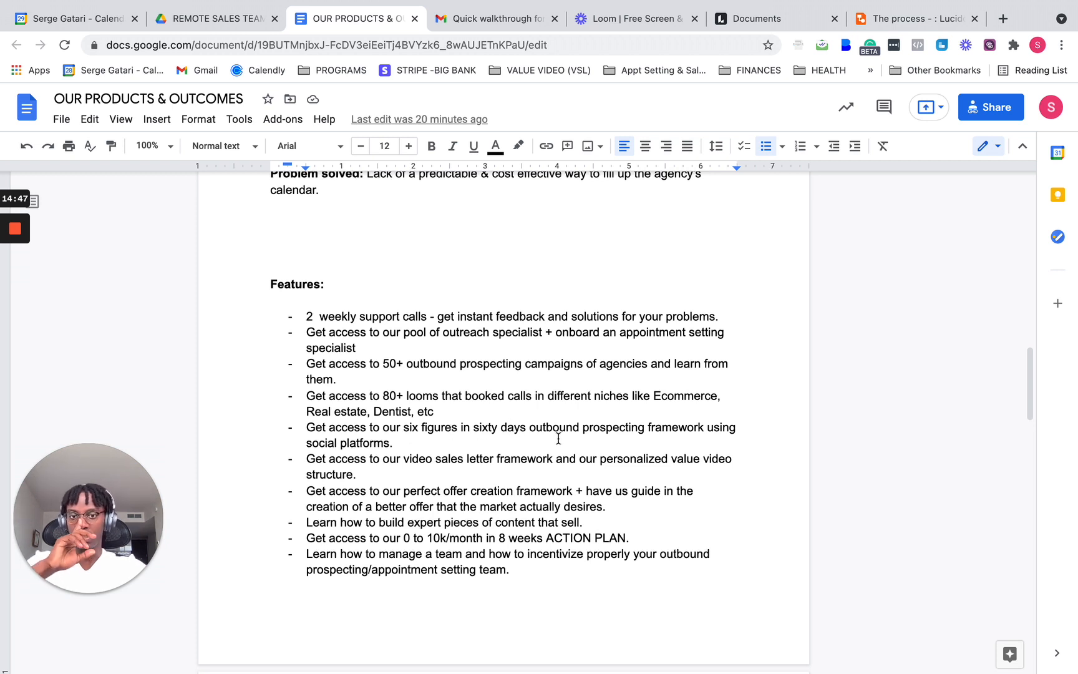
mouse_move(715, 439)
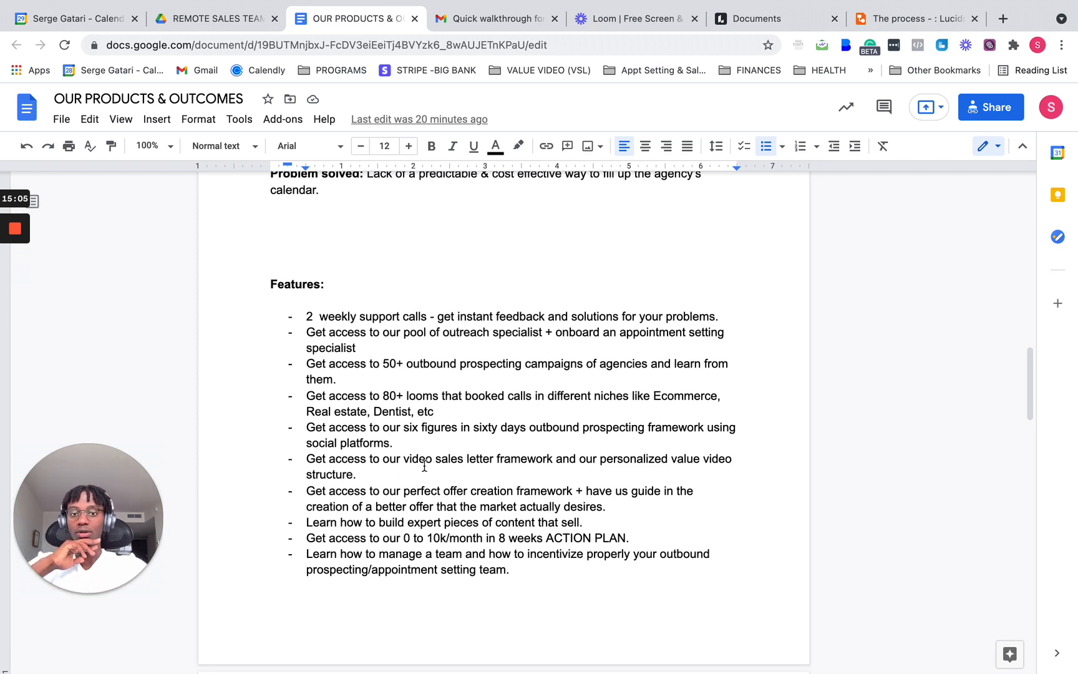
mouse_move(629, 469)
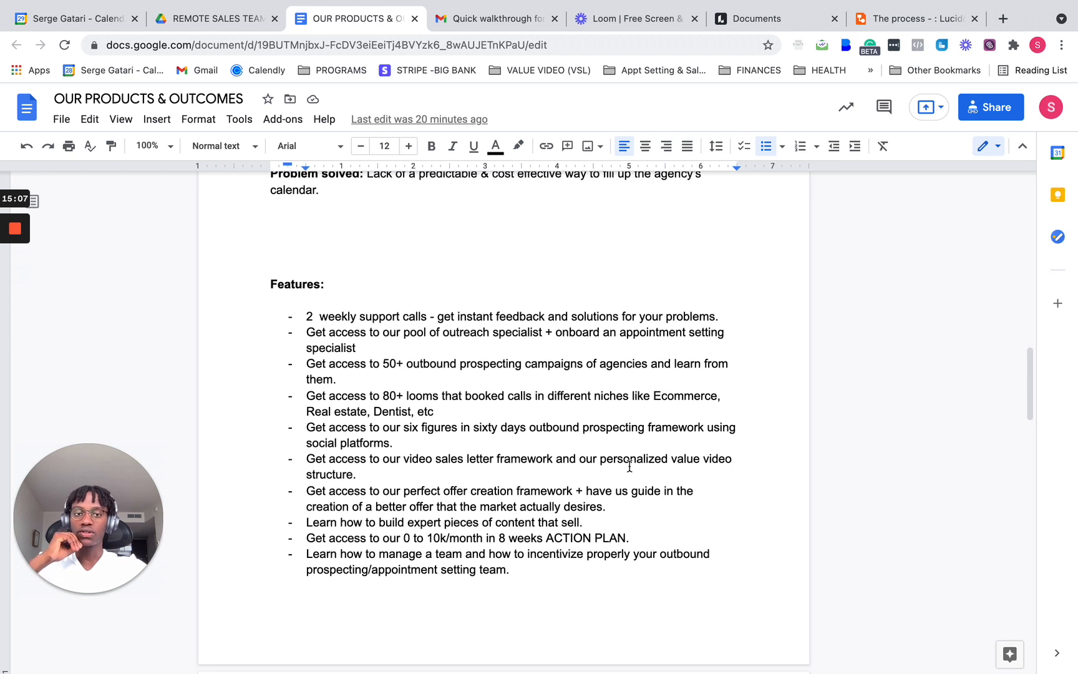
scroll(down, 3)
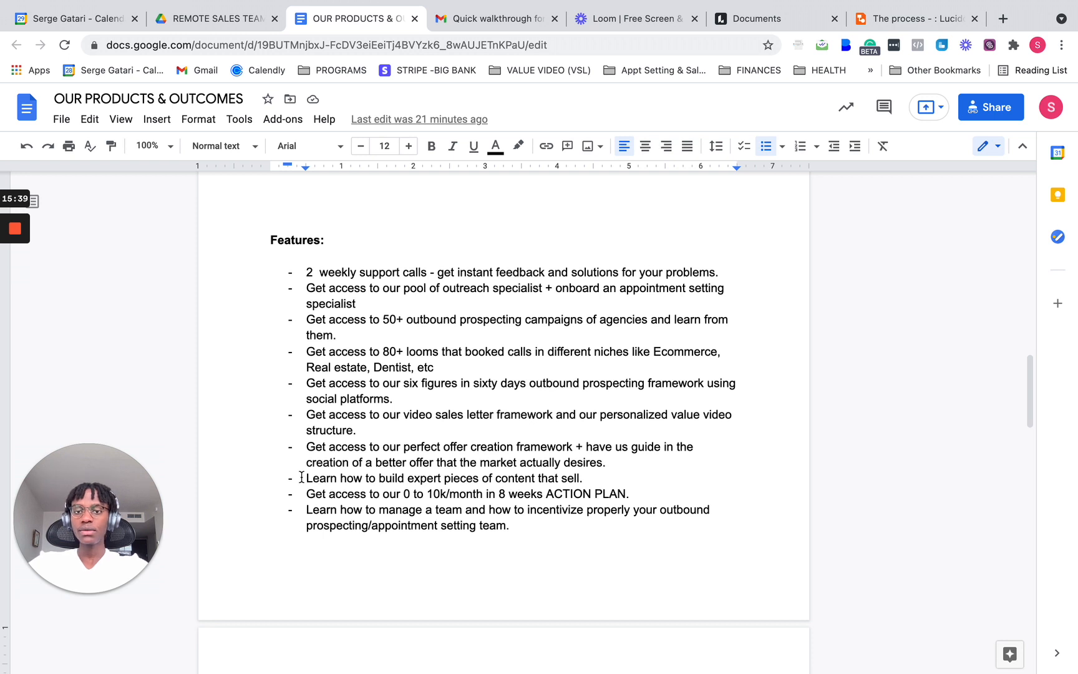
drag(307, 477, 627, 494)
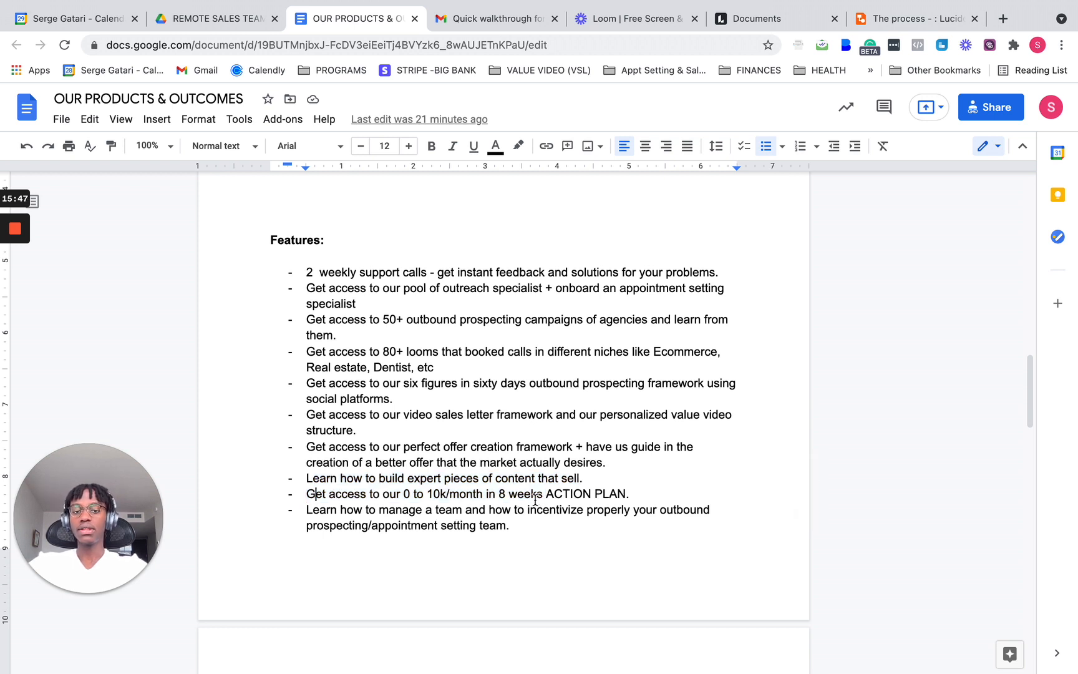
scroll(down, 3)
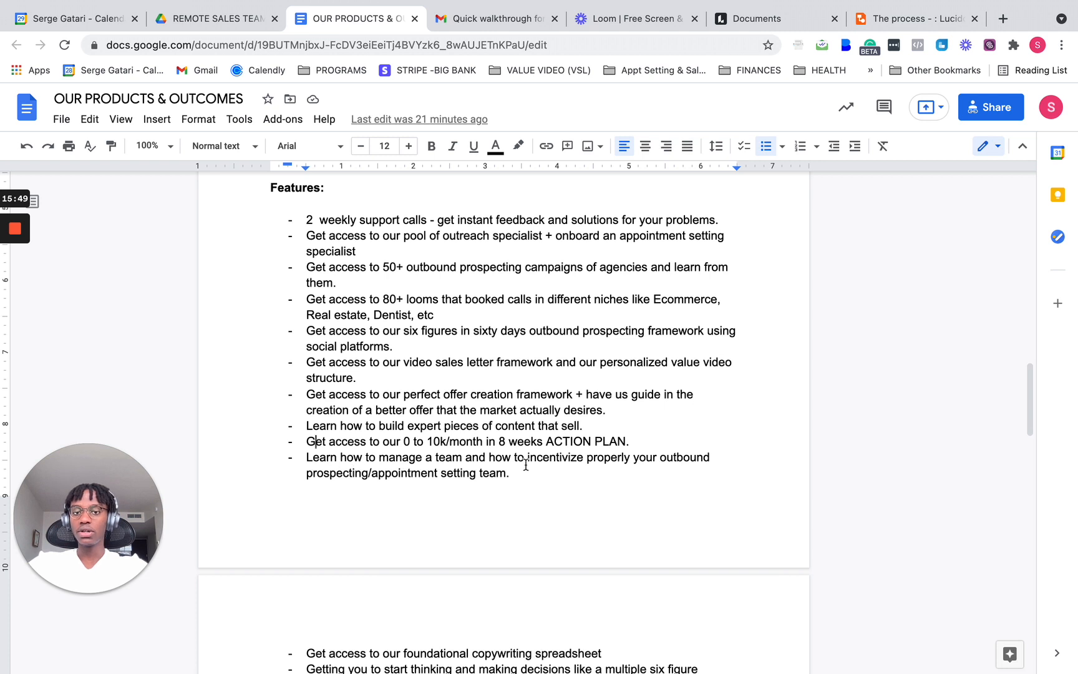
scroll(down, 3)
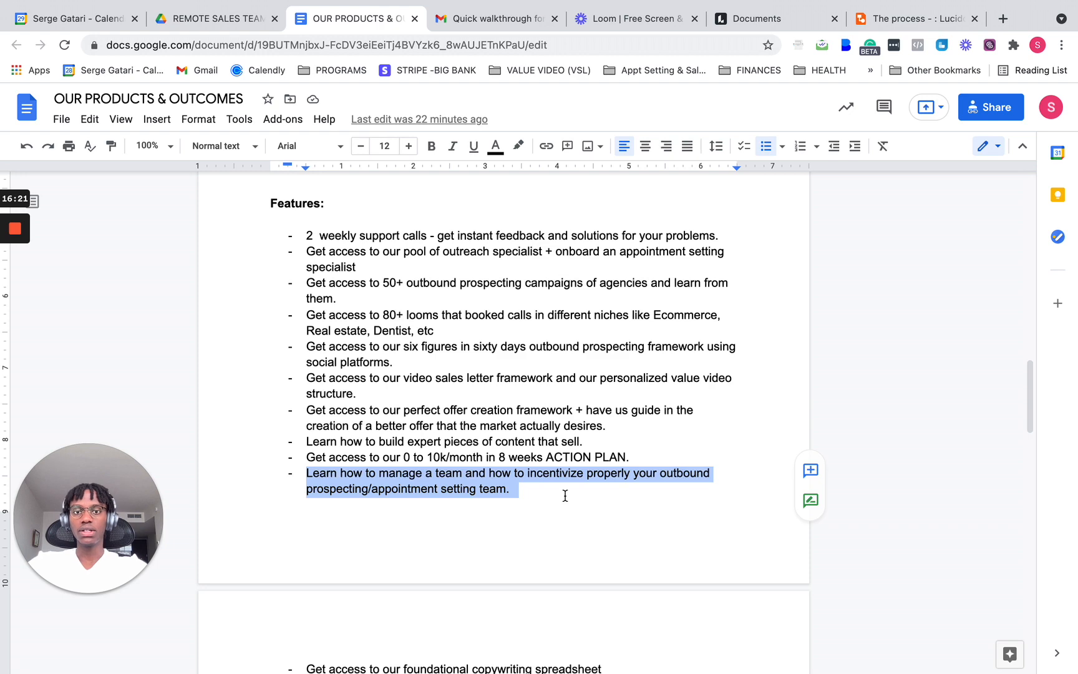
- Place the cursor after the last feature, scroll to Product #2, then switch to 'The process' flowchart
click(517, 489)
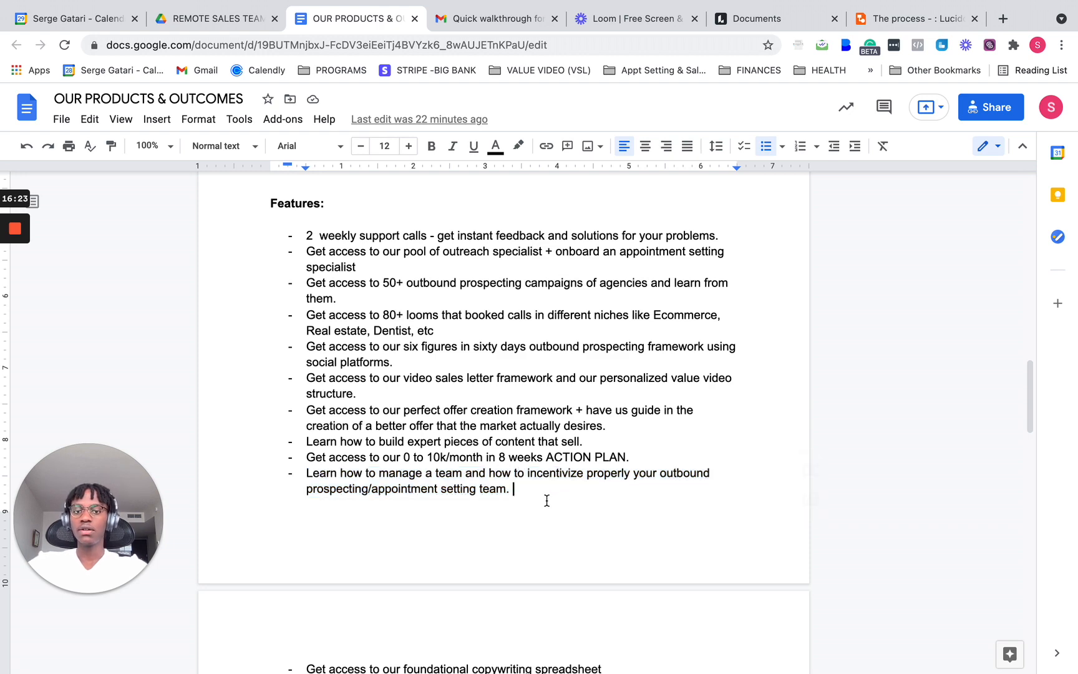
scroll(down, 3)
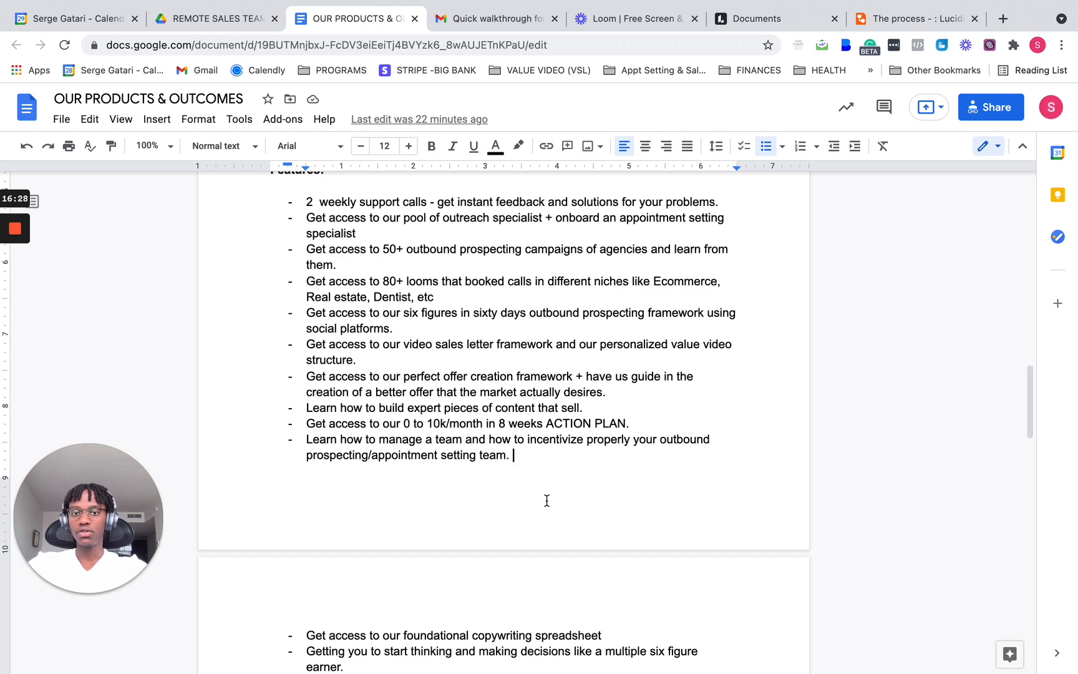
scroll(down, 3)
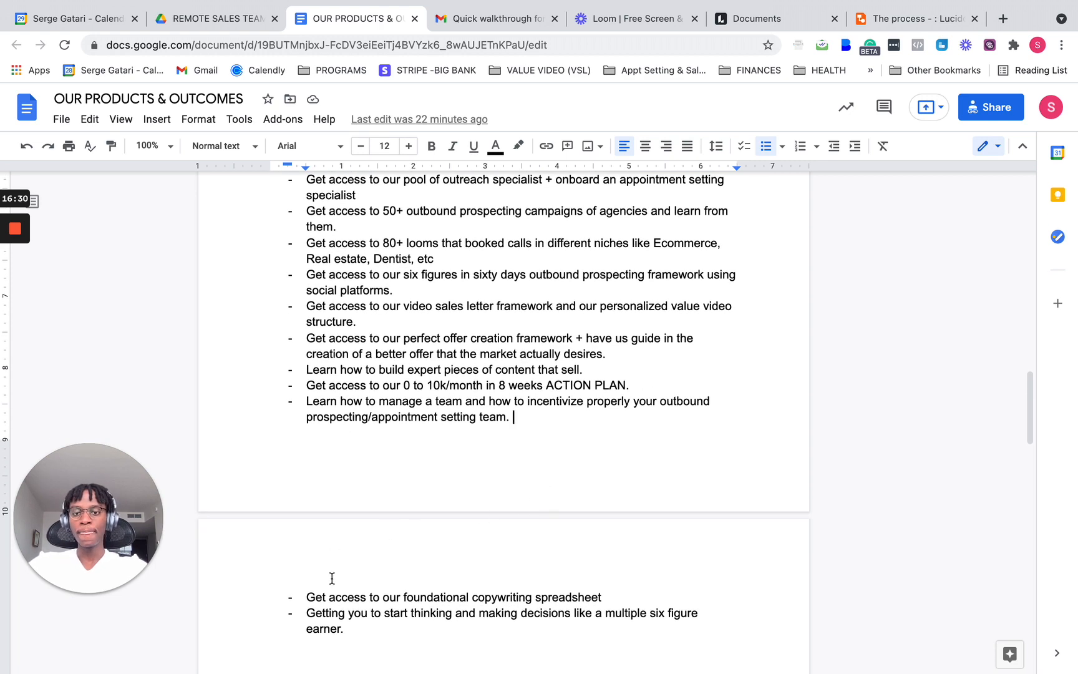
scroll(down, 3)
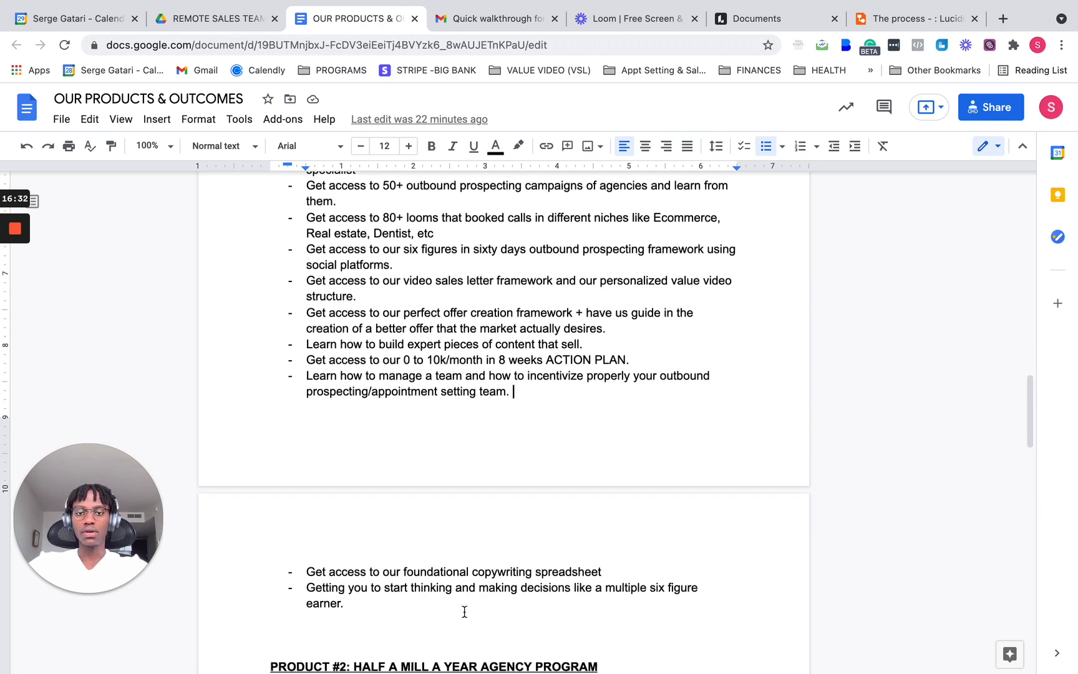
scroll(down, 3)
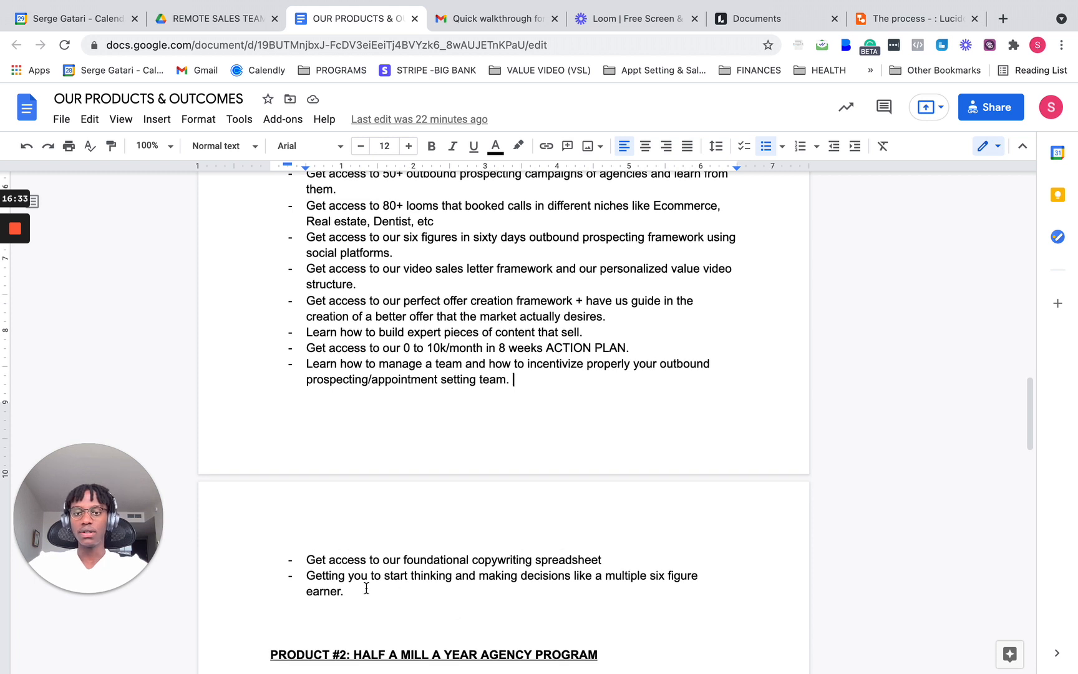
mouse_move(395, 586)
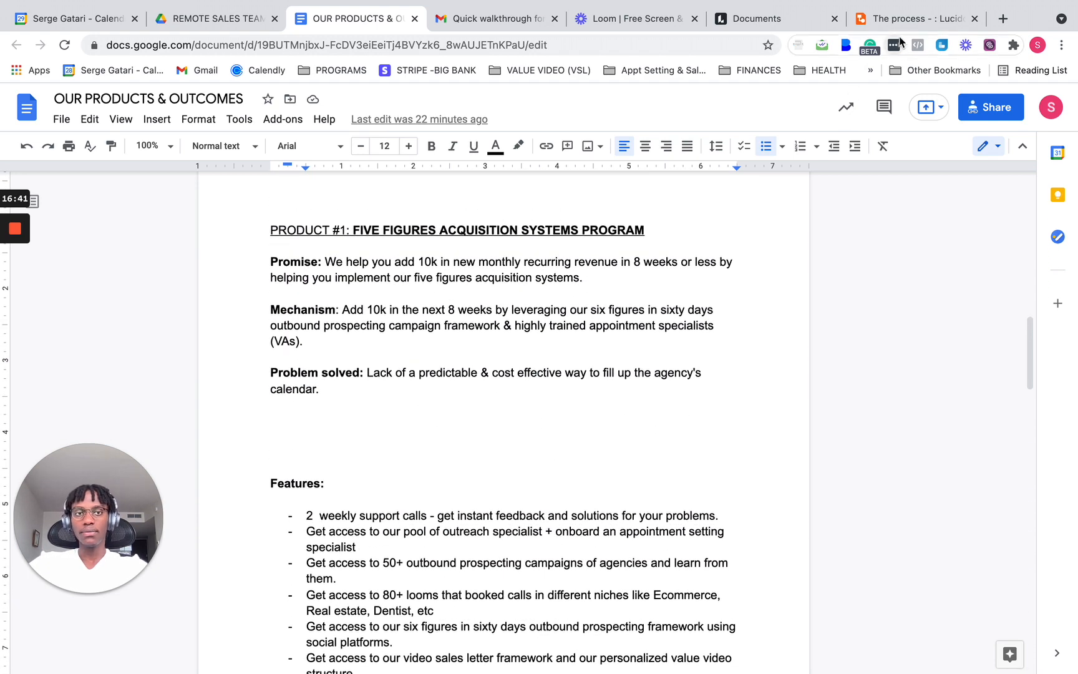
click(918, 18)
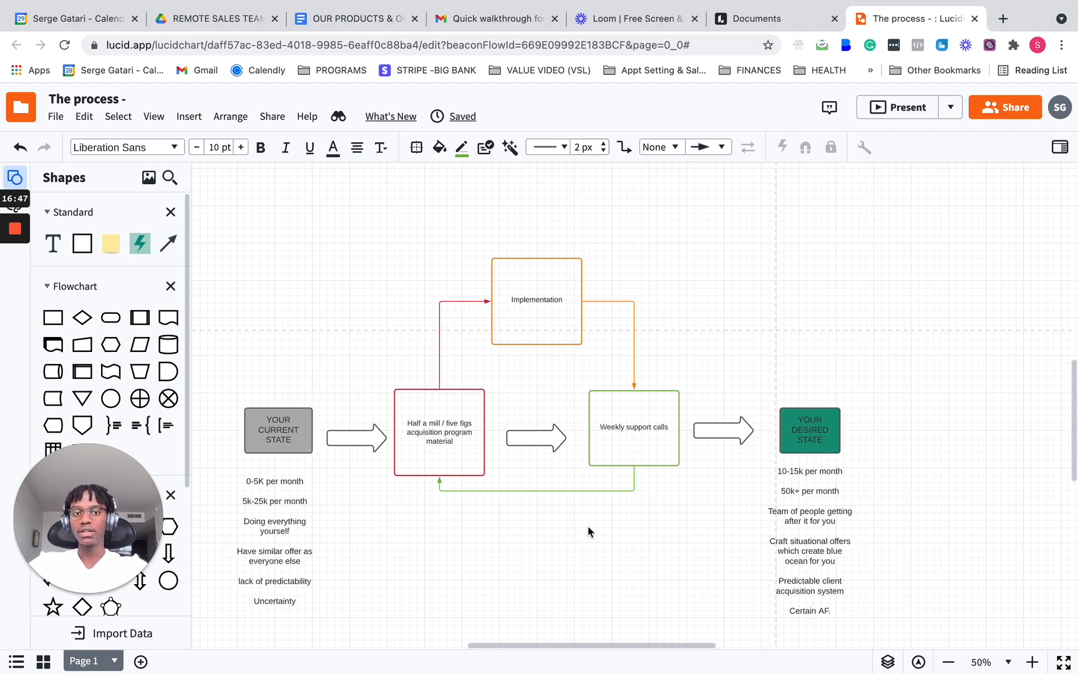
- Select YOUR CURRENT STATE and start a connector from its top connection point
click(439, 432)
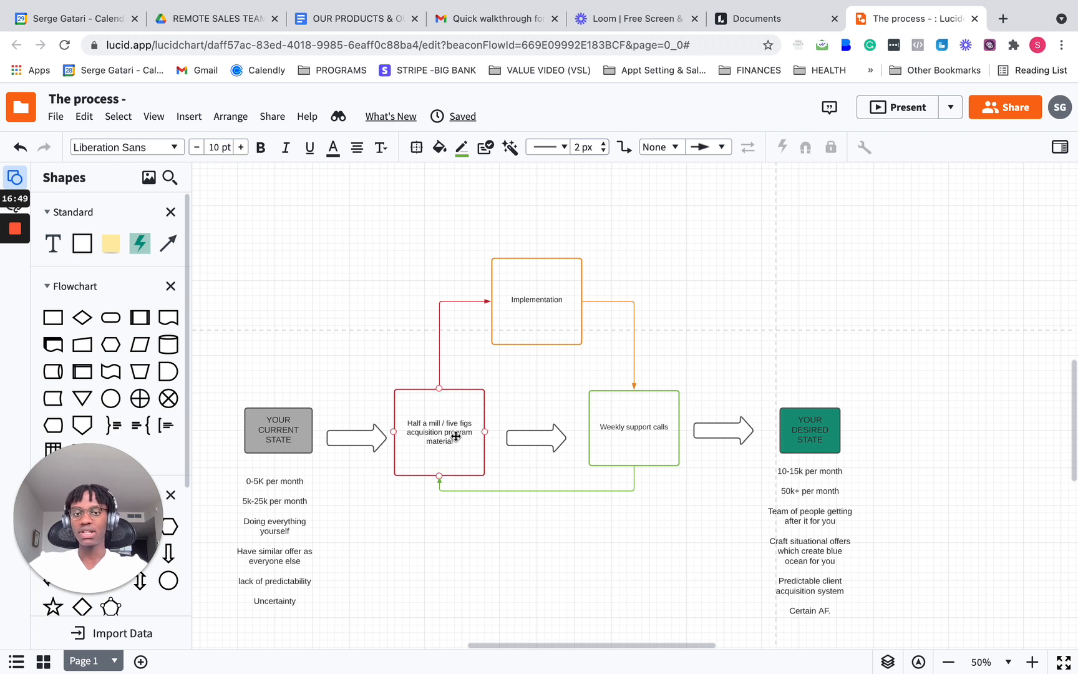
click(386, 304)
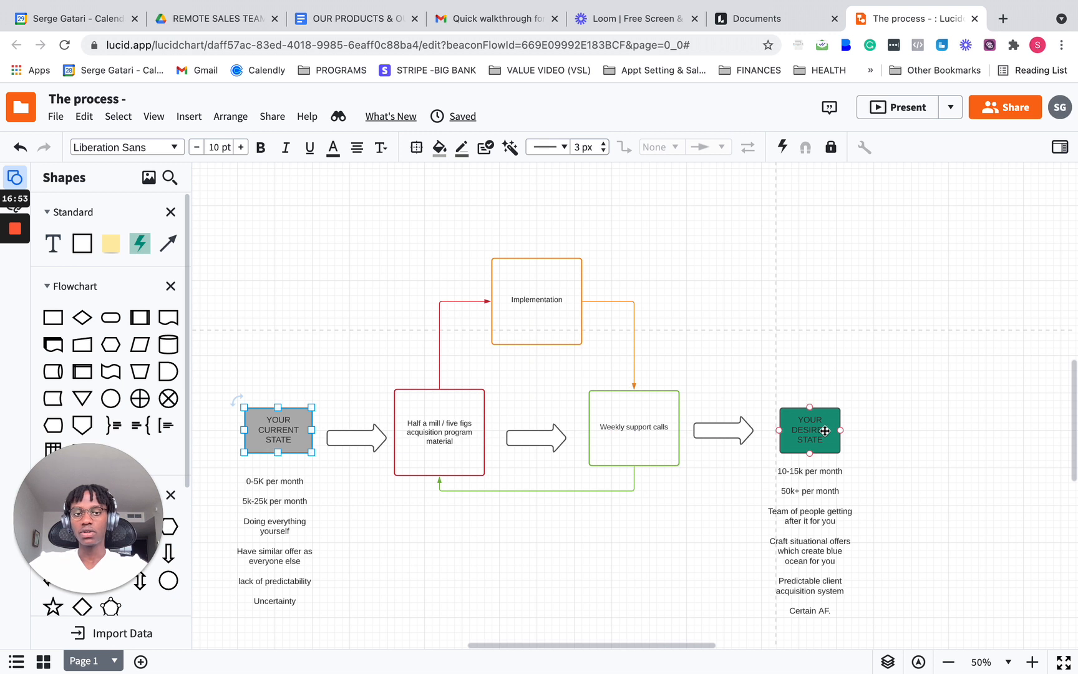
click(809, 431)
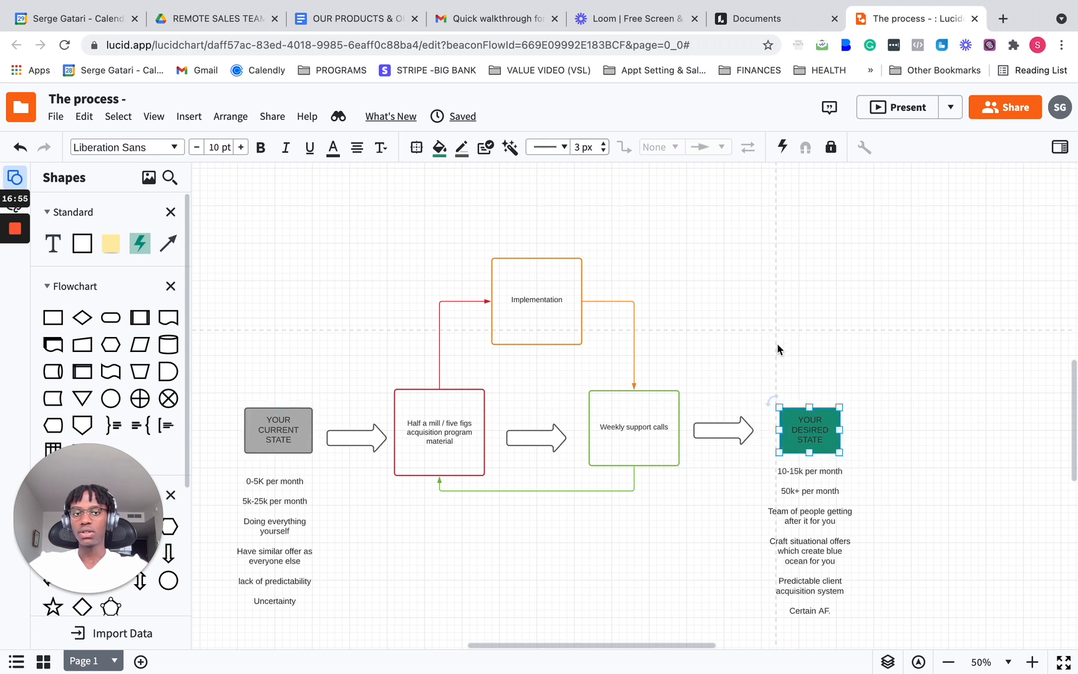
click(278, 431)
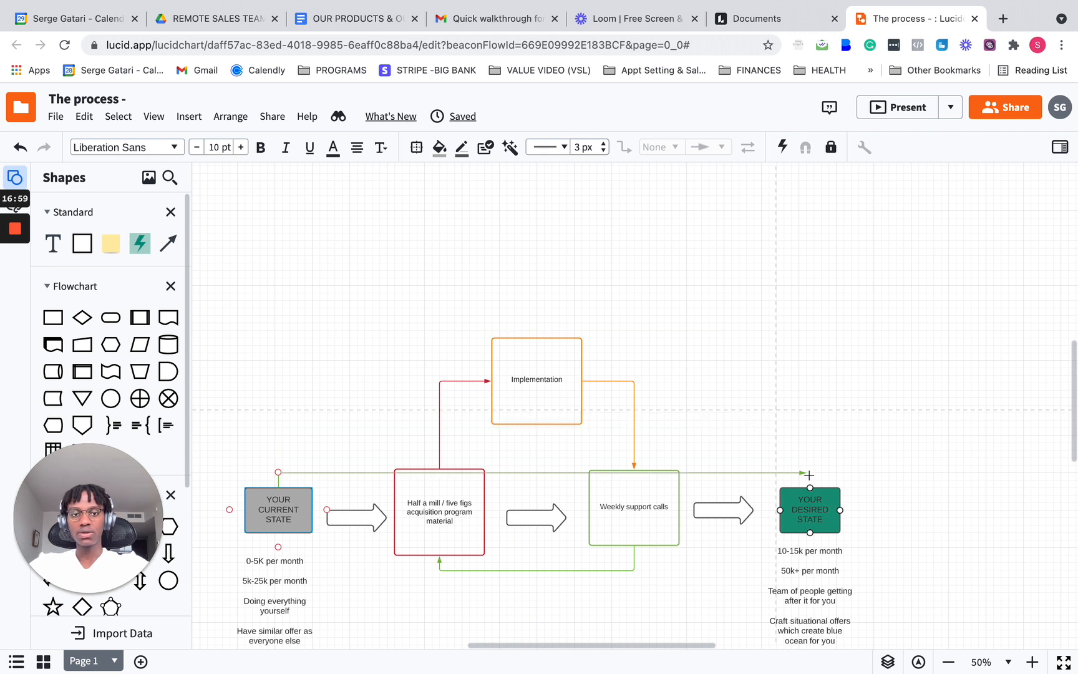
- Attach the connector to YOUR DESIRED STATE, deselect it, and return to the products document
click(546, 473)
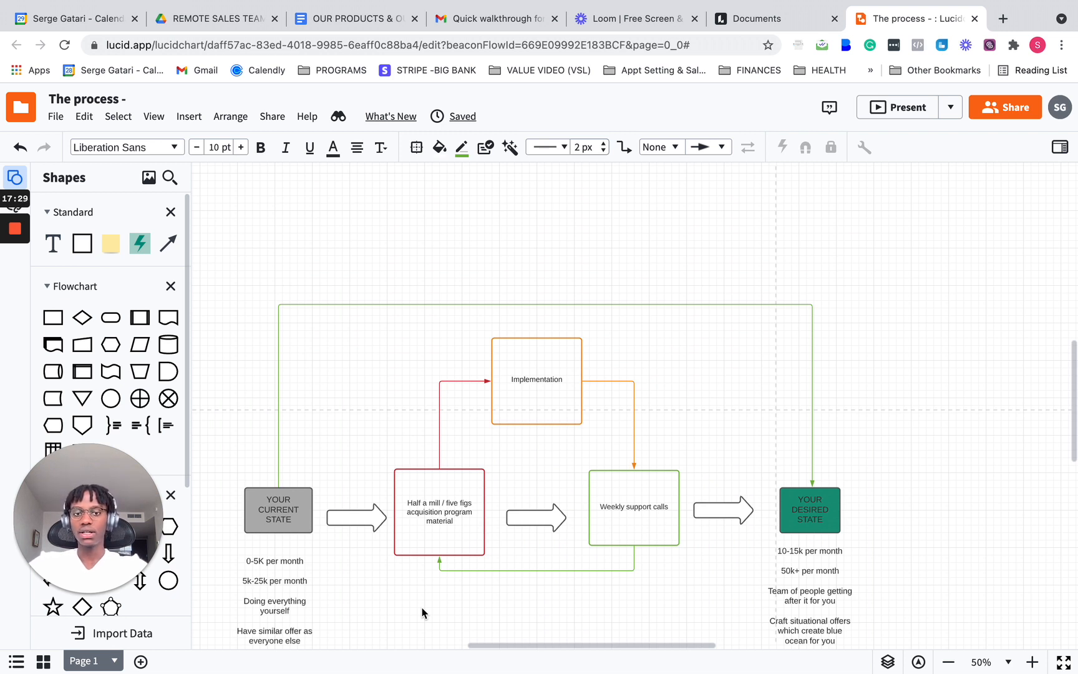
click(810, 510)
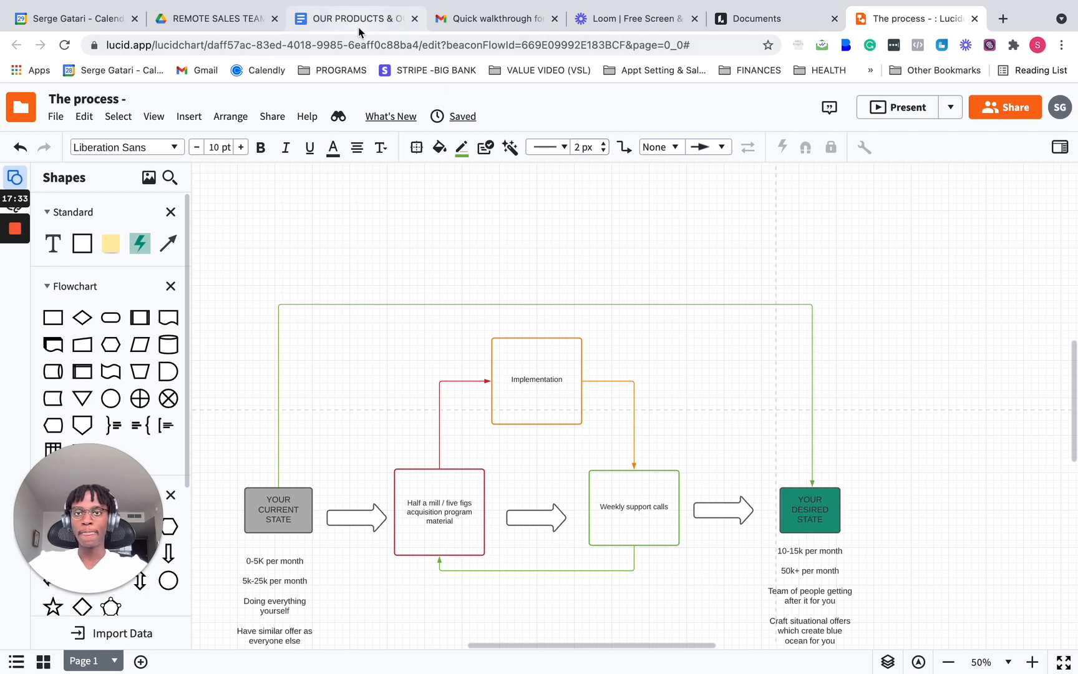
click(359, 17)
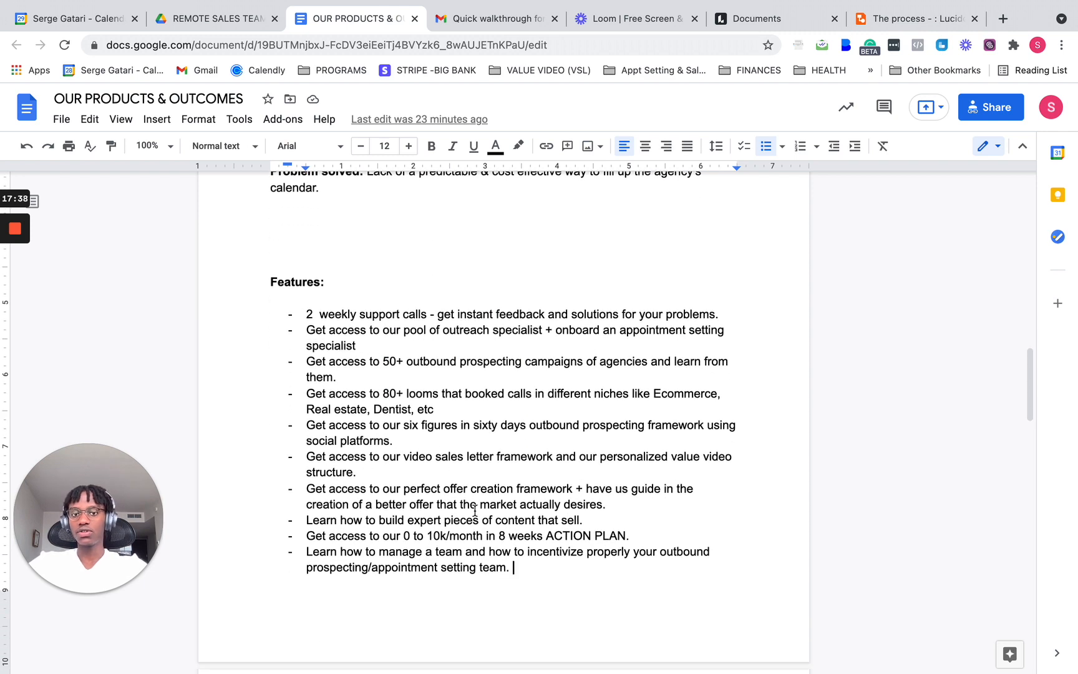
scroll(down, 3)
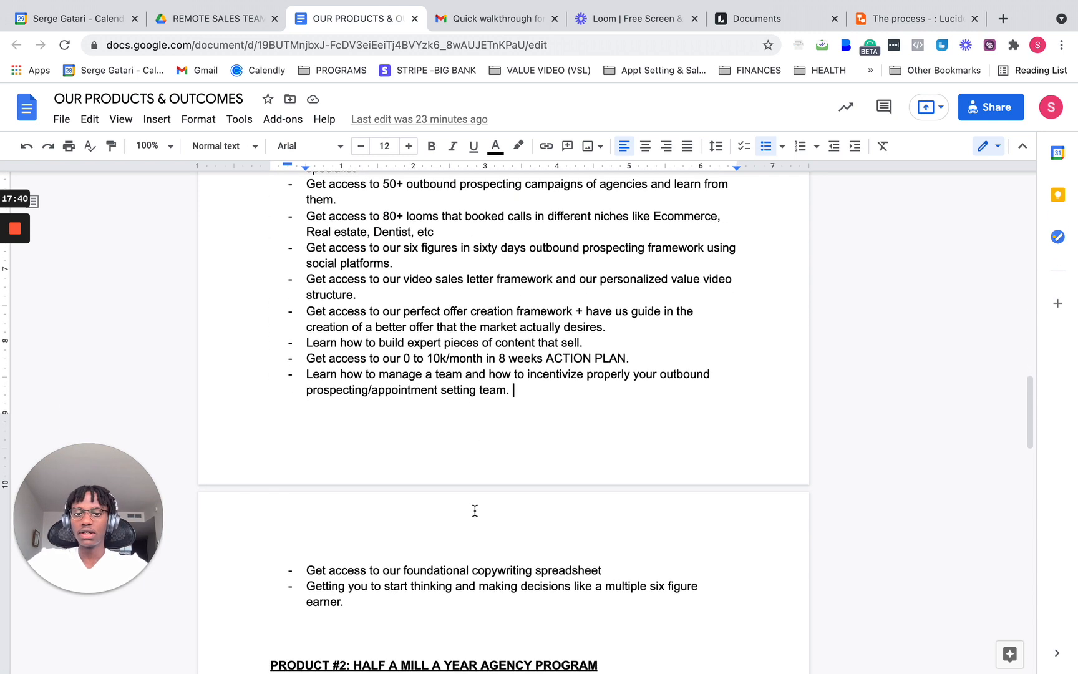
mouse_move(487, 519)
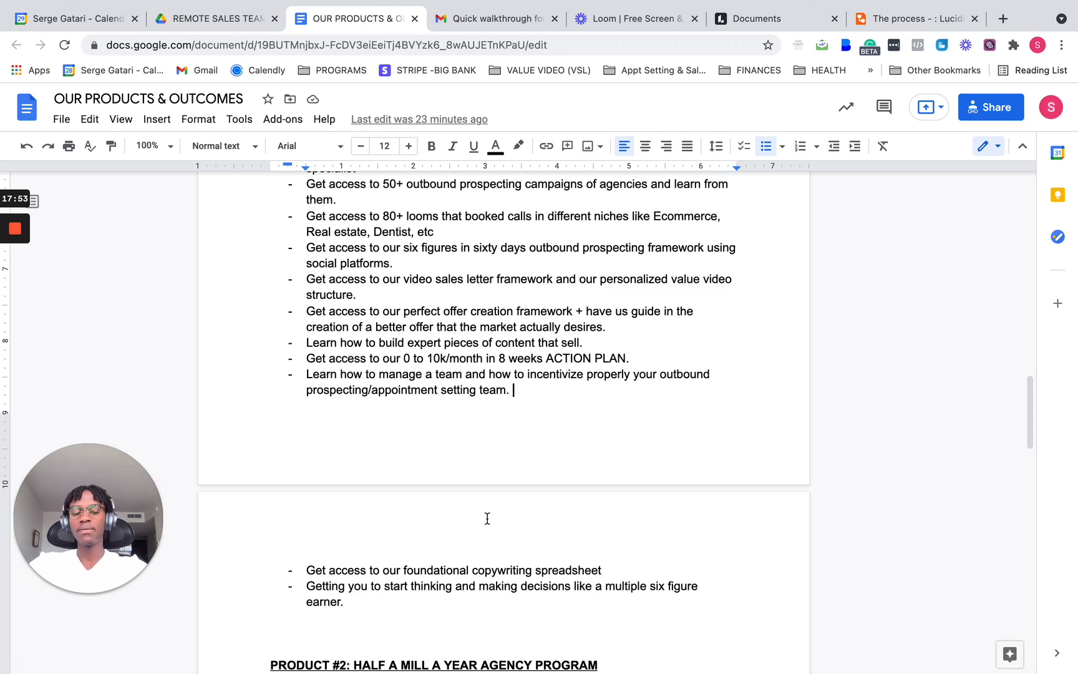
scroll(down, 3)
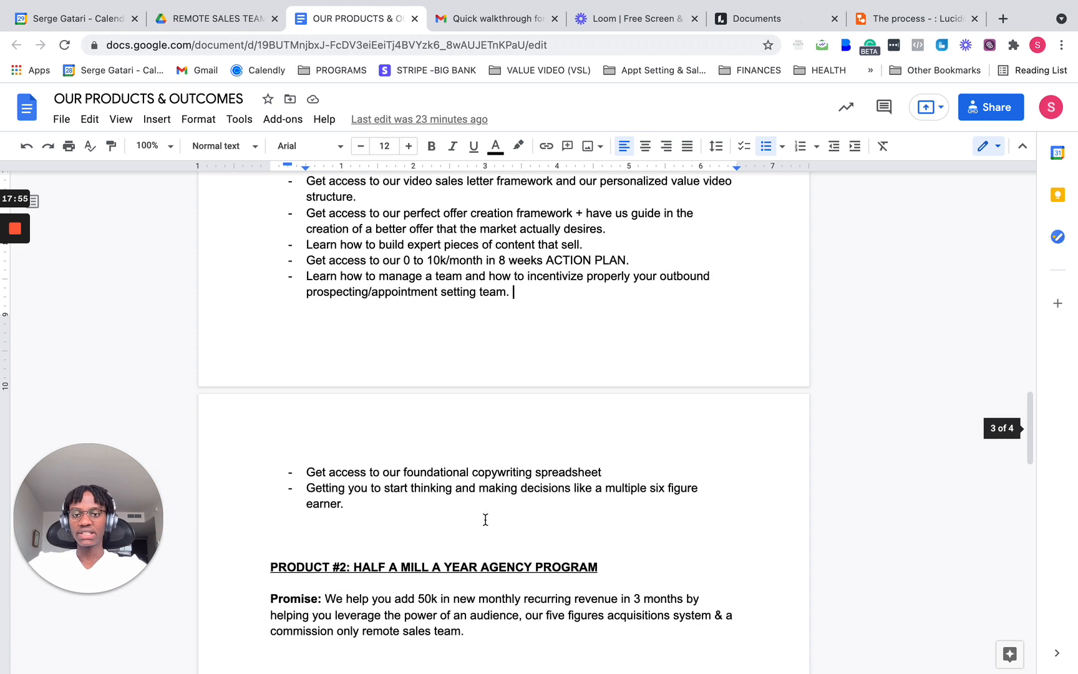
scroll(down, 3)
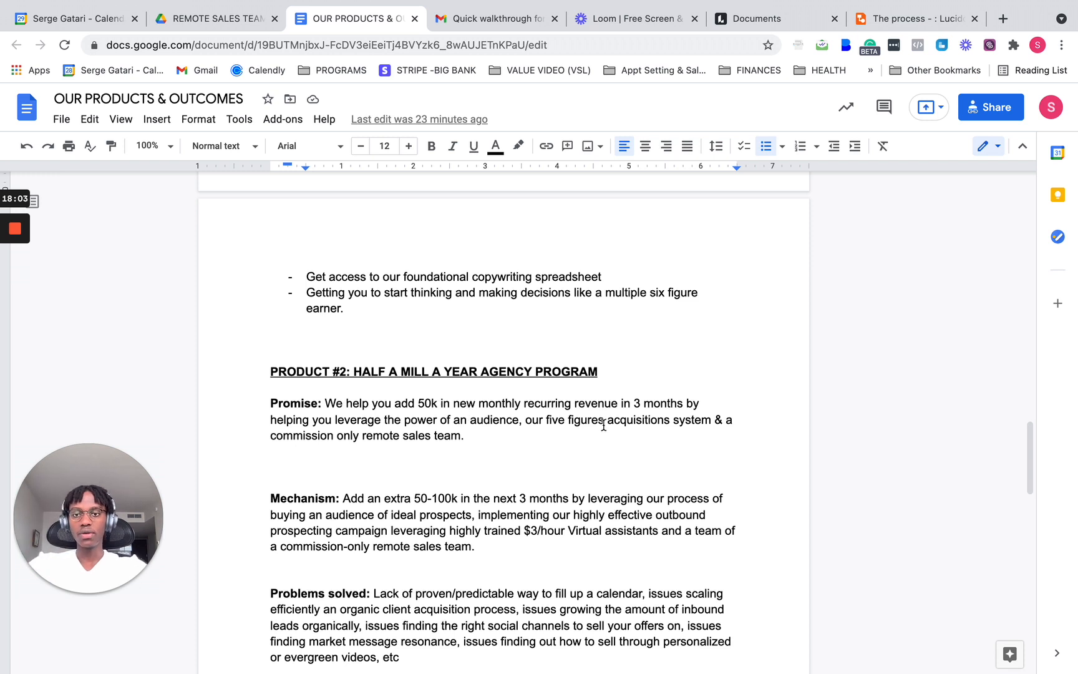
mouse_move(439, 443)
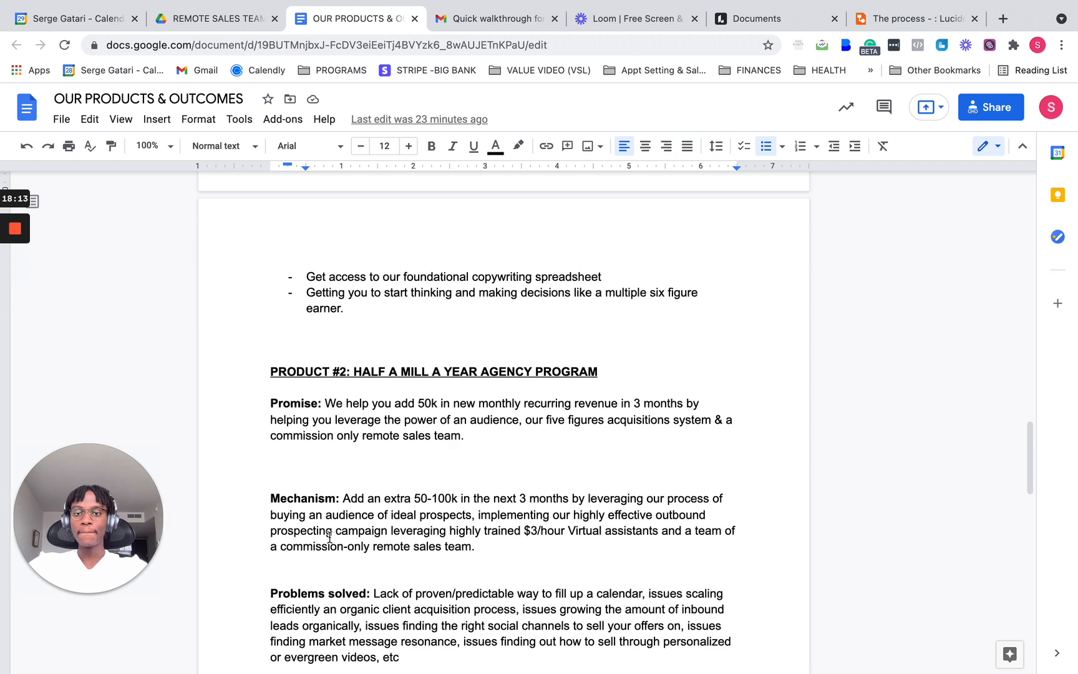
scroll(down, 3)
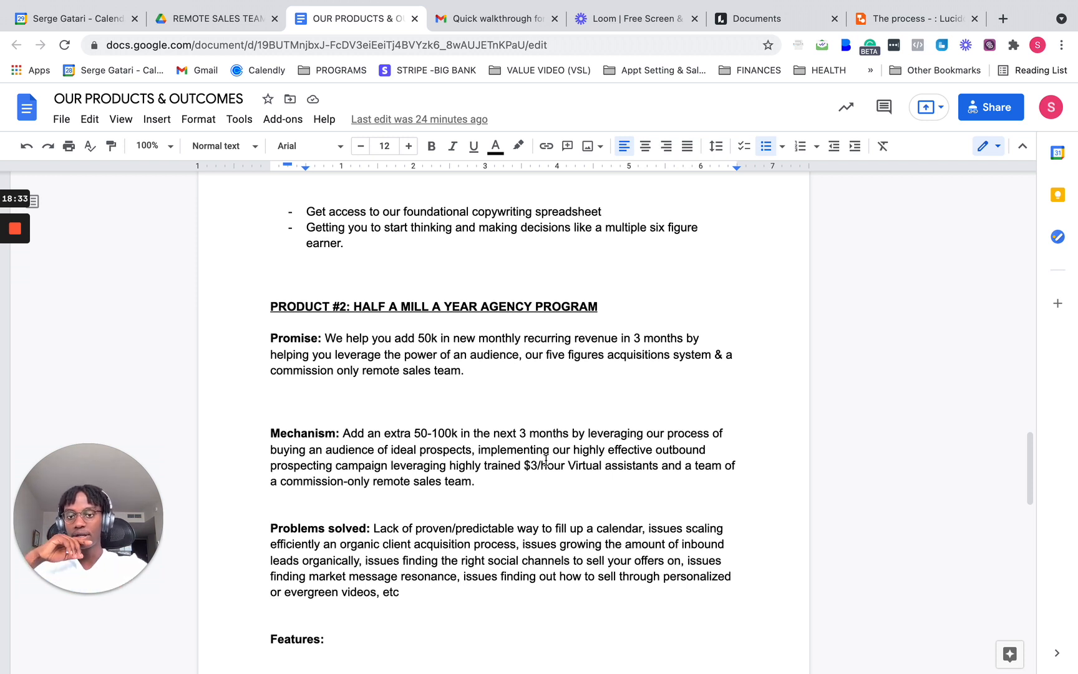
scroll(down, 3)
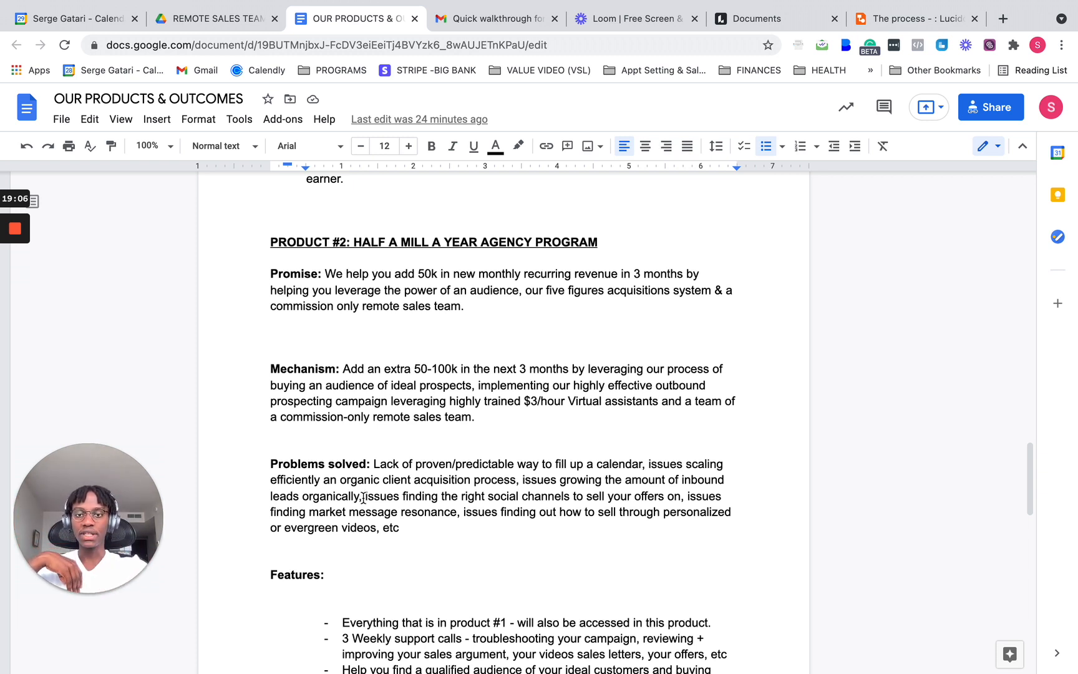
drag(365, 495, 509, 495)
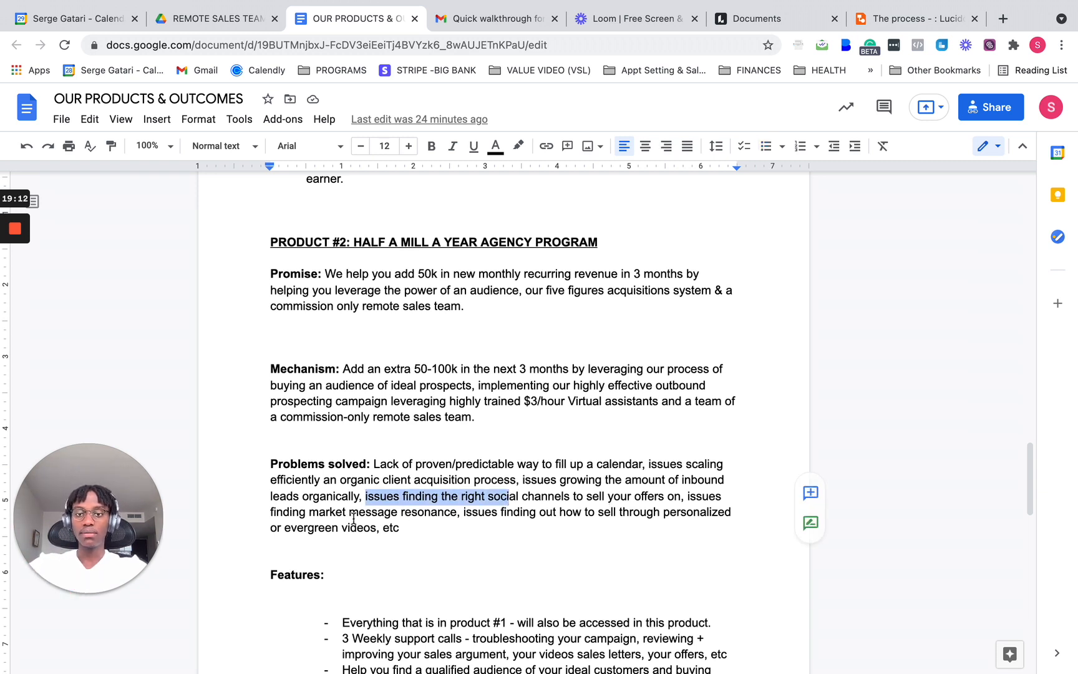
mouse_move(534, 529)
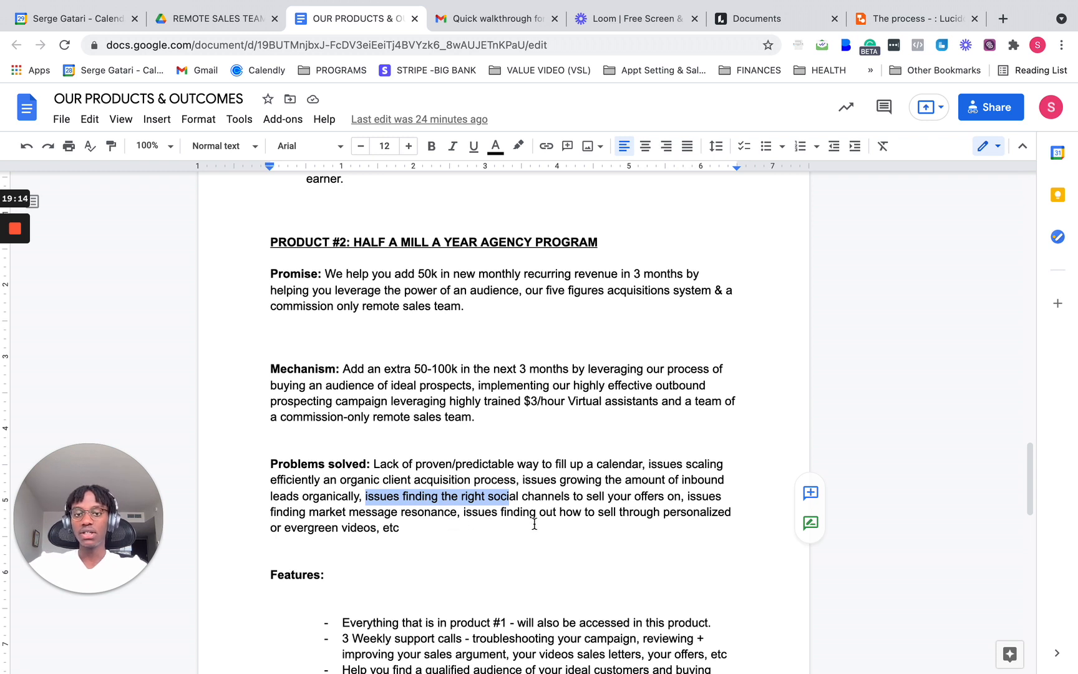
mouse_move(412, 540)
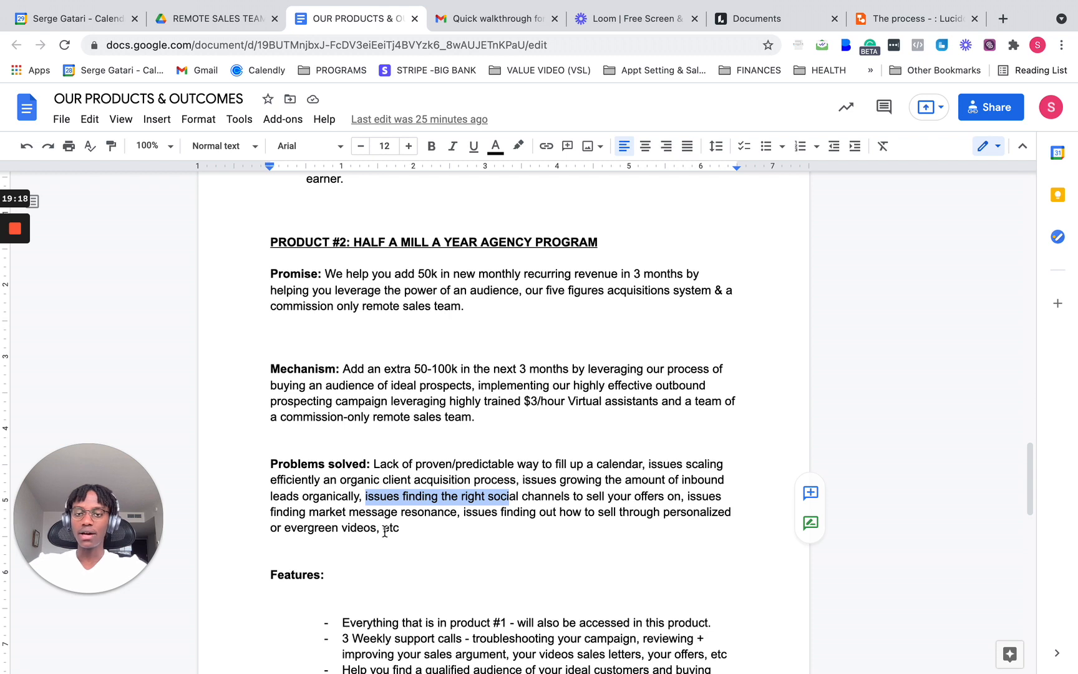
scroll(down, 3)
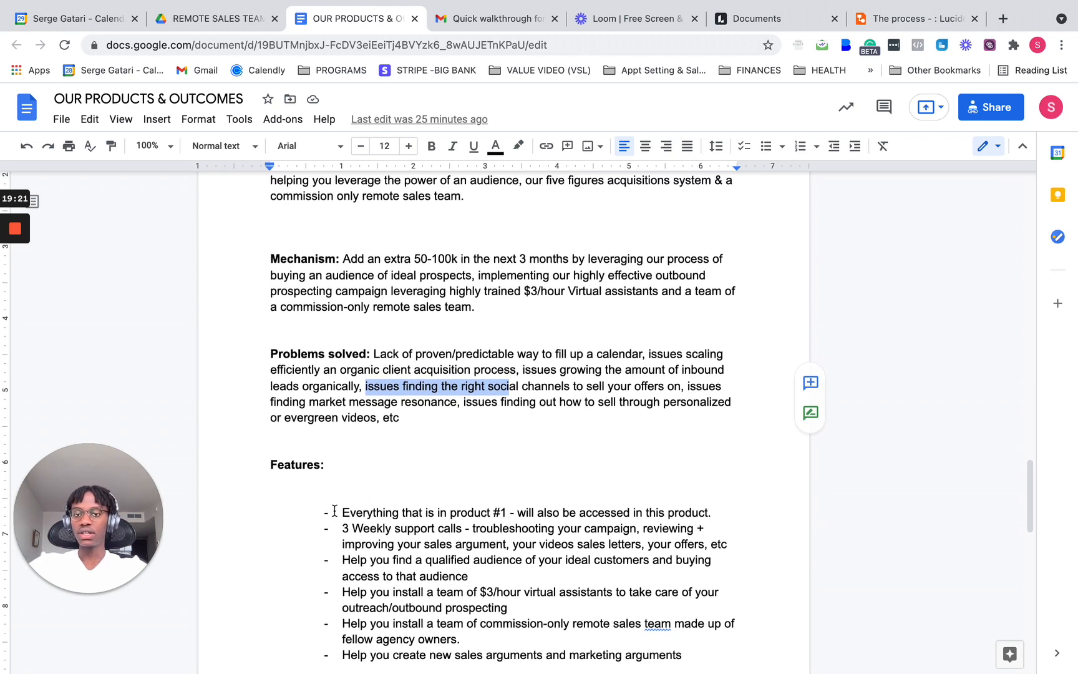
drag(341, 513, 629, 513)
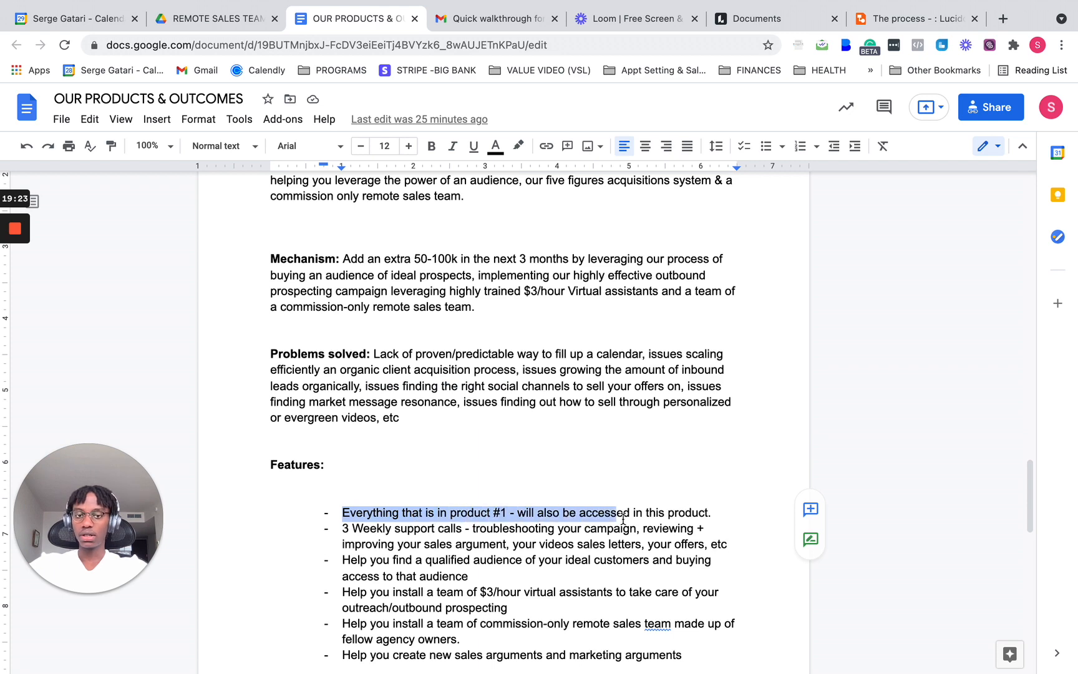
scroll(down, 3)
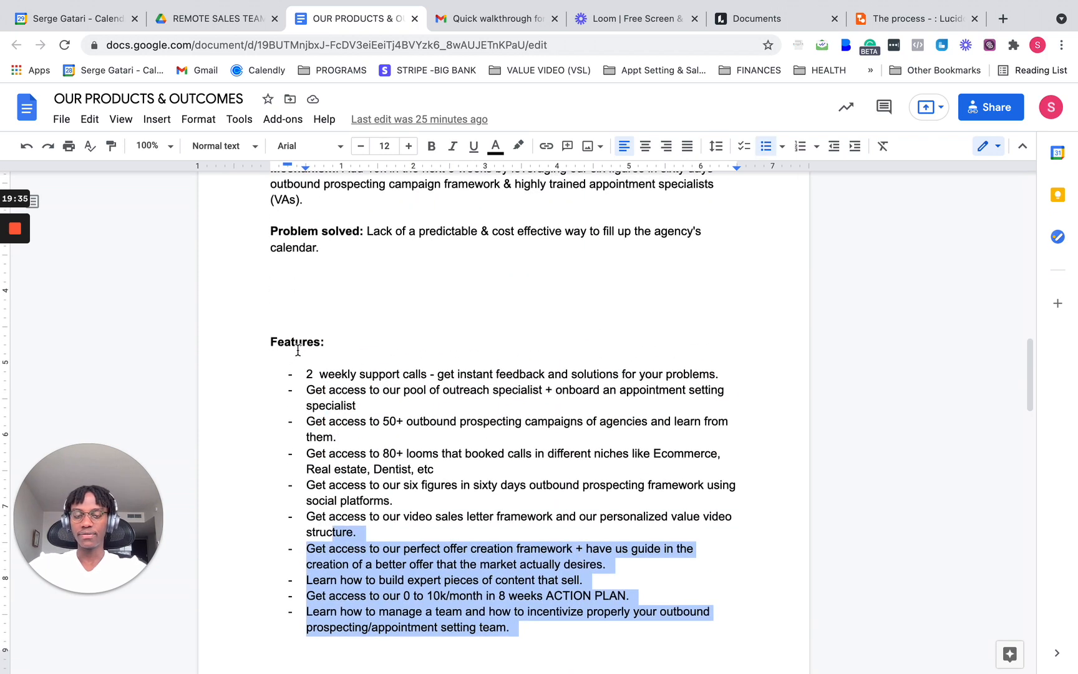
scroll(down, 3)
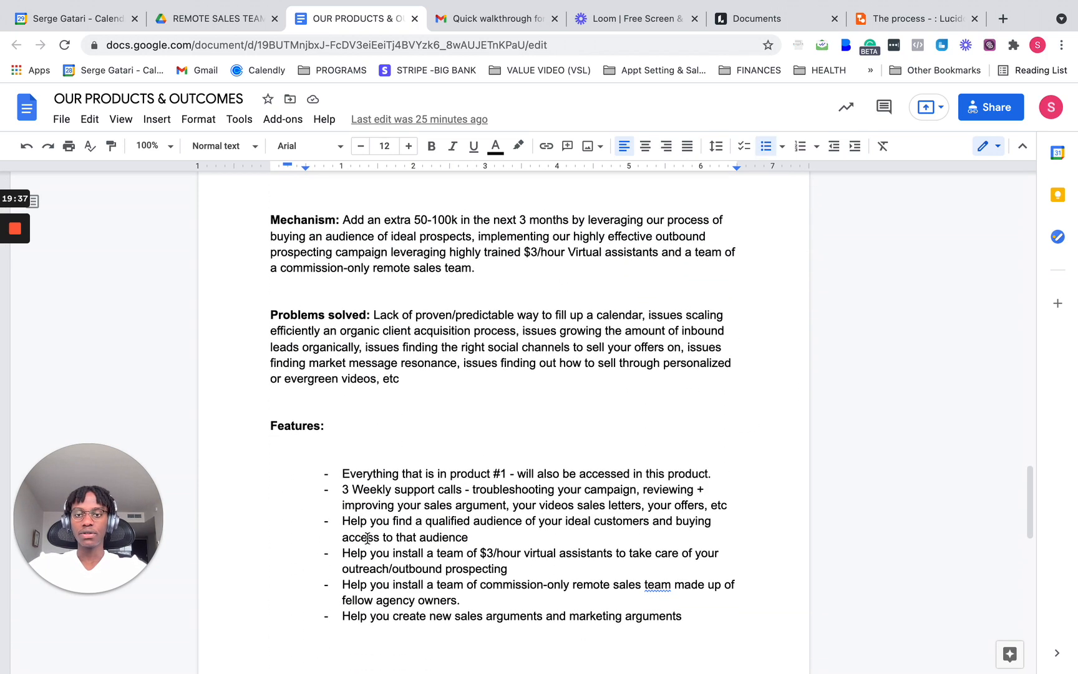
drag(342, 489, 487, 505)
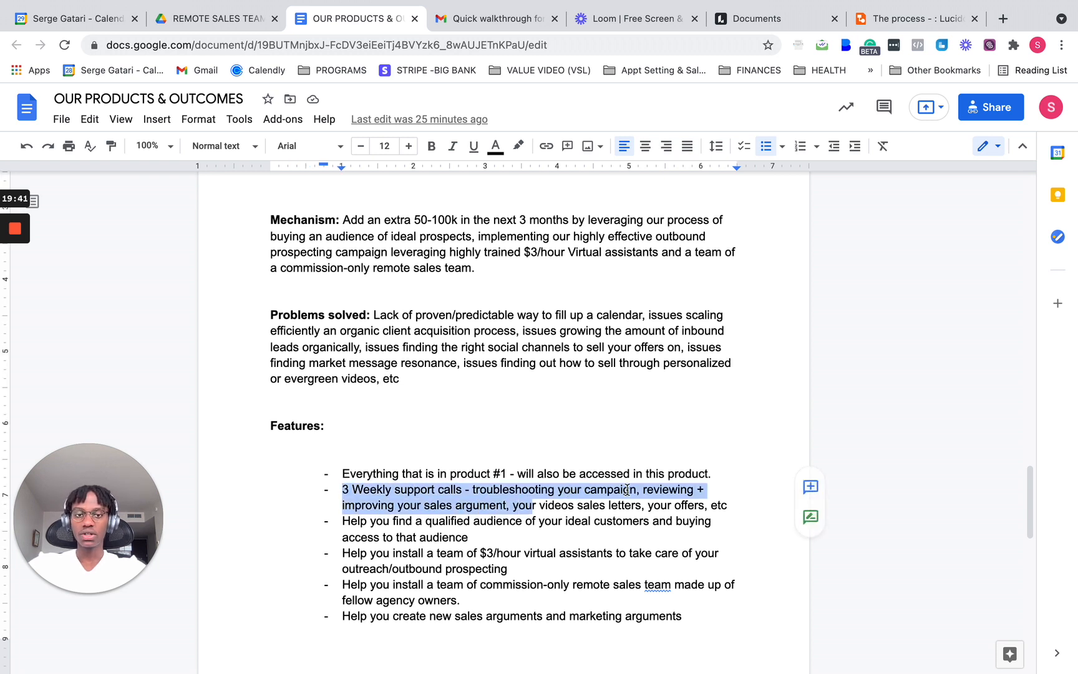
mouse_move(473, 523)
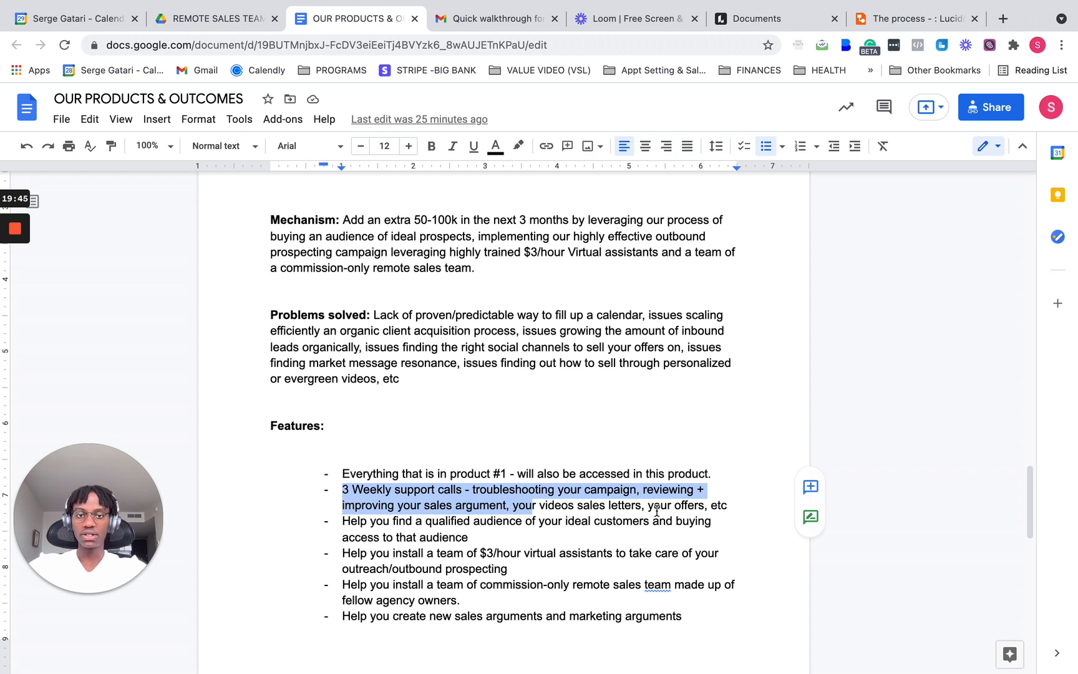
mouse_move(390, 529)
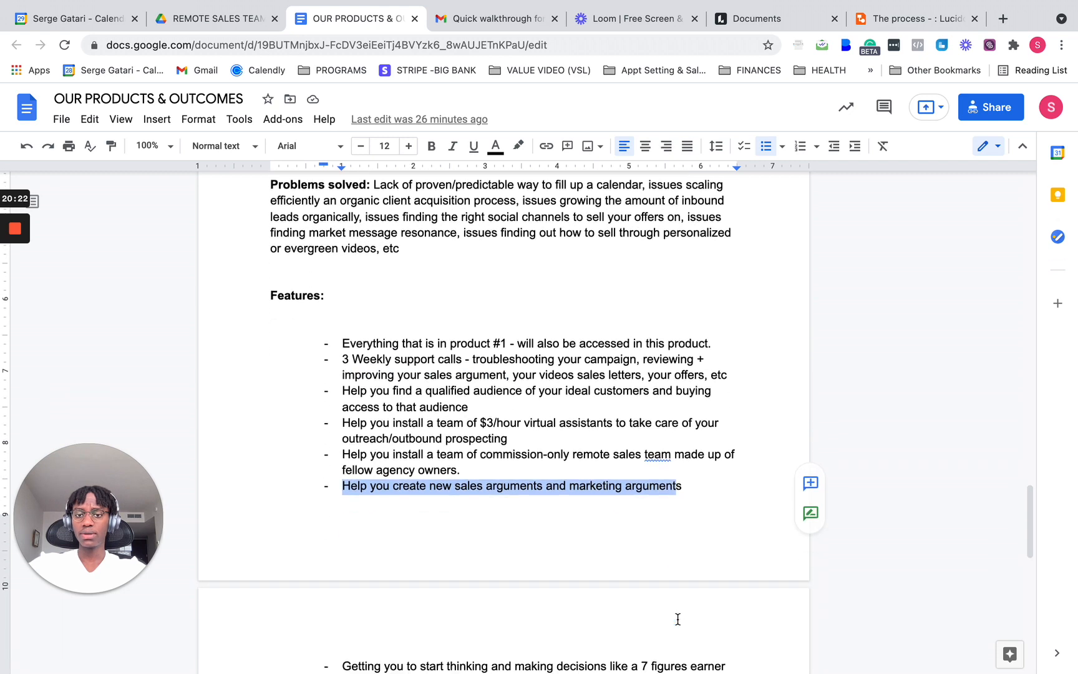
scroll(down, 3)
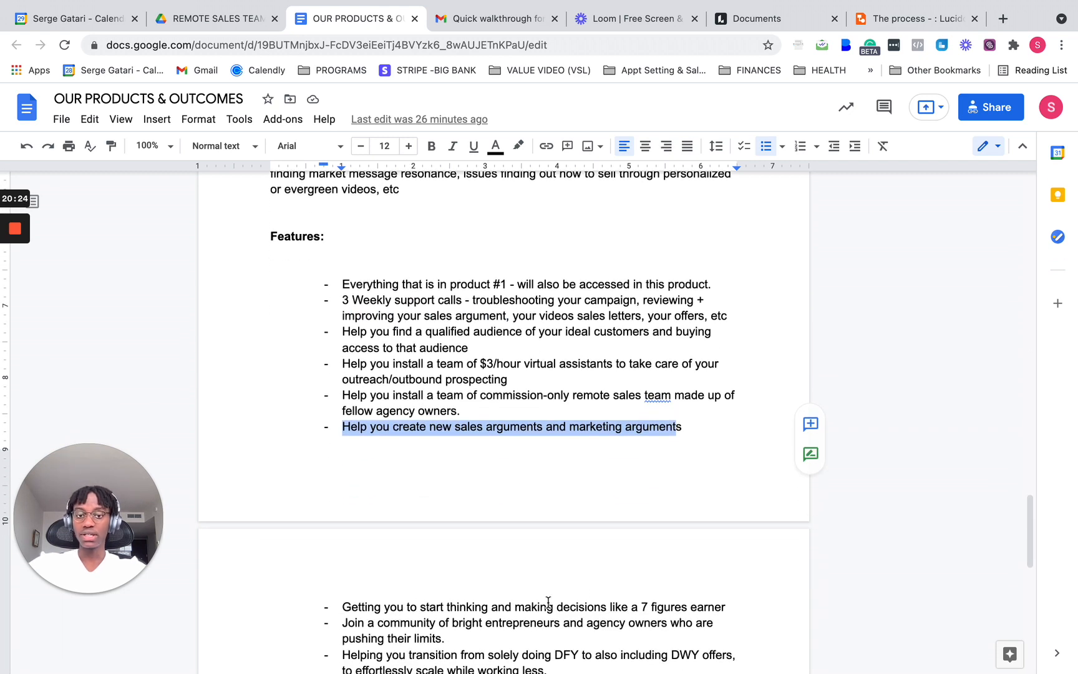
scroll(down, 3)
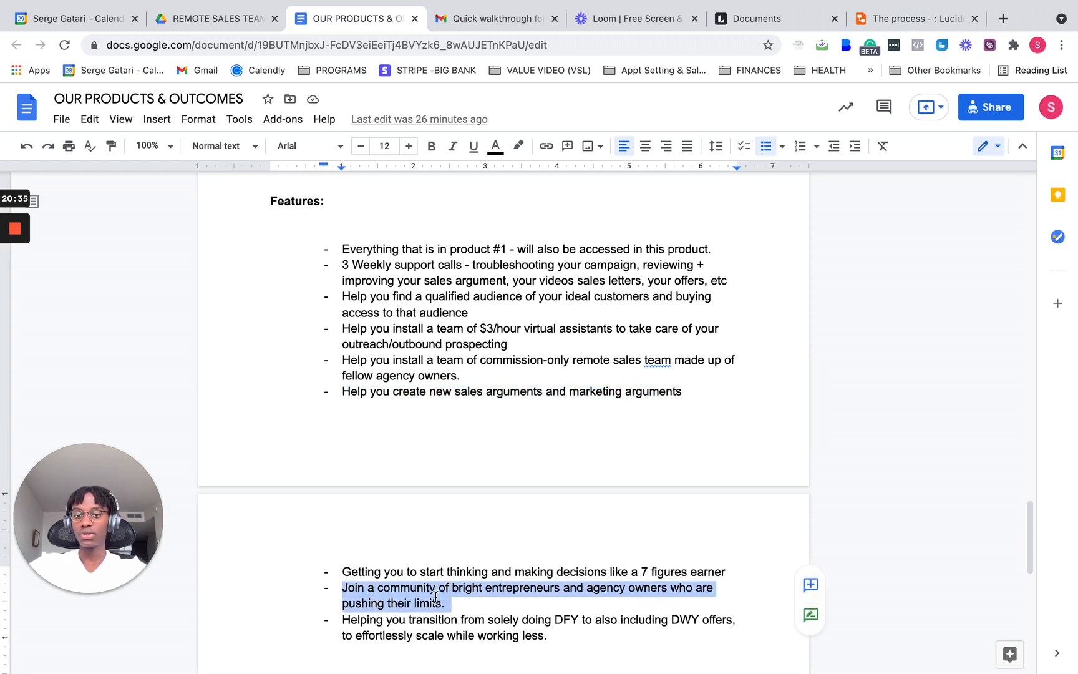
scroll(down, 3)
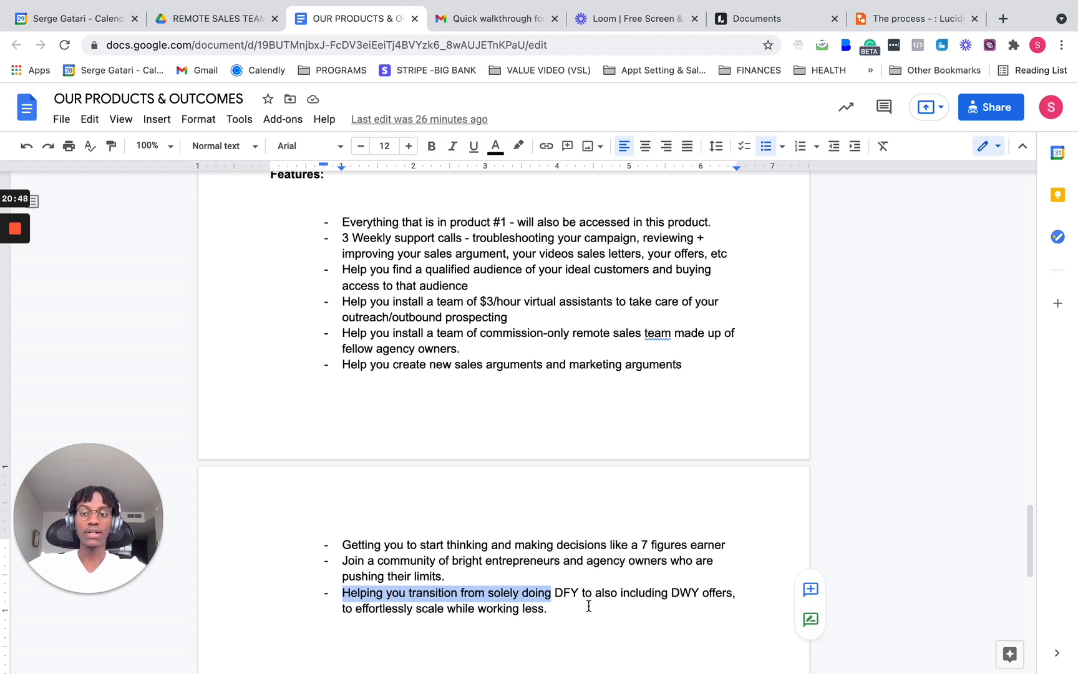
scroll(down, 3)
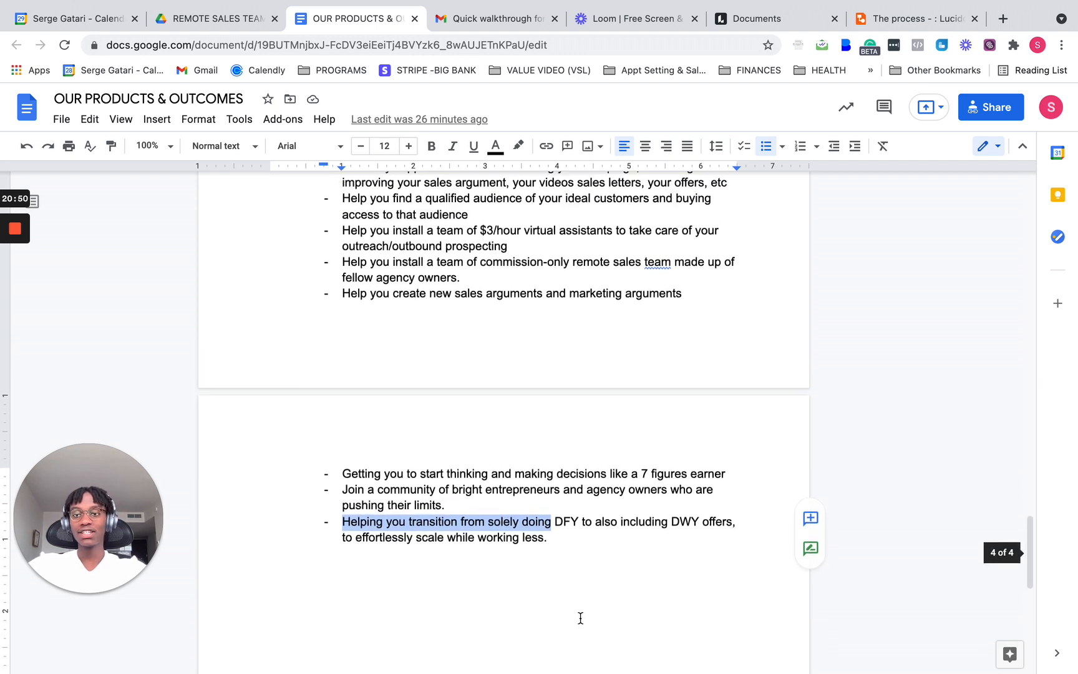